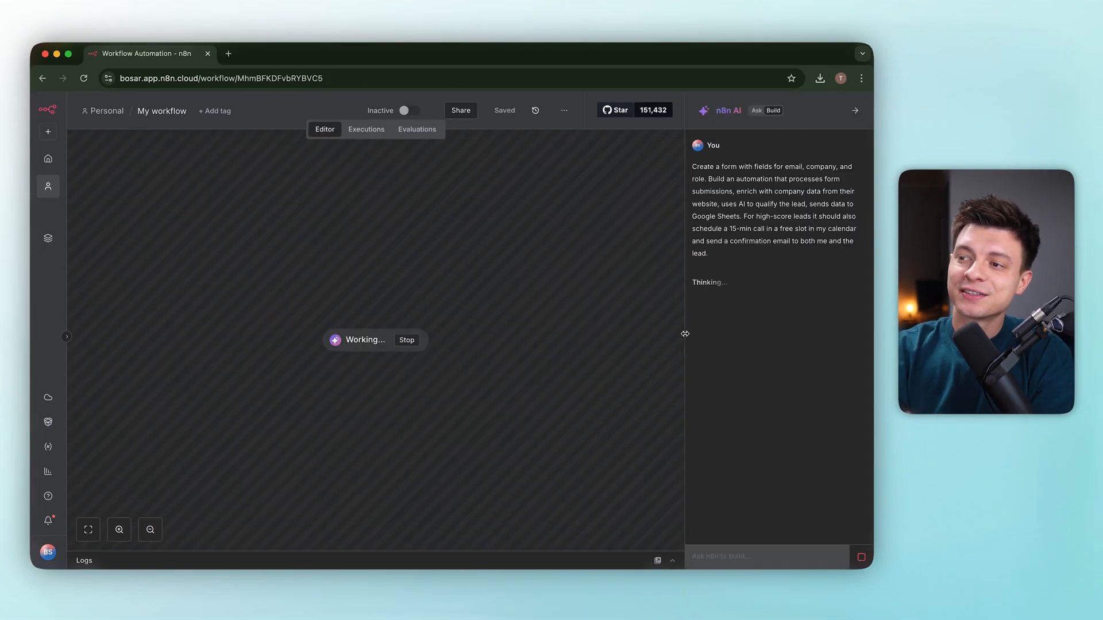
{"action": "mouse_move", "coordinate": [735, 175]}
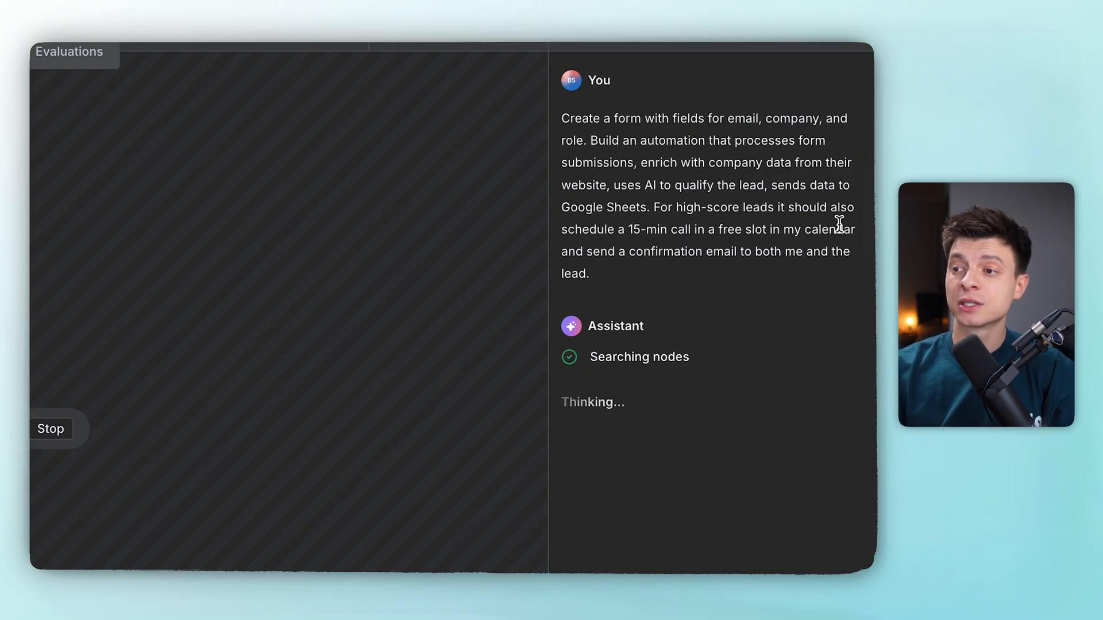
{"action": "mouse_move", "coordinate": [809, 249]}
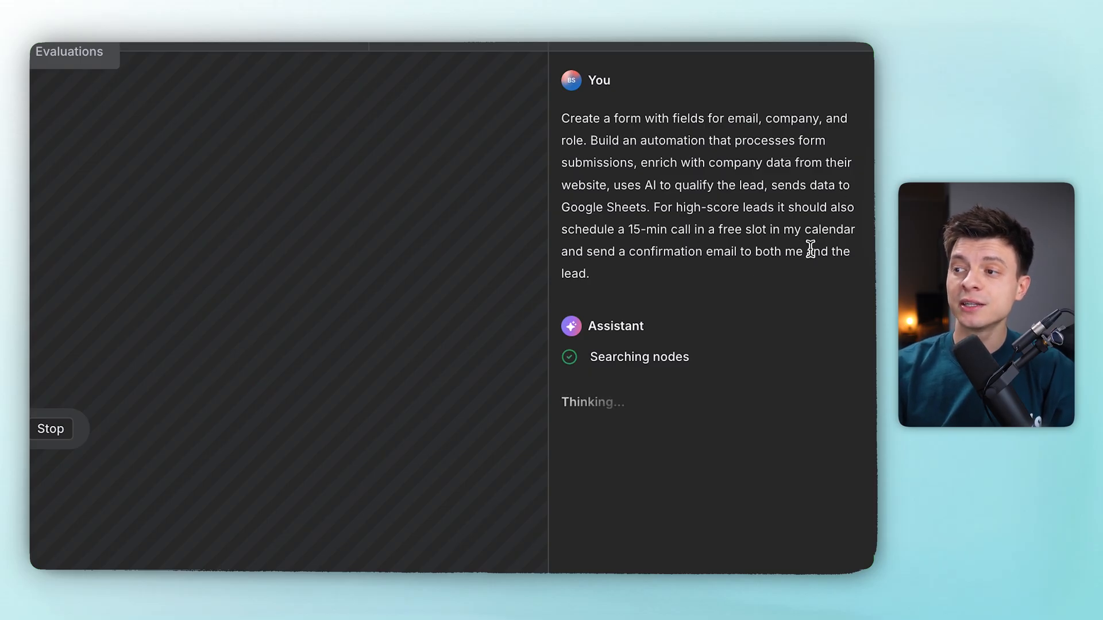
{"action": "mouse_move", "coordinate": [695, 389]}
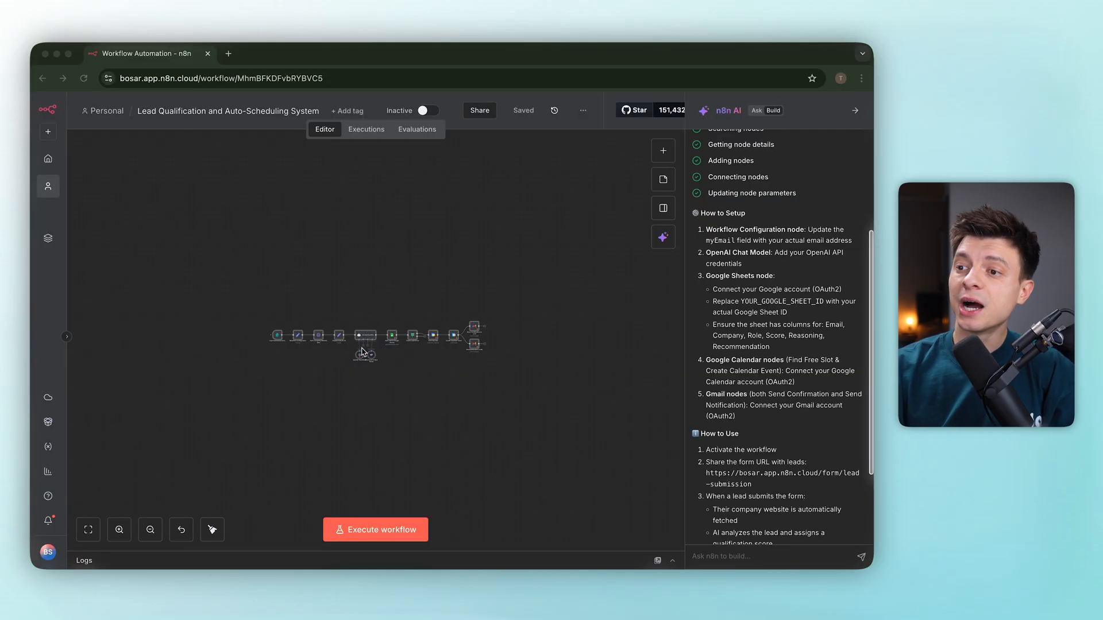
Scroll through the AI builder's setup notes for the generated Lead Qualification workflow.
{"action": "scroll", "scroll_direction": "up", "scroll_amount": 3}
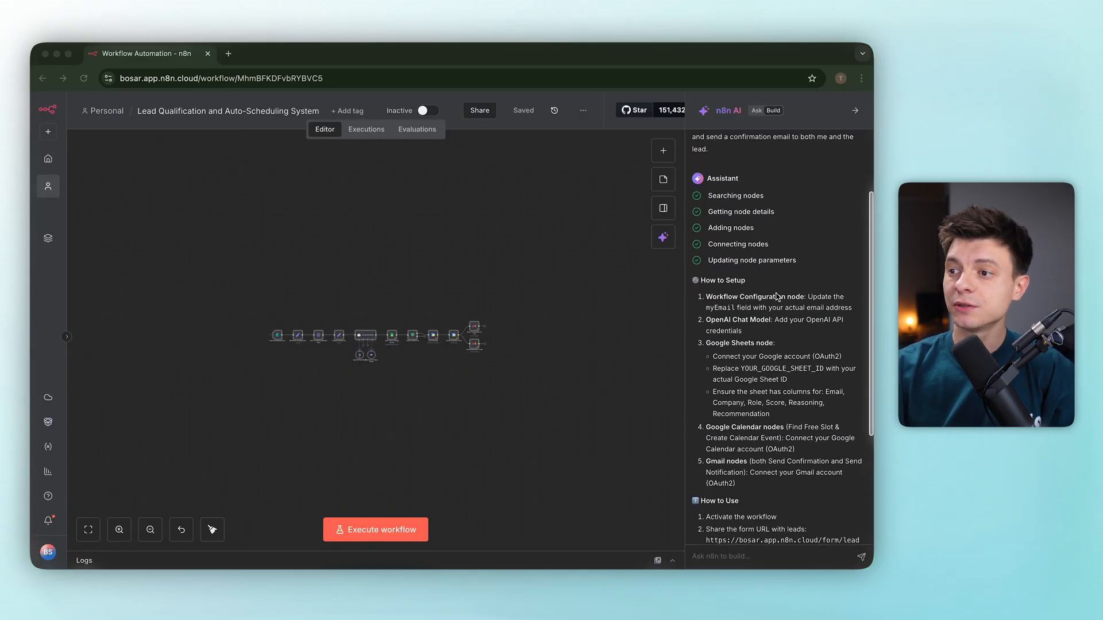
{"action": "scroll", "scroll_direction": "down", "scroll_amount": 3}
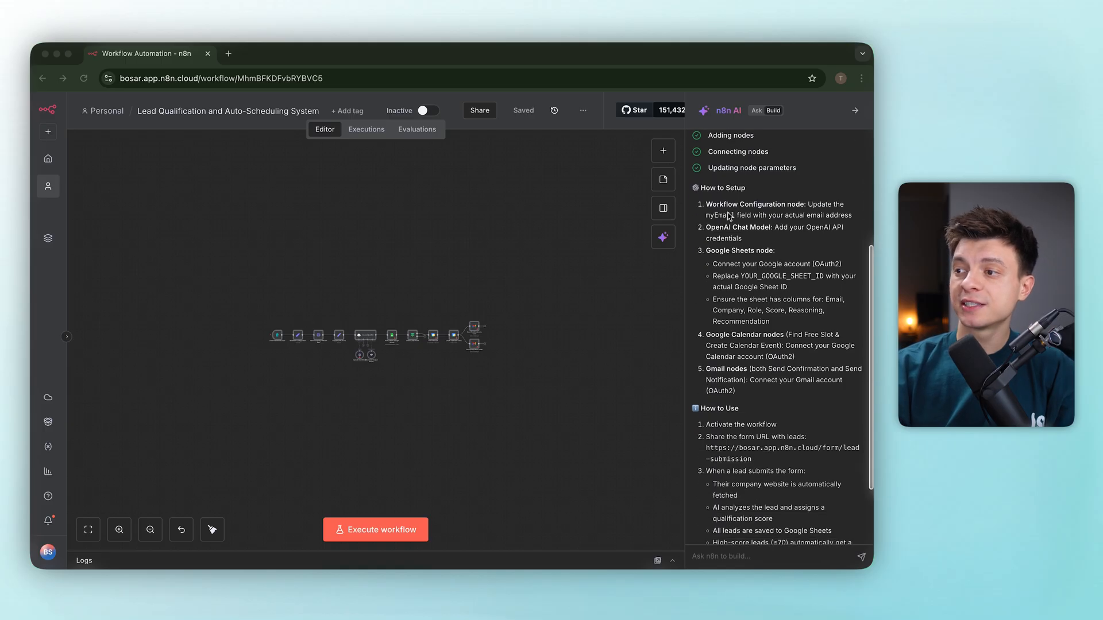
{"action": "mouse_move", "coordinate": [730, 424]}
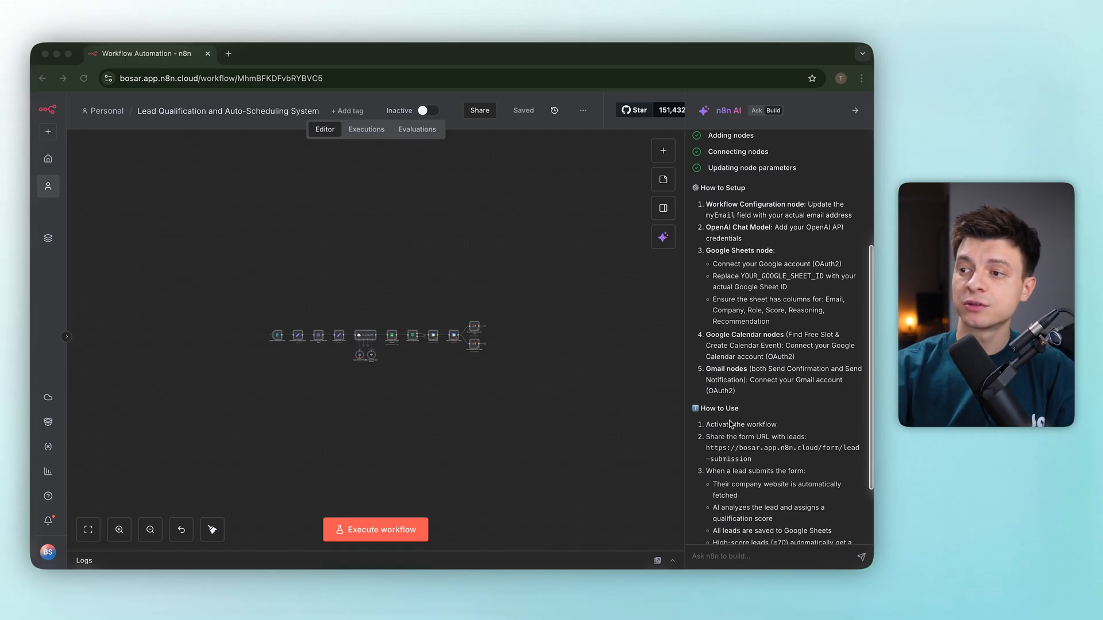
{"action": "scroll", "scroll_direction": "down", "scroll_amount": 3}
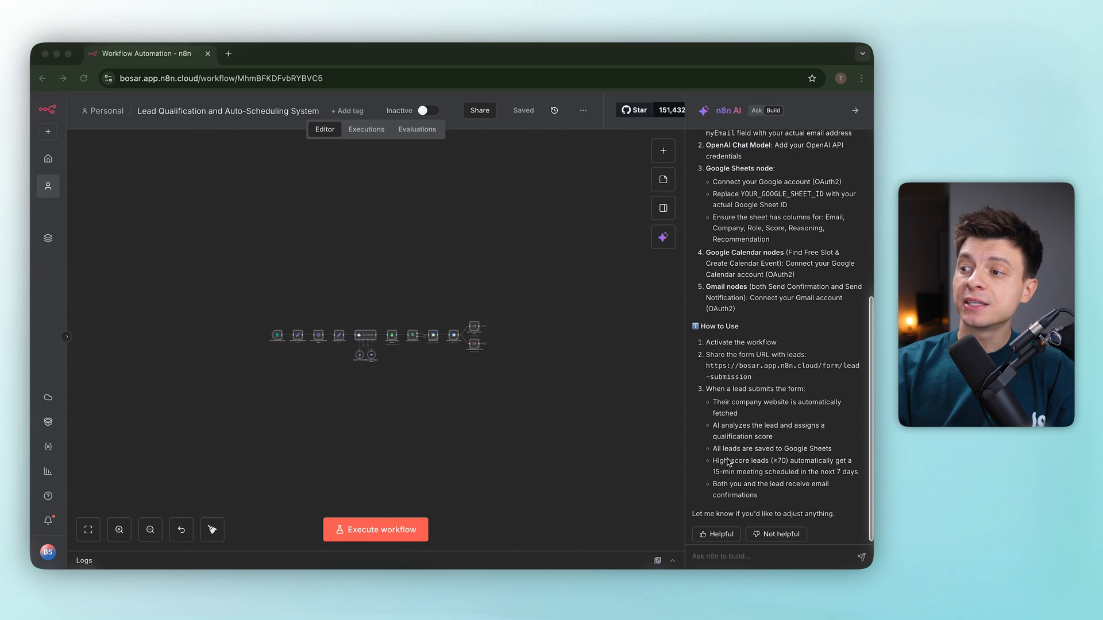
{"action": "scroll", "scroll_direction": "up", "scroll_amount": 3}
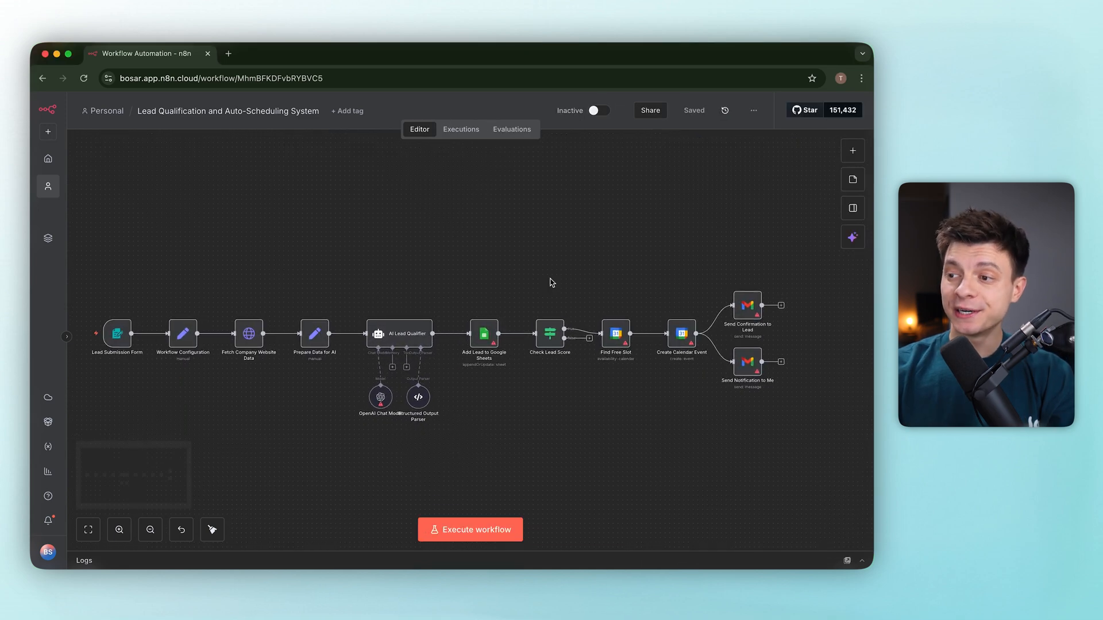
Review the Lead Submission Form, Fetch Company Website Data and Prepare Data for AI node settings.
{"action": "double_click", "coordinate": [117, 333]}
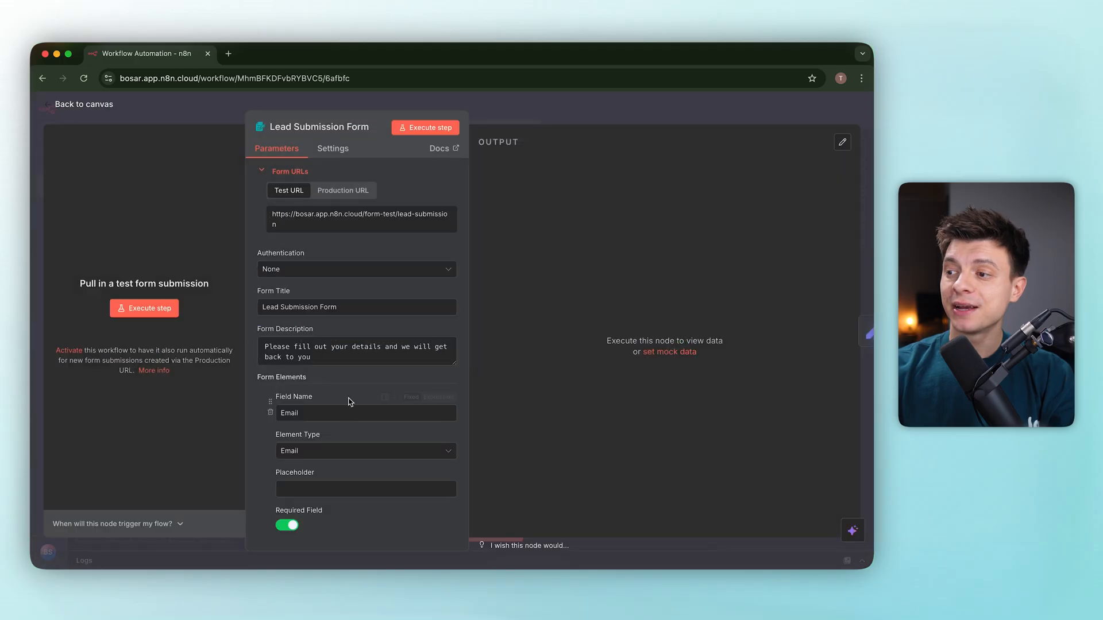
{"action": "scroll", "scroll_direction": "down", "scroll_amount": 3}
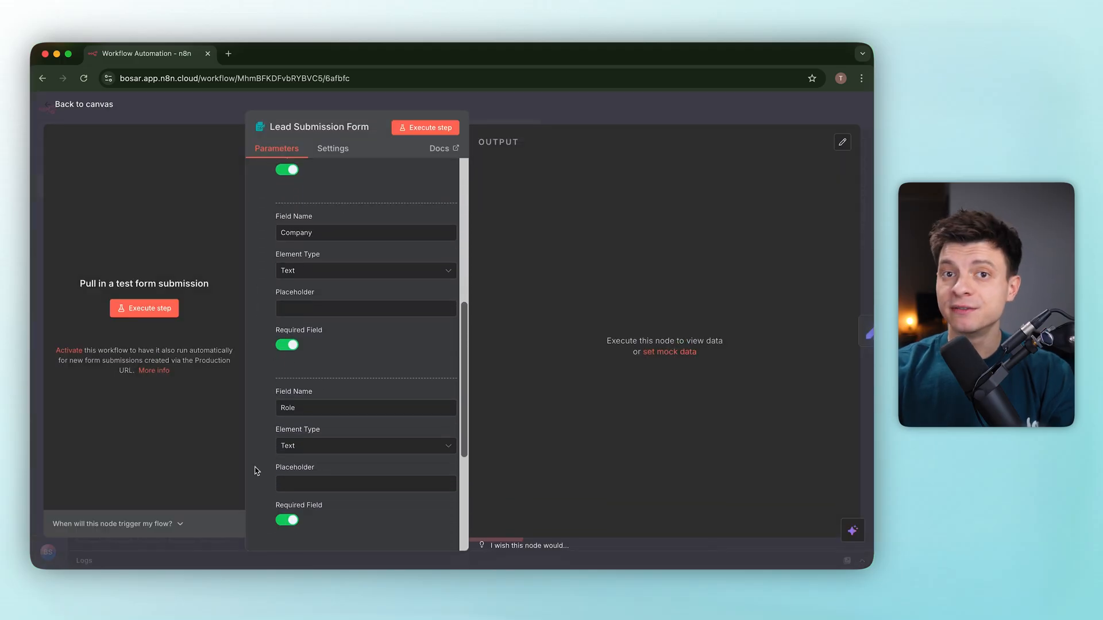
{"action": "left_click", "coordinate": [83, 104]}
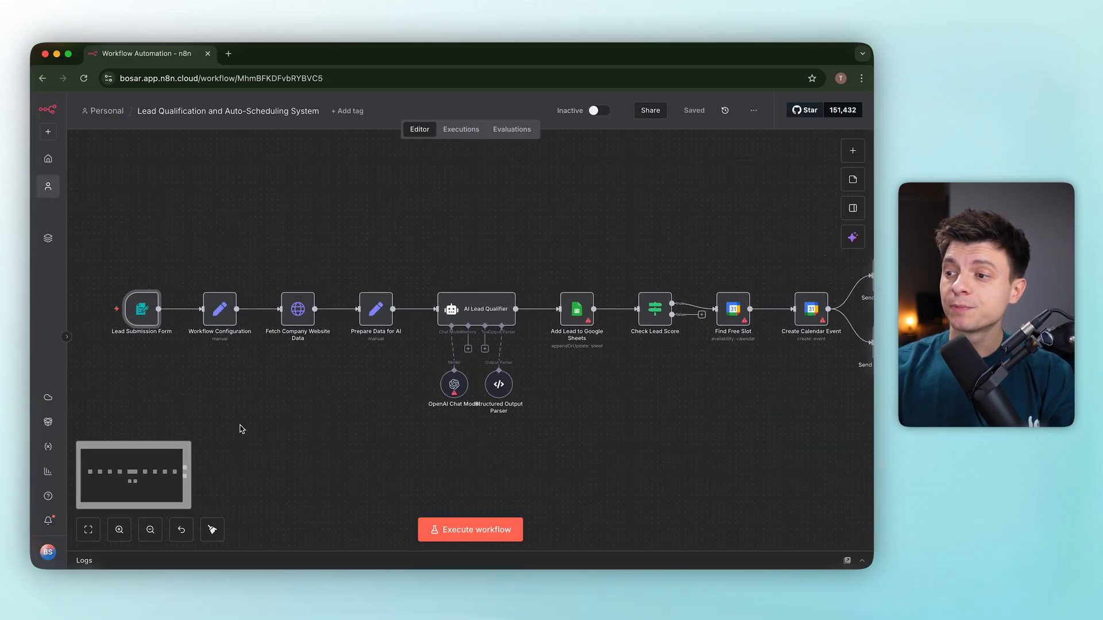
{"action": "double_click", "coordinate": [219, 309]}
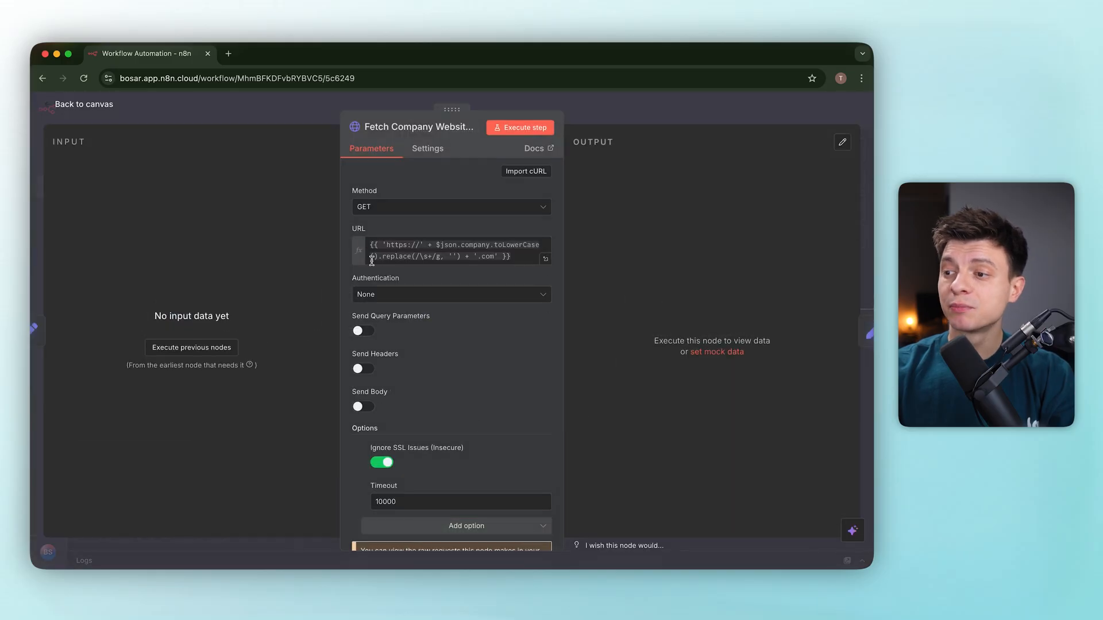
{"action": "left_click", "coordinate": [83, 105]}
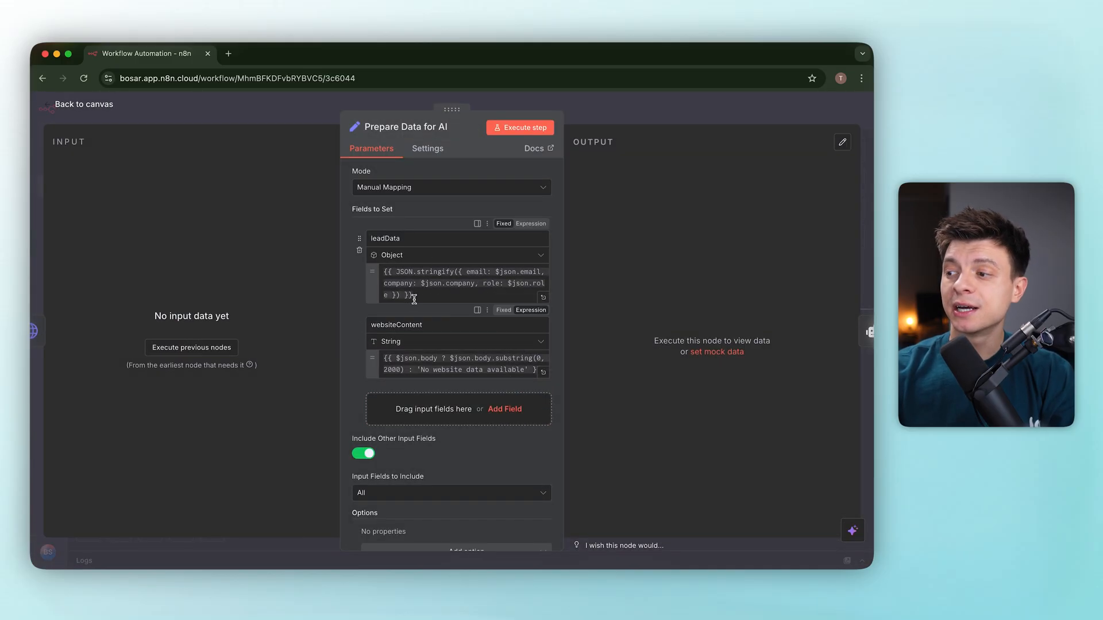
{"action": "left_click", "coordinate": [77, 104]}
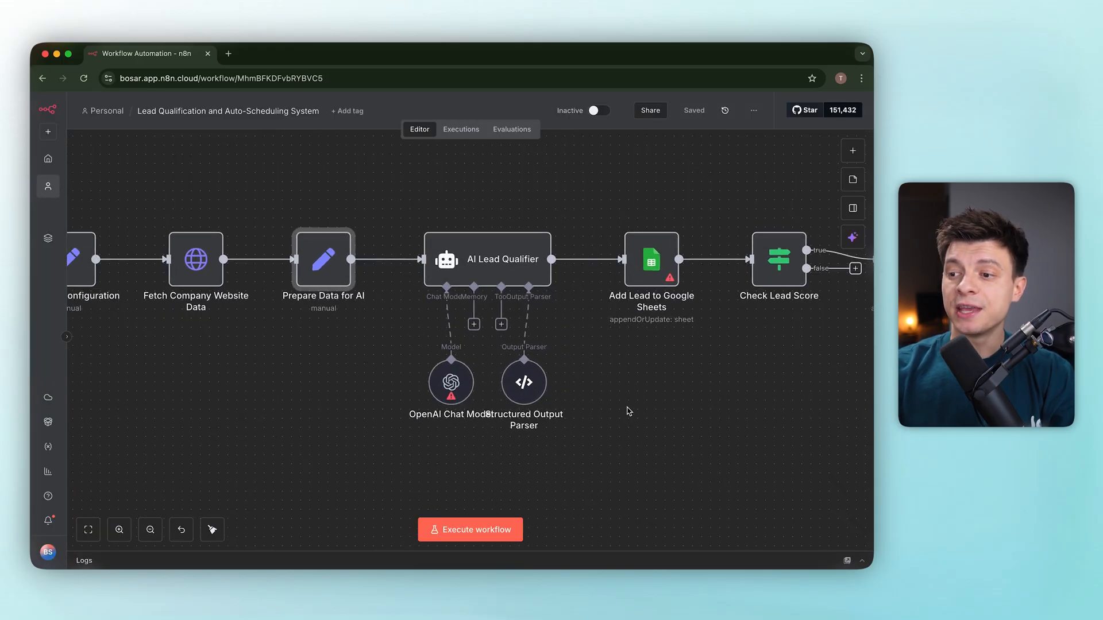
{"action": "mouse_move", "coordinate": [510, 273]}
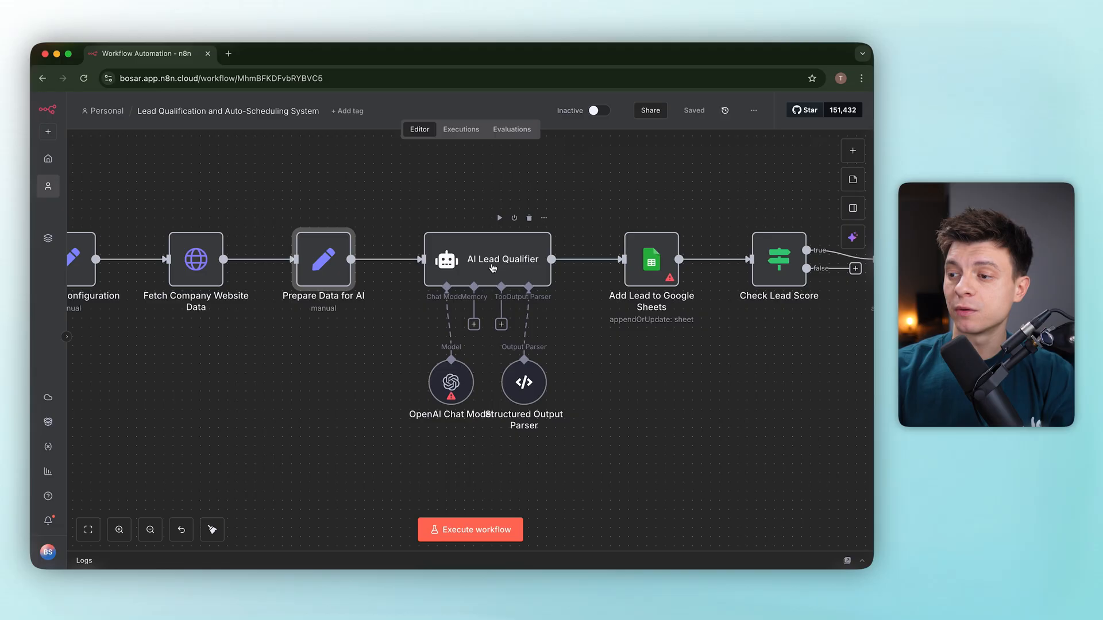
Review the AI Lead Qualifier prompt and its structured output parser settings.
{"action": "double_click", "coordinate": [485, 259]}
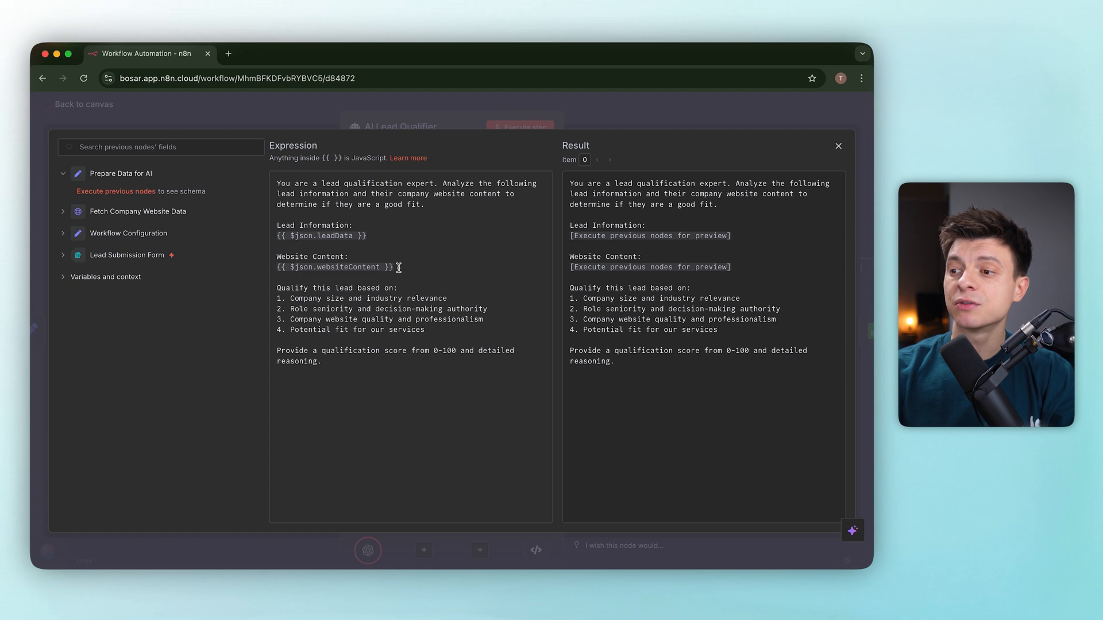
{"action": "mouse_move", "coordinate": [390, 331]}
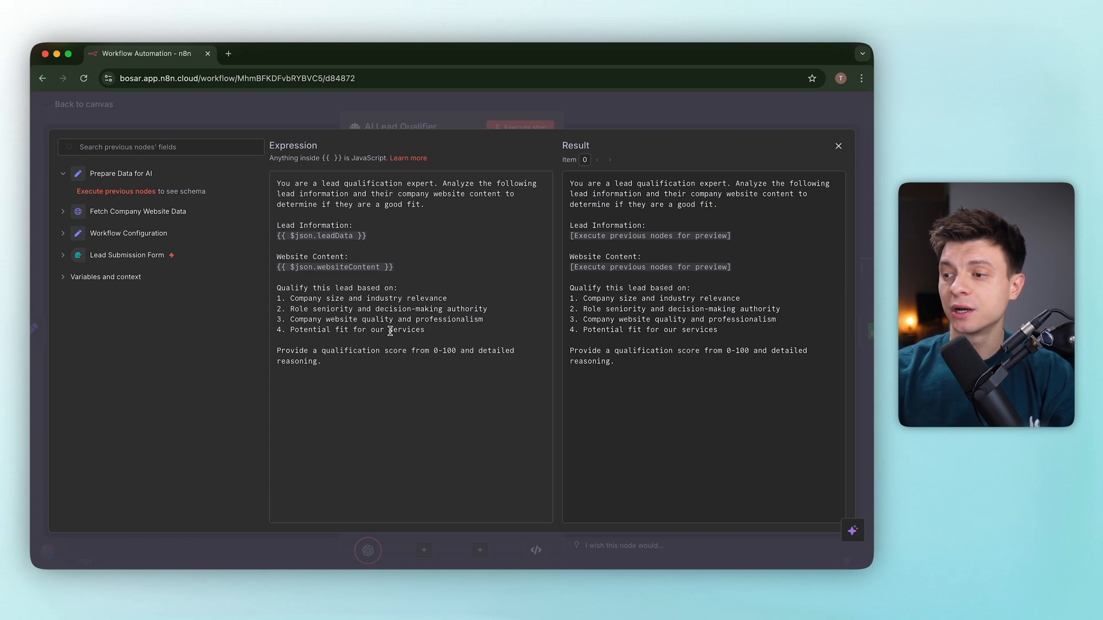
{"action": "left_click", "coordinate": [838, 146]}
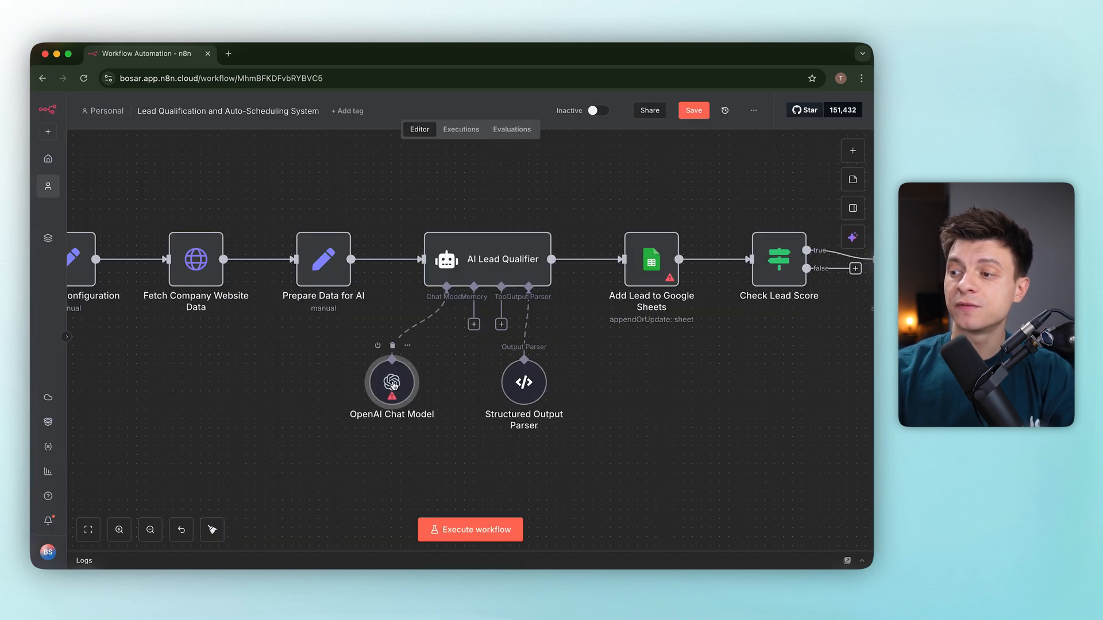
{"action": "double_click", "coordinate": [392, 382]}
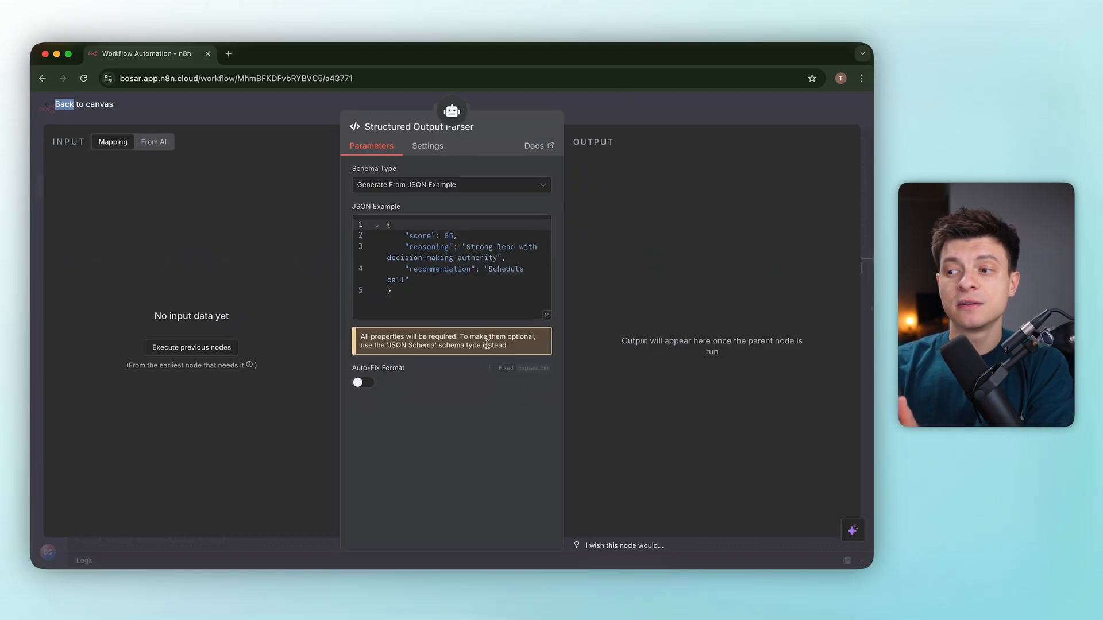
{"action": "mouse_move", "coordinate": [610, 116]}
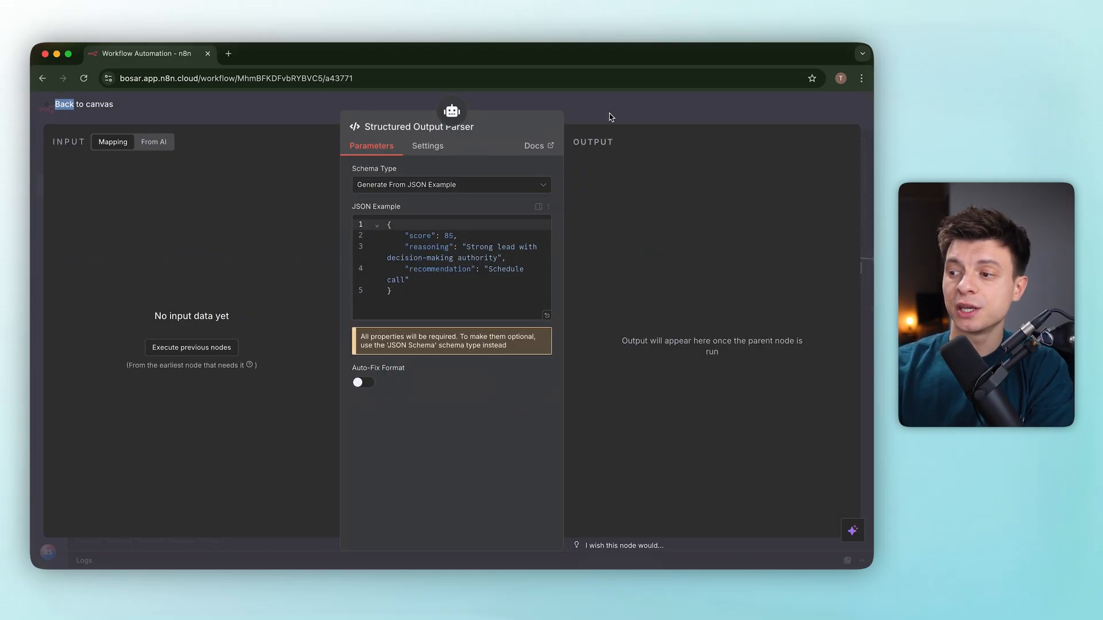
{"action": "left_click", "coordinate": [63, 105]}
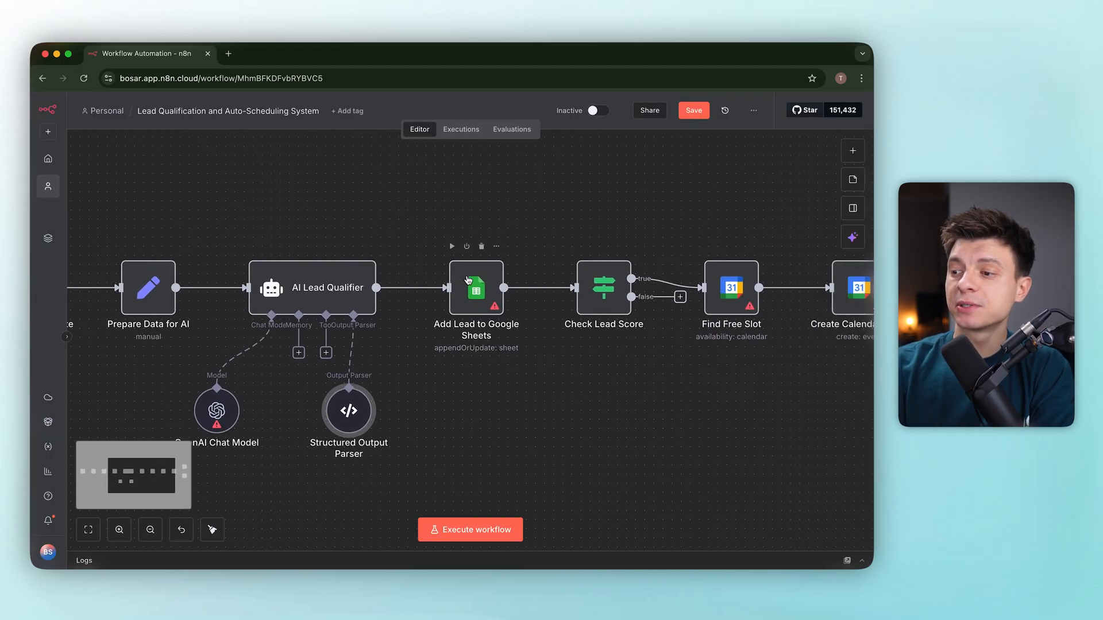
Review the Google Sheets, Check Lead Score and Gmail notification node settings.
{"action": "double_click", "coordinate": [475, 287]}
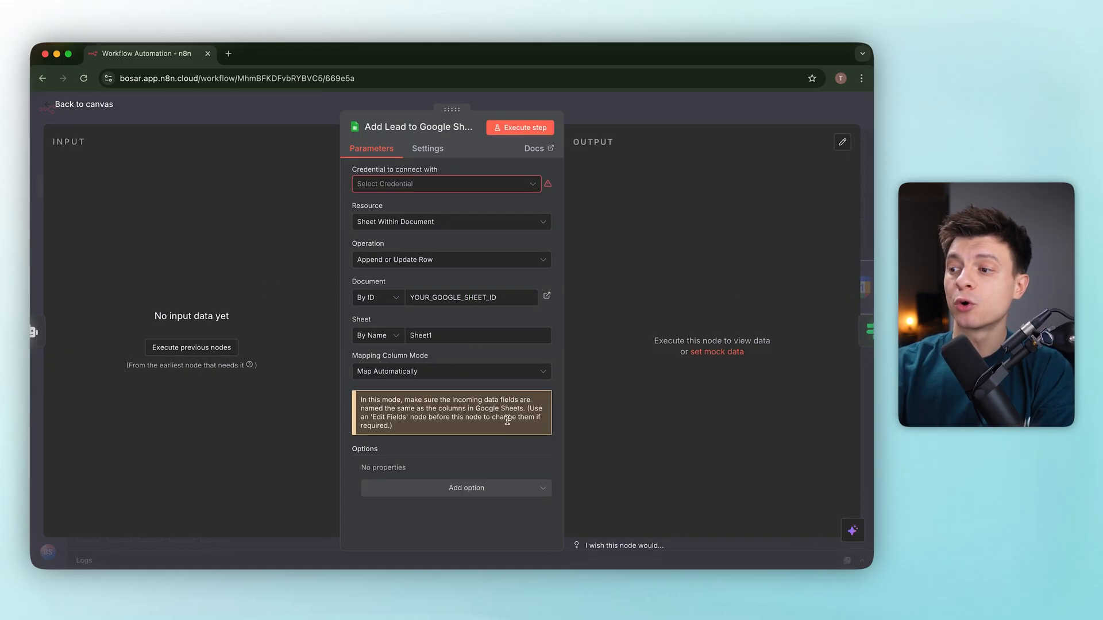
{"action": "mouse_move", "coordinate": [622, 119]}
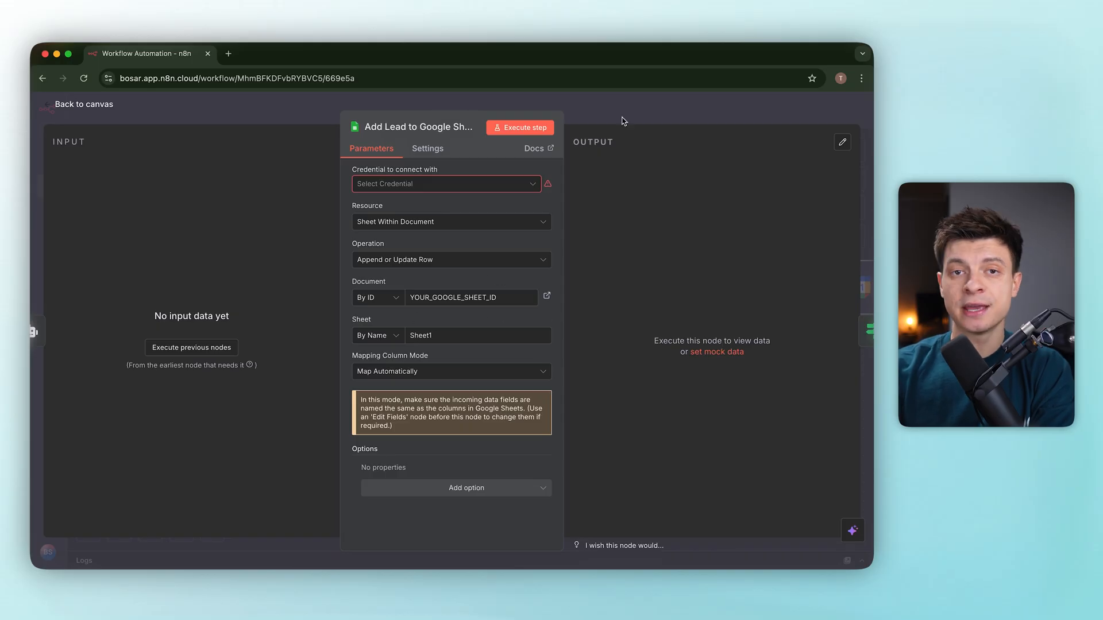
{"action": "left_click", "coordinate": [80, 104]}
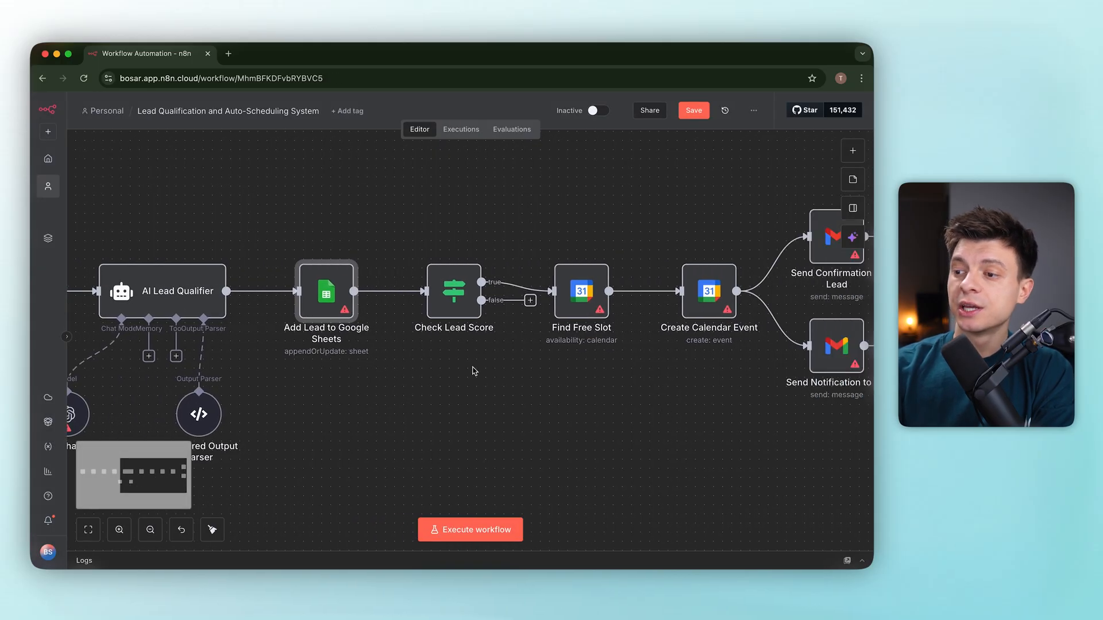
{"action": "double_click", "coordinate": [453, 291]}
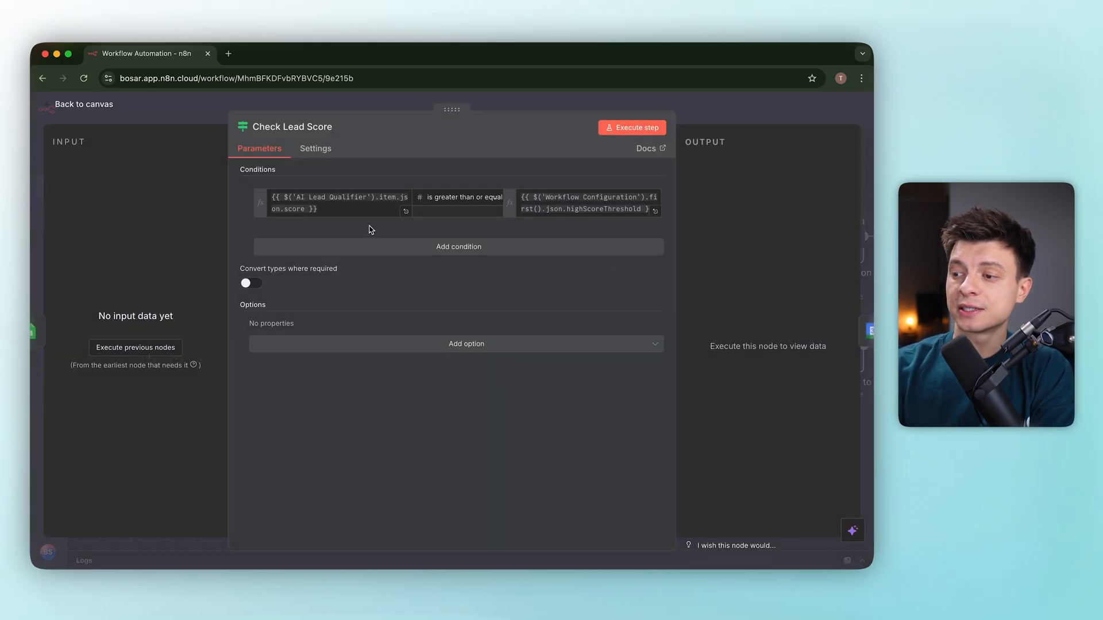
{"action": "left_click", "coordinate": [83, 104]}
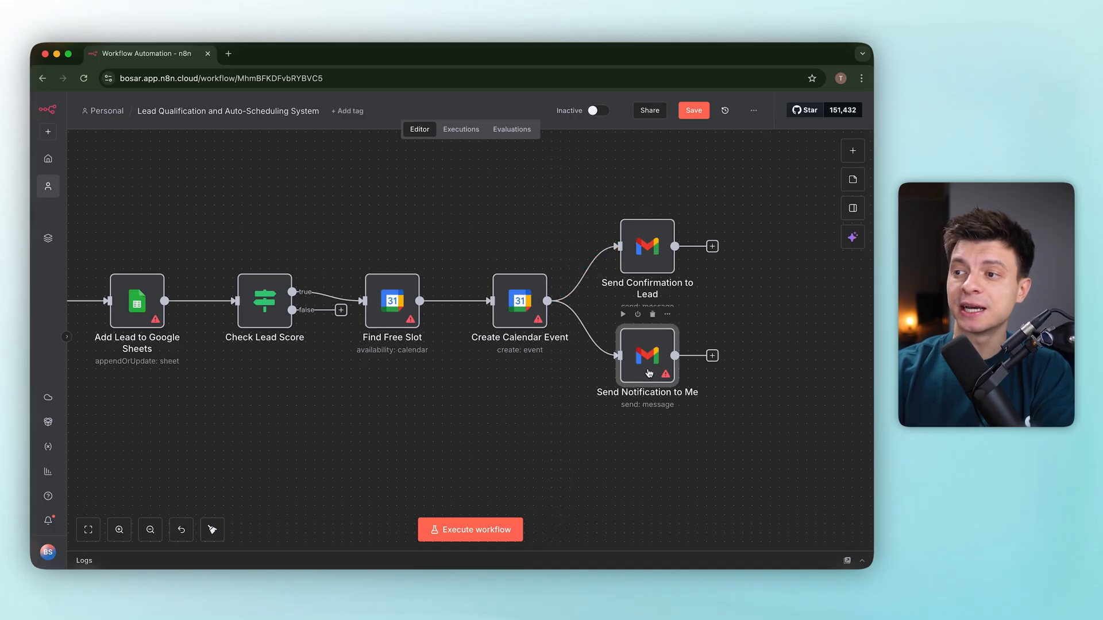
{"action": "double_click", "coordinate": [645, 354]}
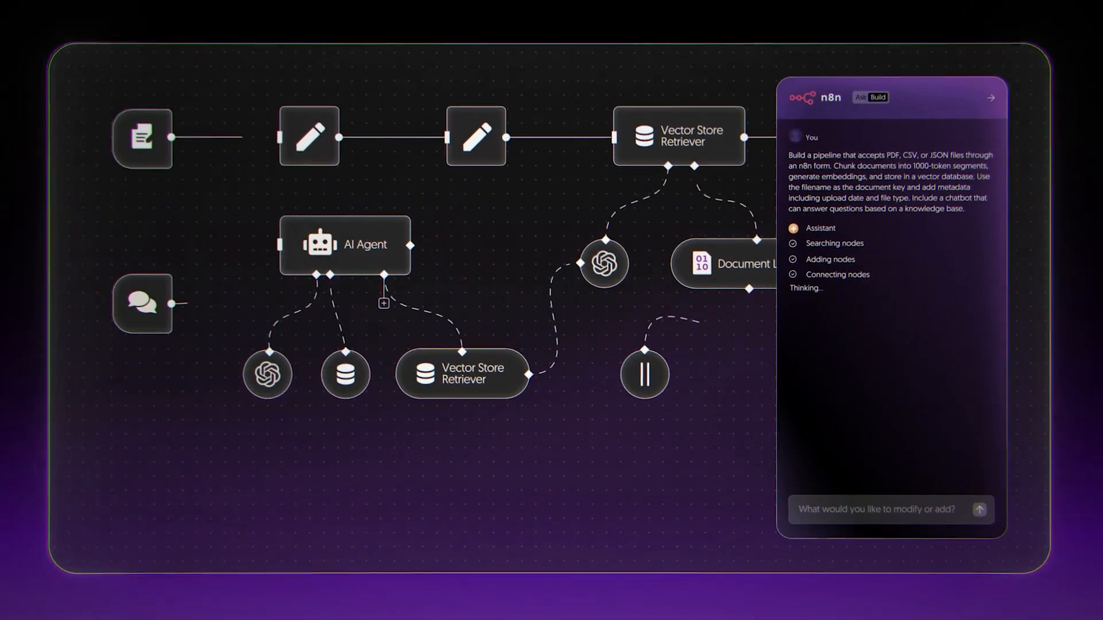
Ask the AI builder to add a final step that writes a report of submissions and emails it to me.
{"action": "type", "text": "add a final step that writes a report of submissions and email it to me"}
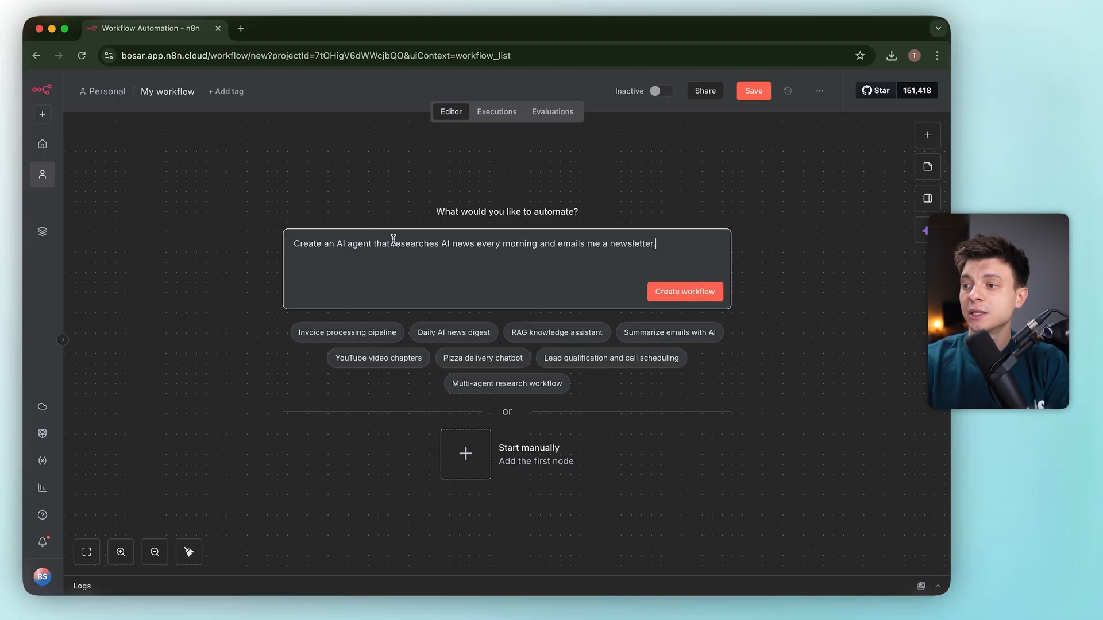
Submit the request, let the Daily AI News Research workflow build, and hide the assistant notes.
{"action": "left_click", "coordinate": [683, 291]}
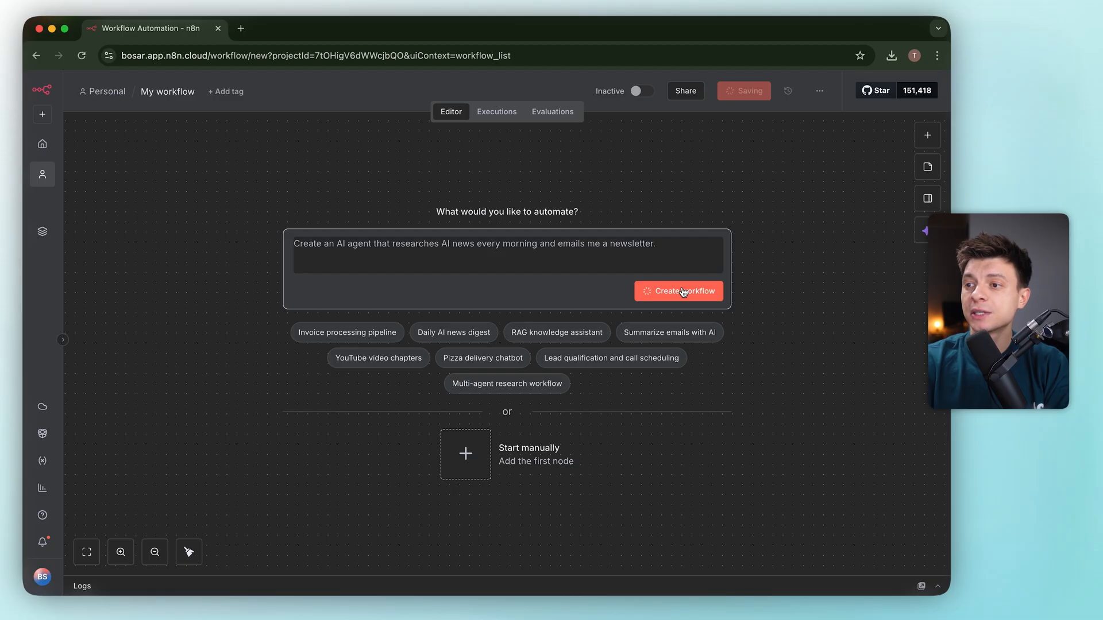
{"action": "left_click", "coordinate": [678, 291]}
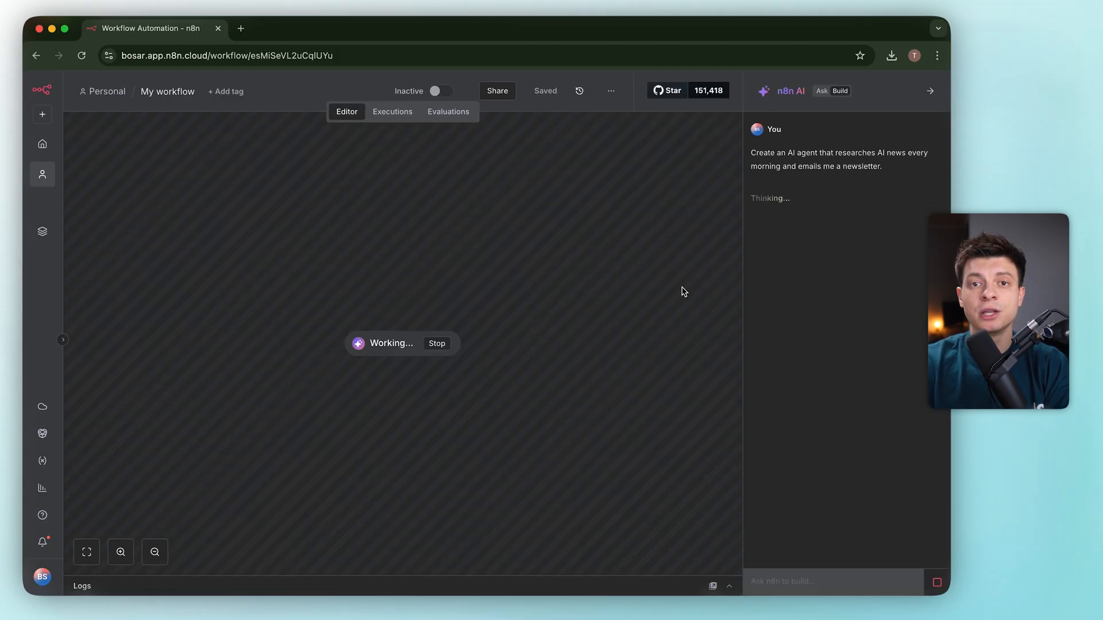
{"action": "mouse_move", "coordinate": [844, 194]}
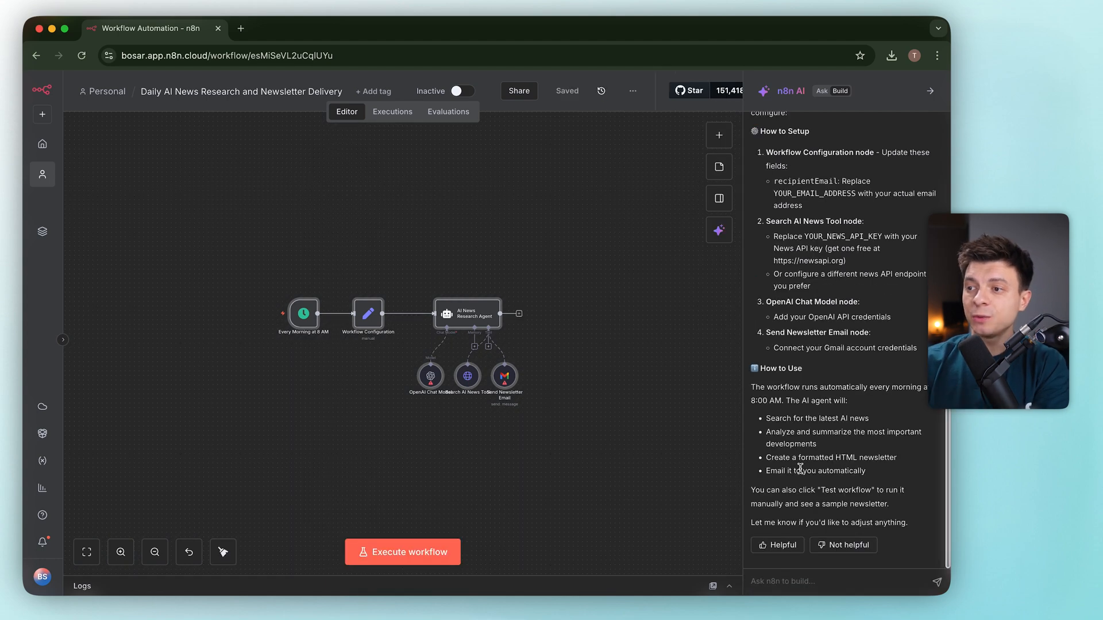
{"action": "scroll", "scroll_direction": "up", "scroll_amount": 3}
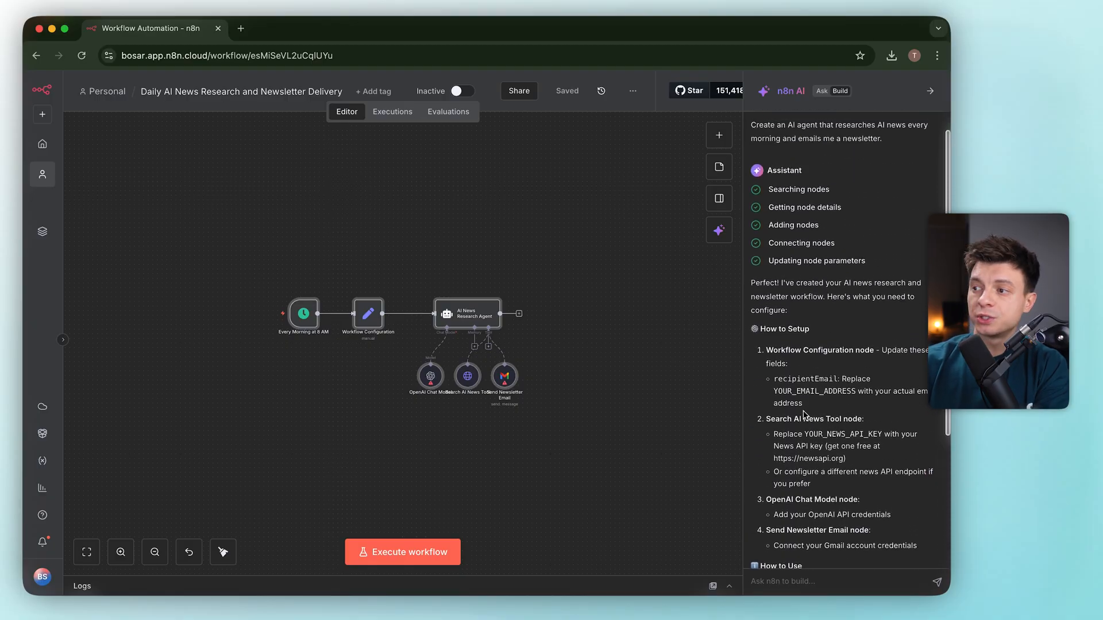
{"action": "scroll", "scroll_direction": "down", "scroll_amount": 3}
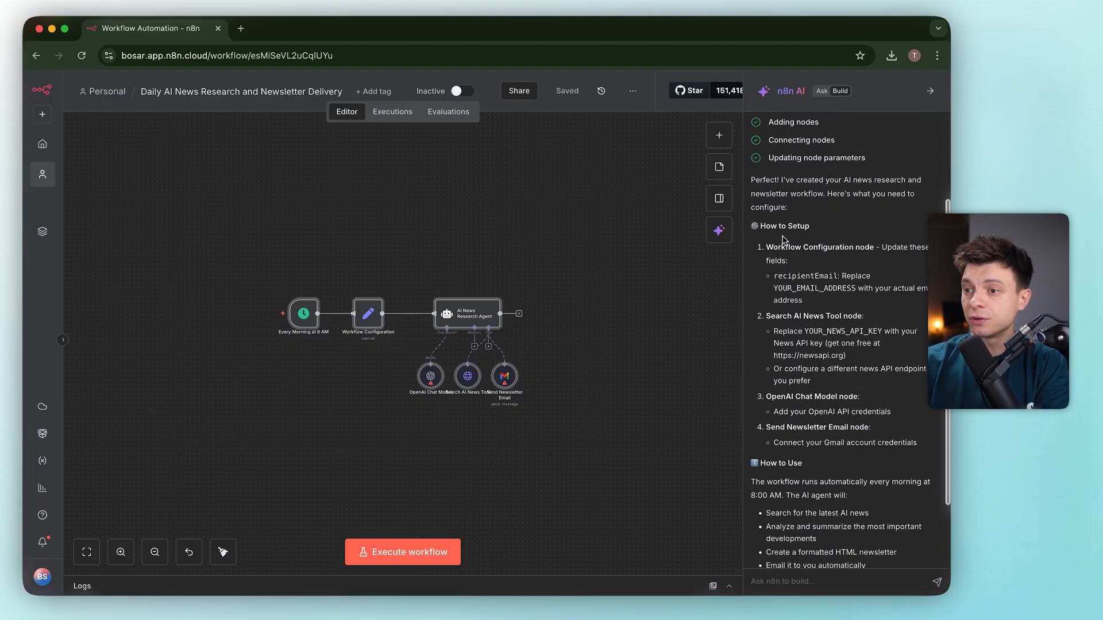
{"action": "left_click", "coordinate": [930, 90]}
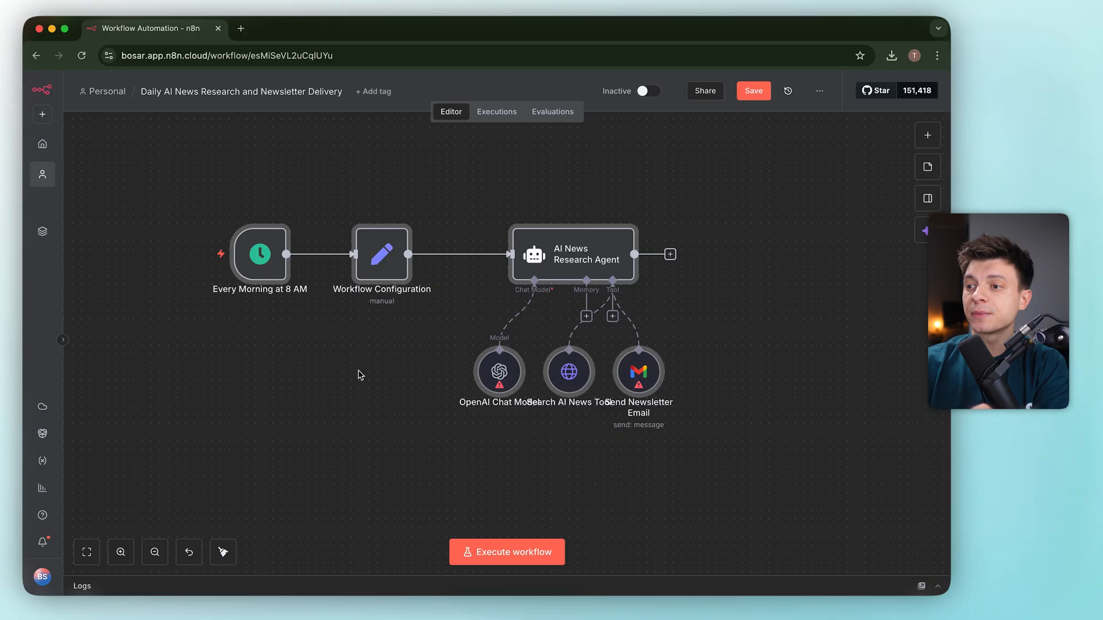
{"action": "mouse_move", "coordinate": [249, 268]}
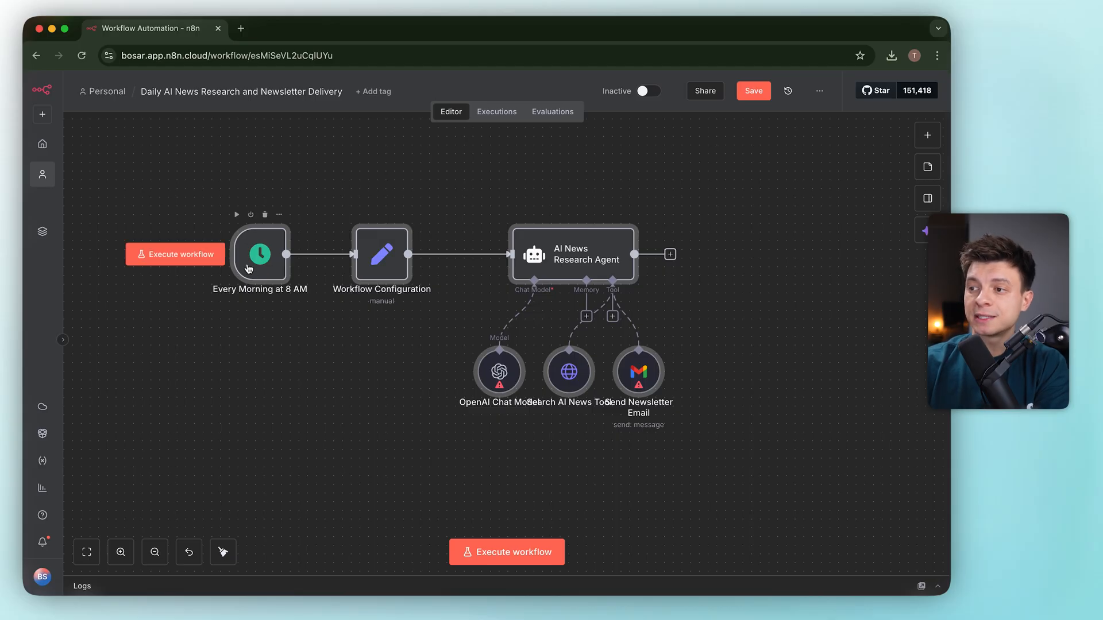
{"action": "double_click", "coordinate": [259, 254]}
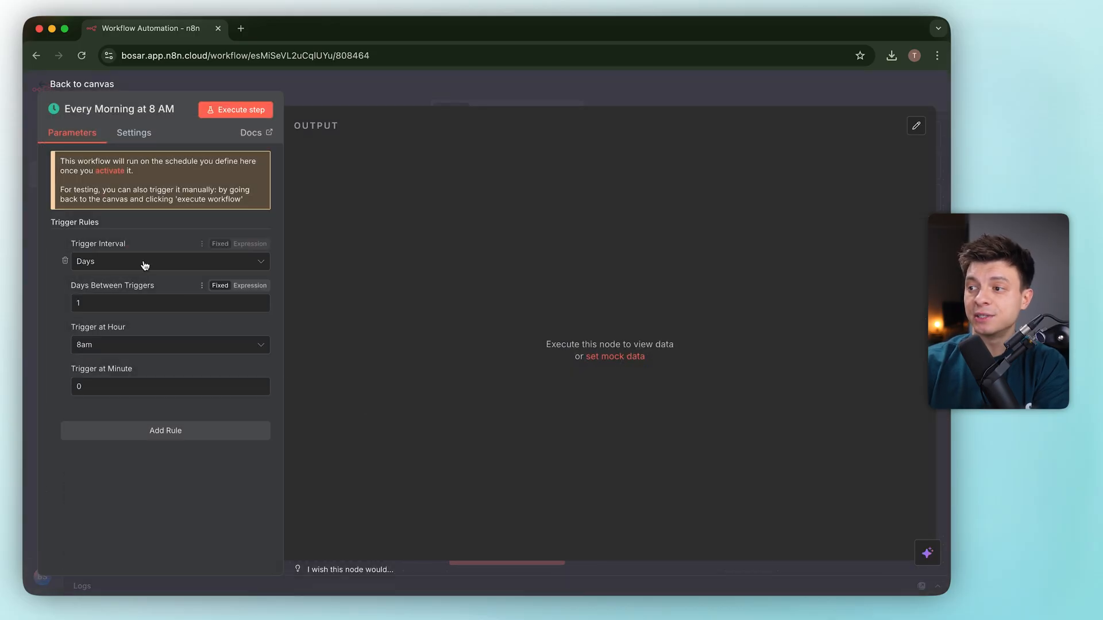
{"action": "mouse_move", "coordinate": [343, 349]}
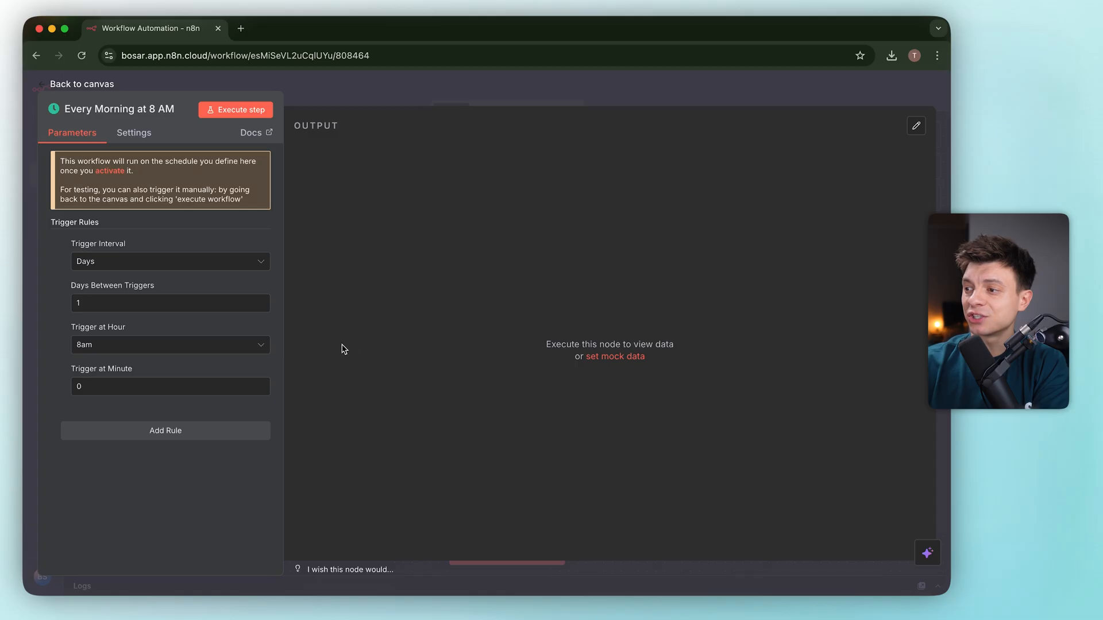
{"action": "mouse_move", "coordinate": [104, 347]}
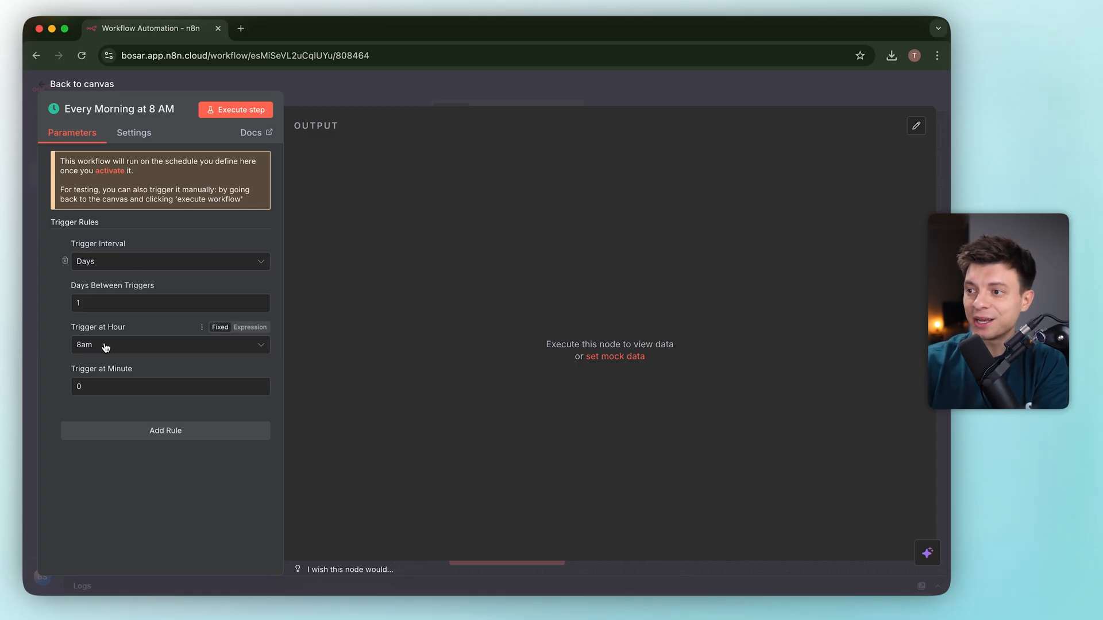
{"action": "left_click", "coordinate": [81, 84]}
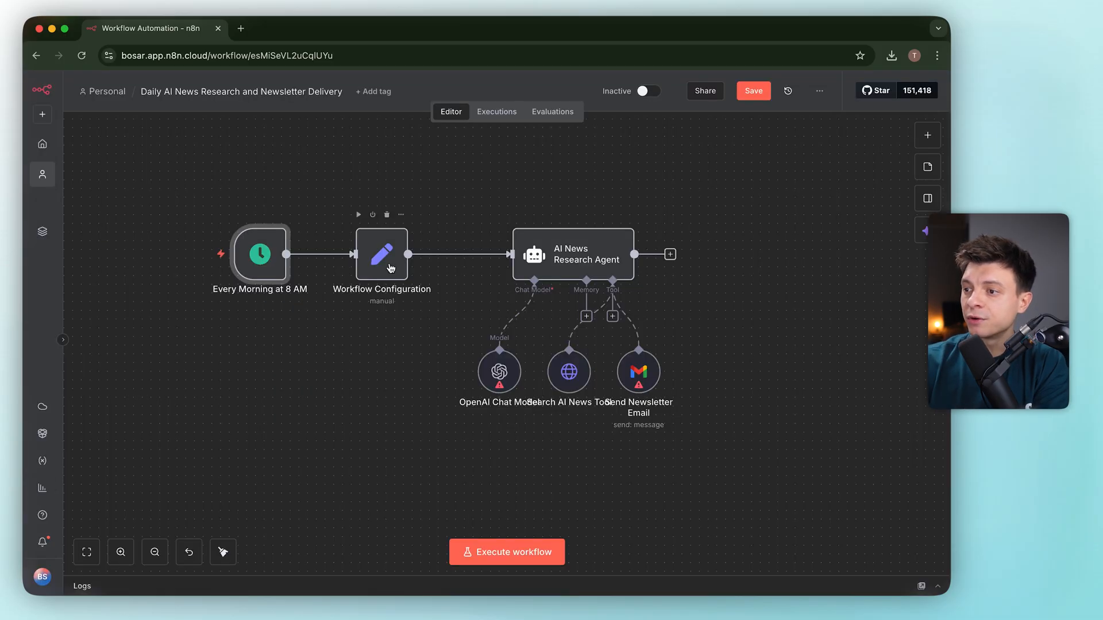
{"action": "double_click", "coordinate": [381, 255]}
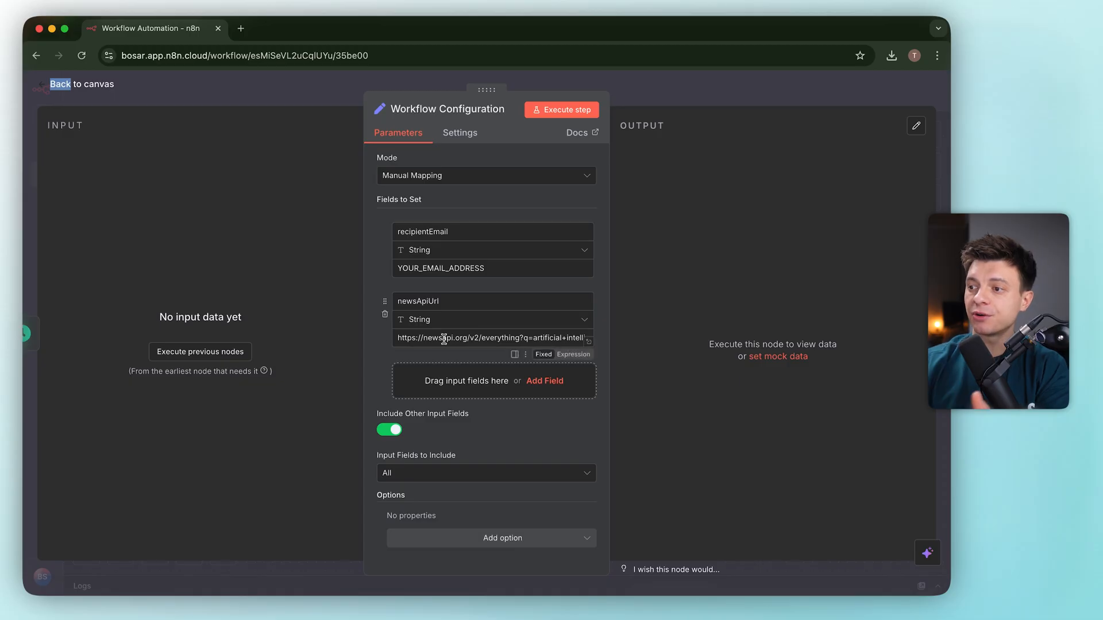
{"action": "mouse_move", "coordinate": [493, 338]}
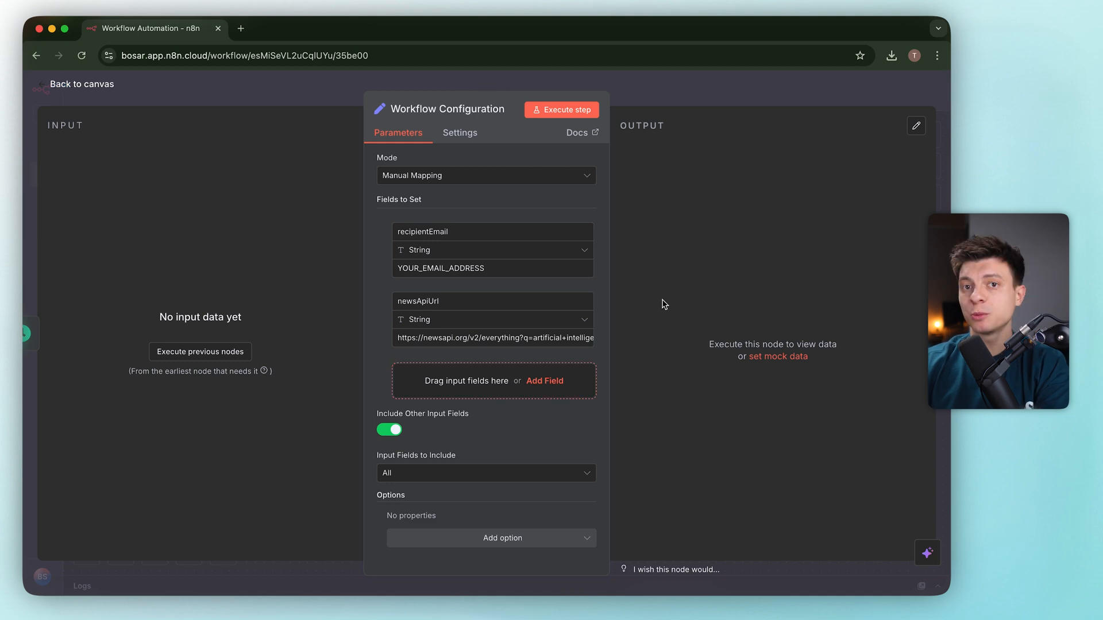
{"action": "left_click", "coordinate": [79, 84]}
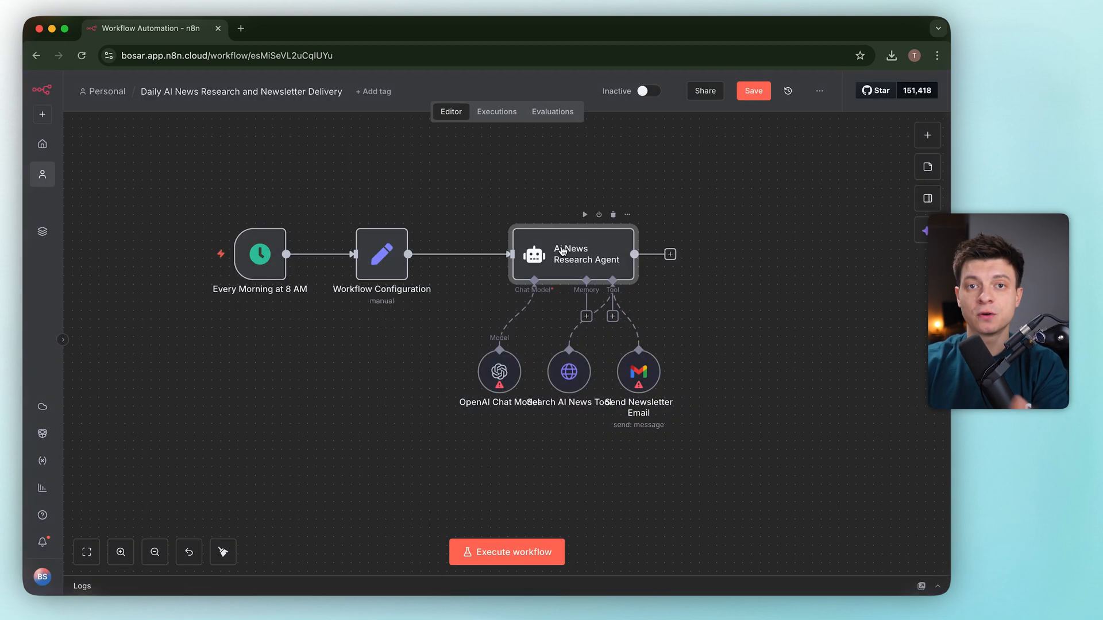
{"action": "double_click", "coordinate": [572, 254]}
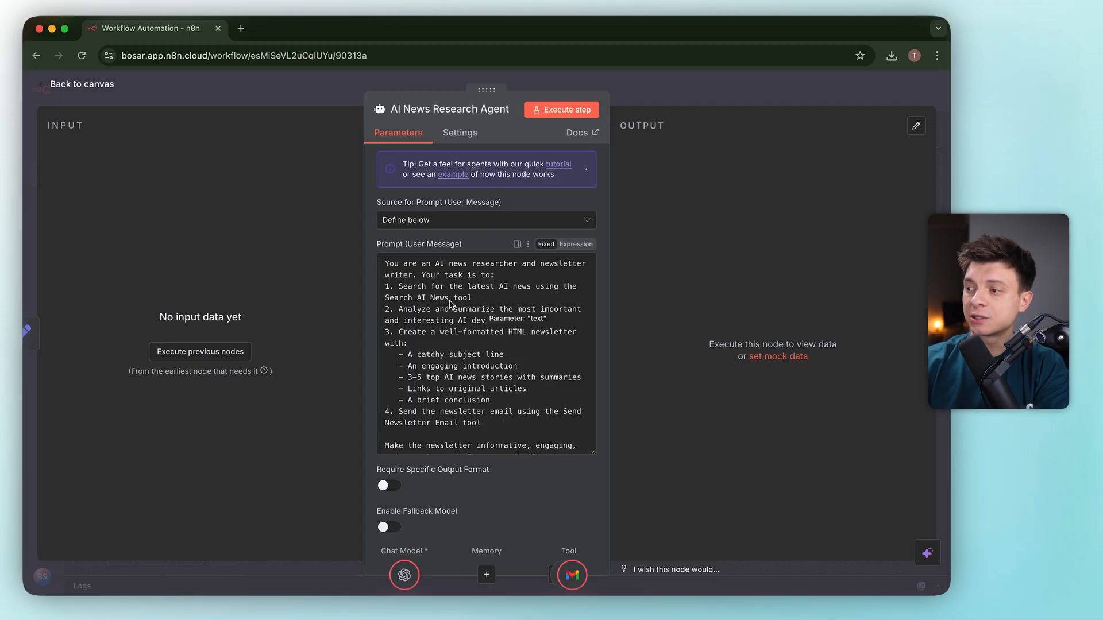
{"action": "mouse_move", "coordinate": [497, 312]}
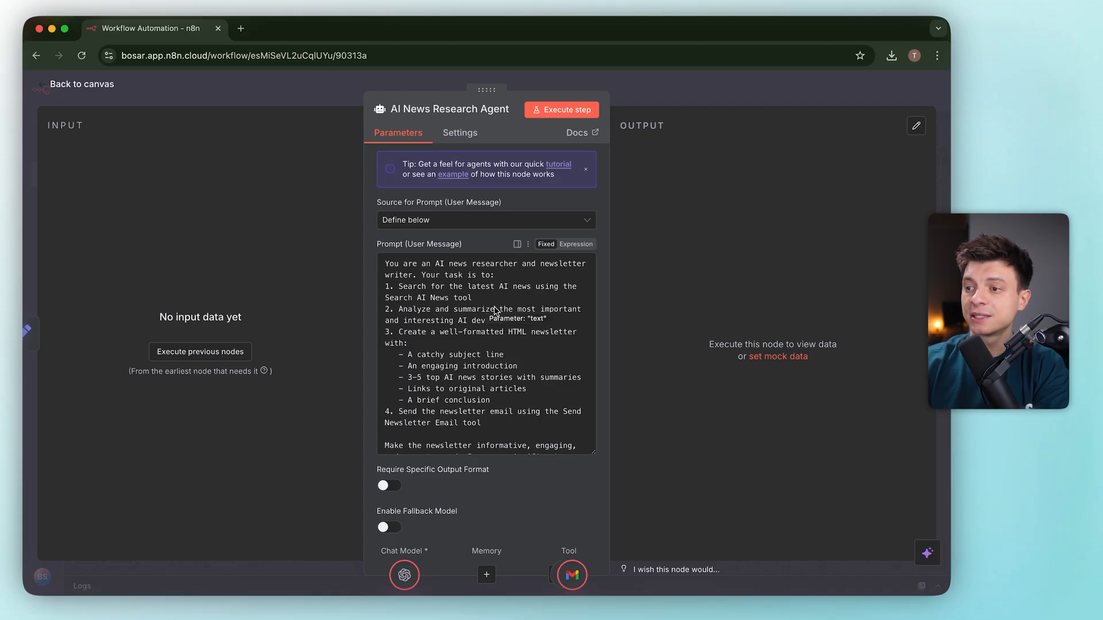
{"action": "mouse_move", "coordinate": [541, 342]}
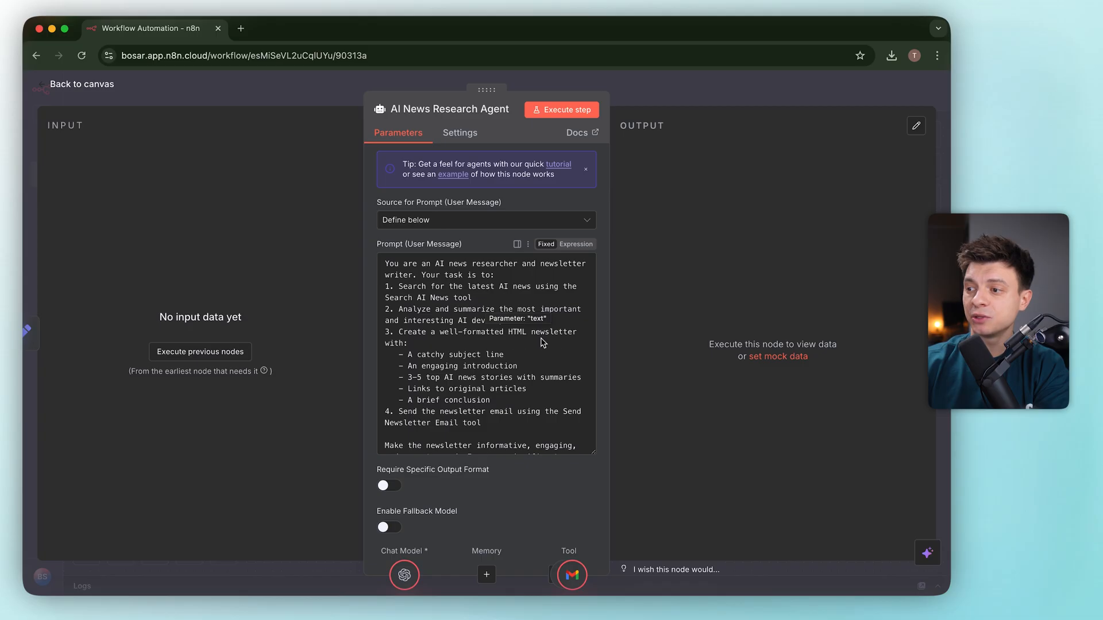
{"action": "mouse_move", "coordinate": [461, 368]}
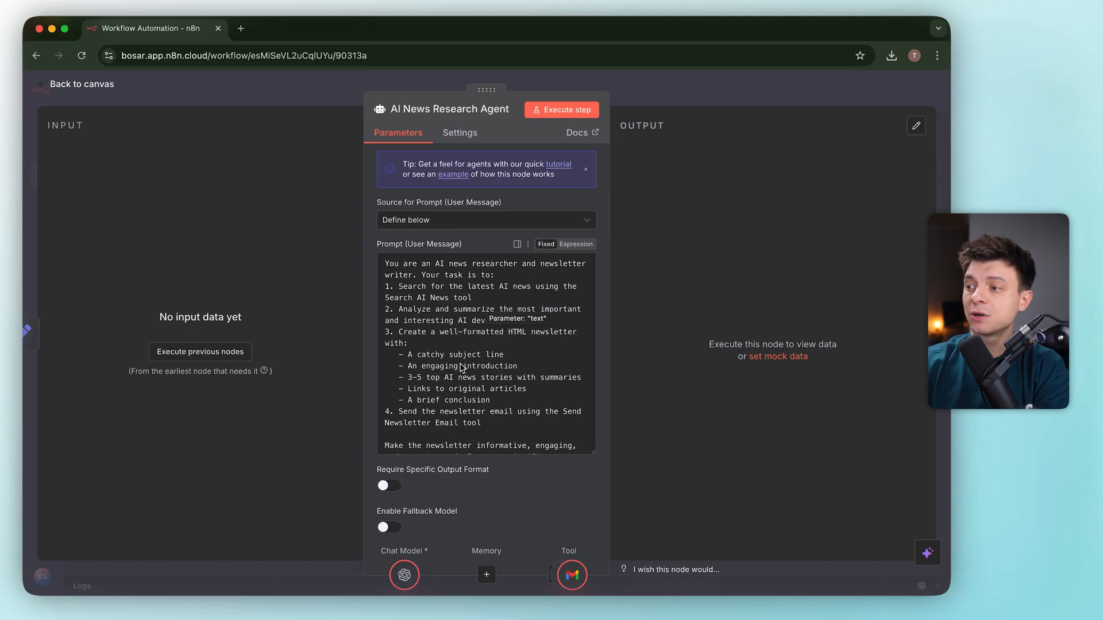
{"action": "scroll", "scroll_direction": "down", "scroll_amount": 3}
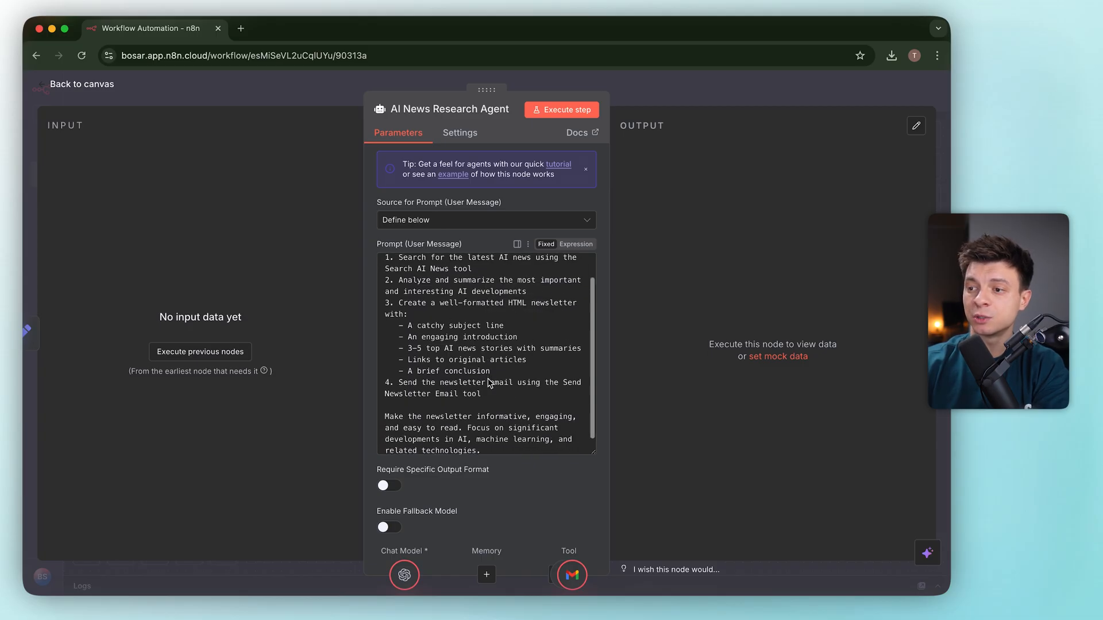
{"action": "left_click", "coordinate": [82, 84]}
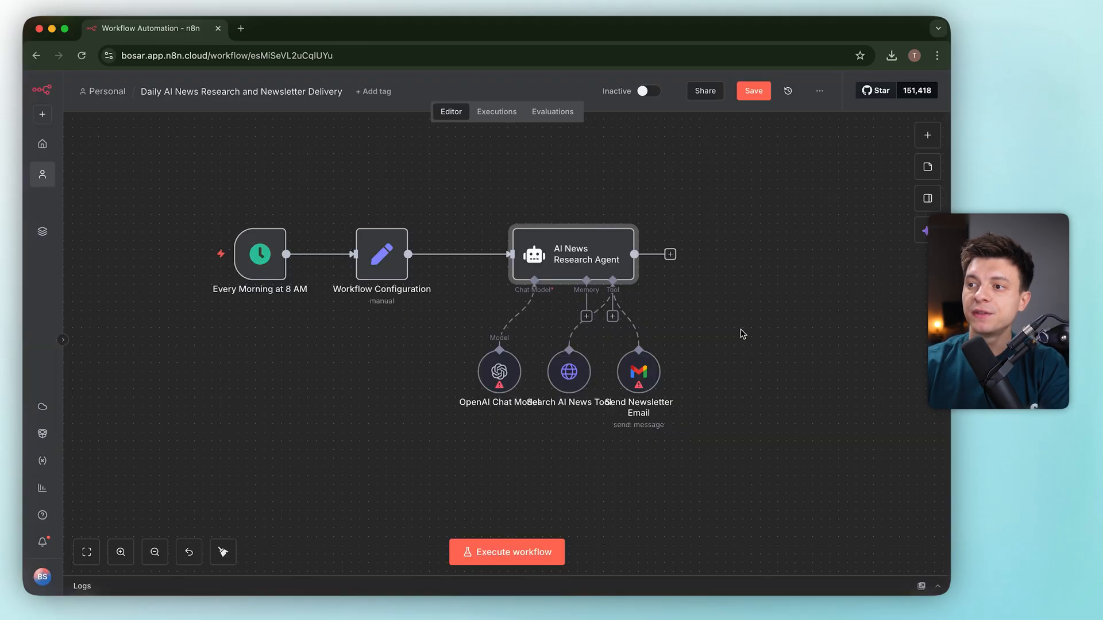
{"action": "mouse_move", "coordinate": [499, 371]}
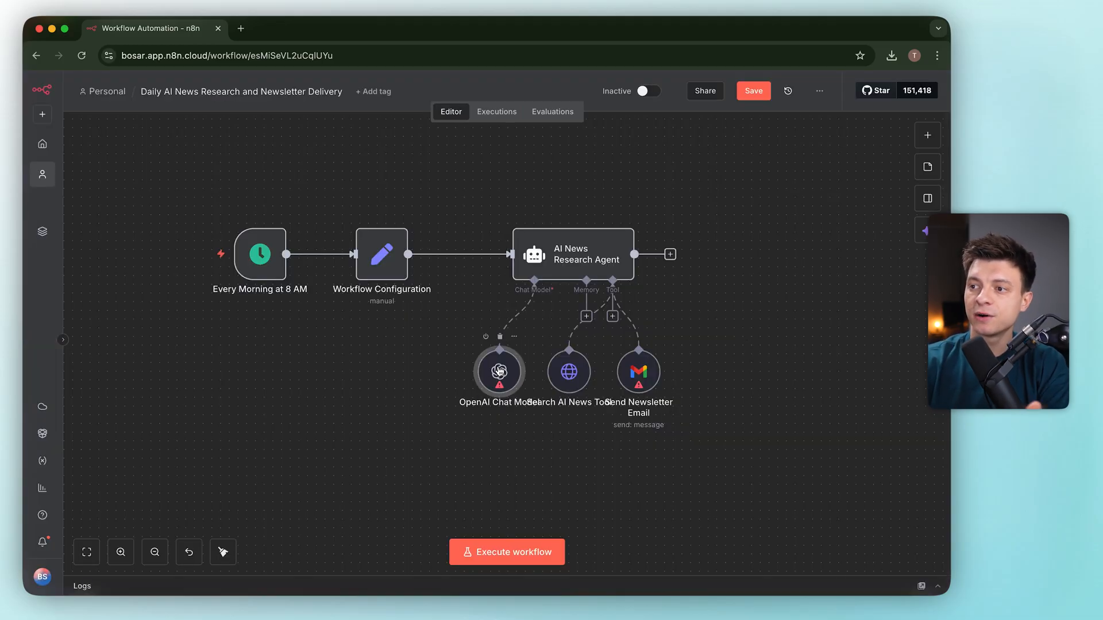
Review the OpenAI Chat Model settings and the Search AI News Tool's query parameters and API key.
{"action": "double_click", "coordinate": [497, 371]}
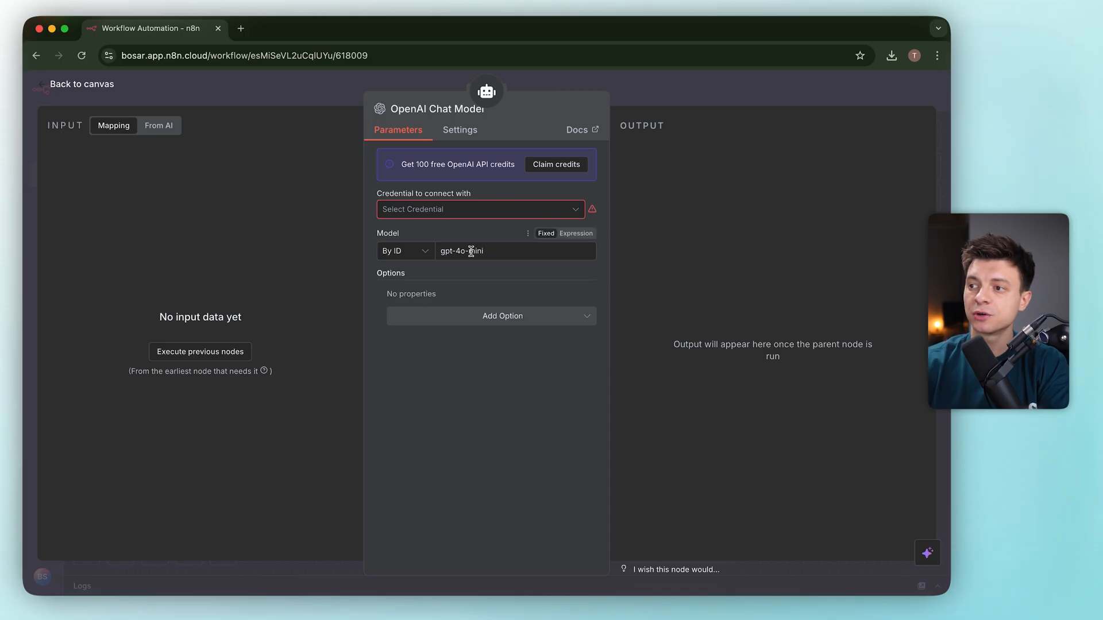
{"action": "mouse_move", "coordinate": [522, 306]}
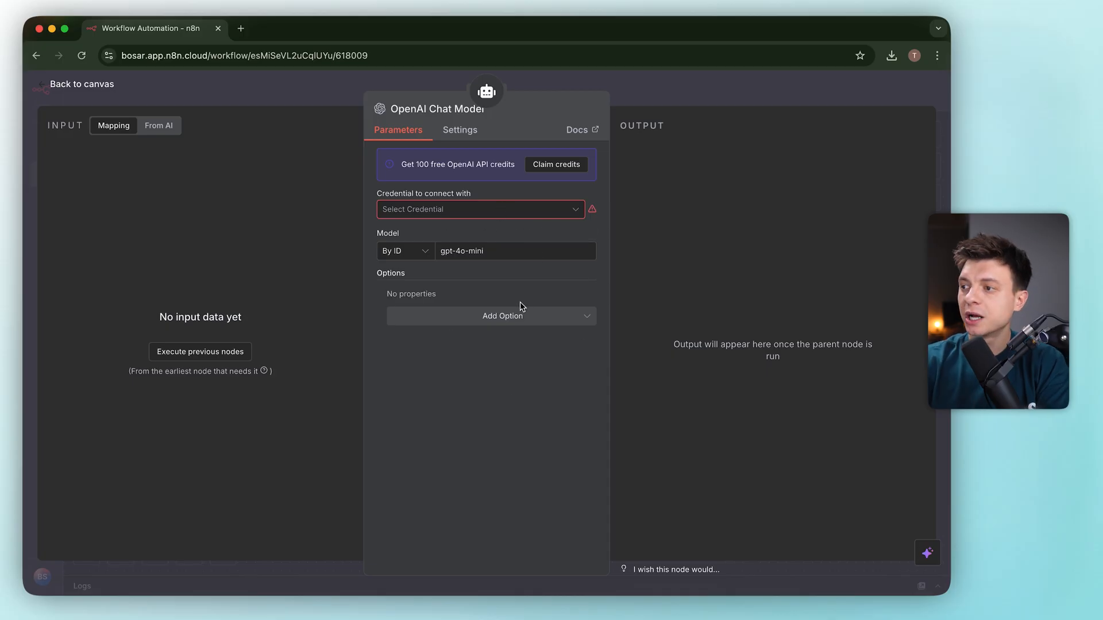
{"action": "mouse_move", "coordinate": [609, 134]}
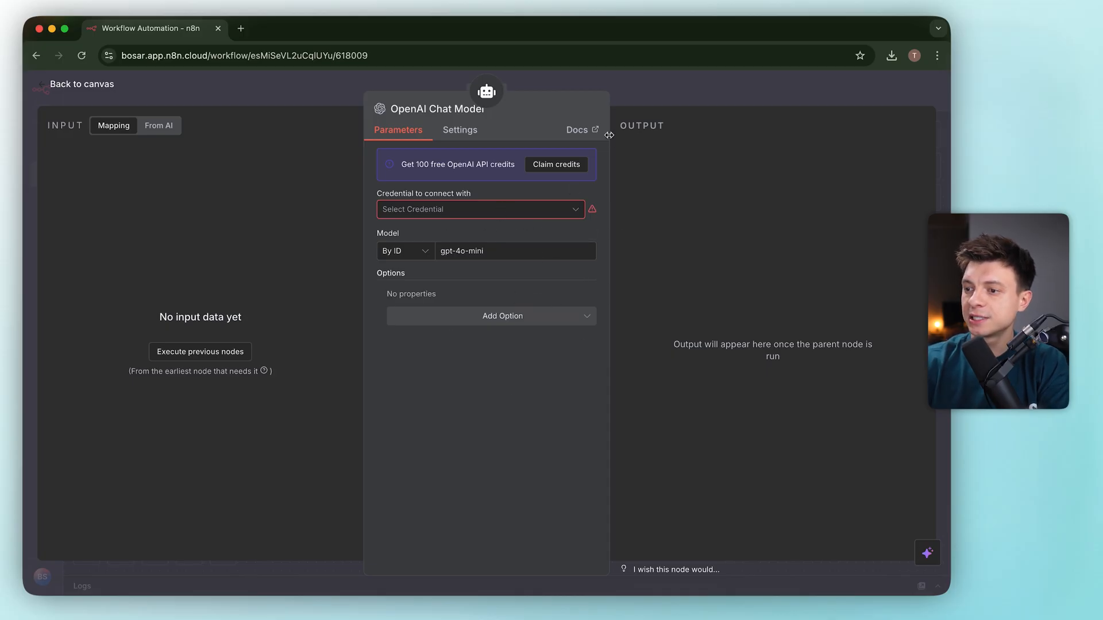
{"action": "left_click", "coordinate": [79, 84]}
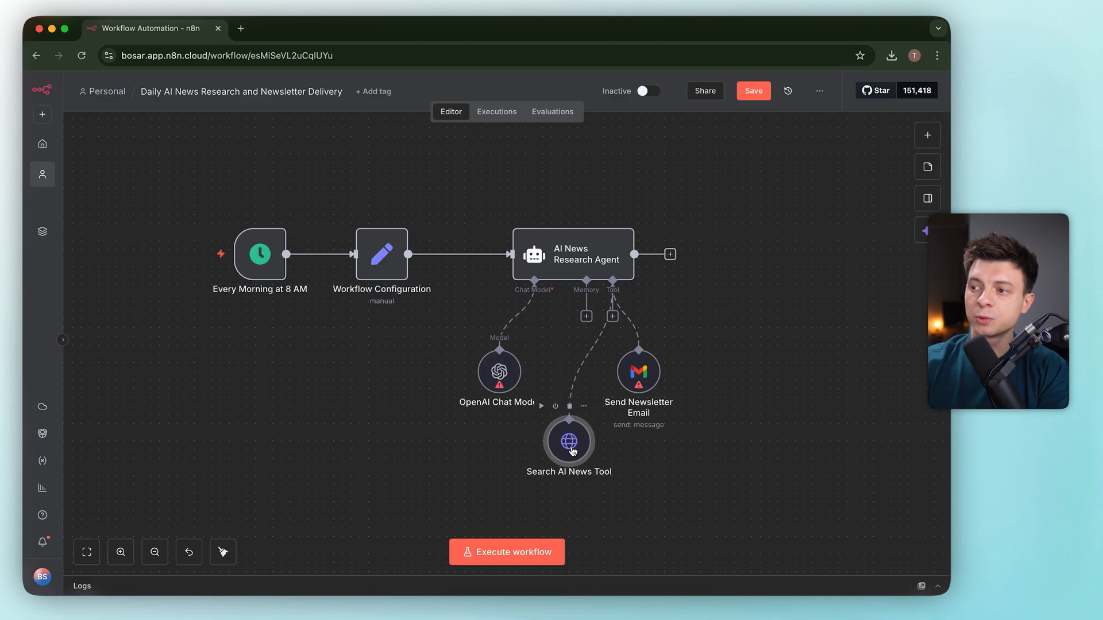
{"action": "double_click", "coordinate": [568, 441]}
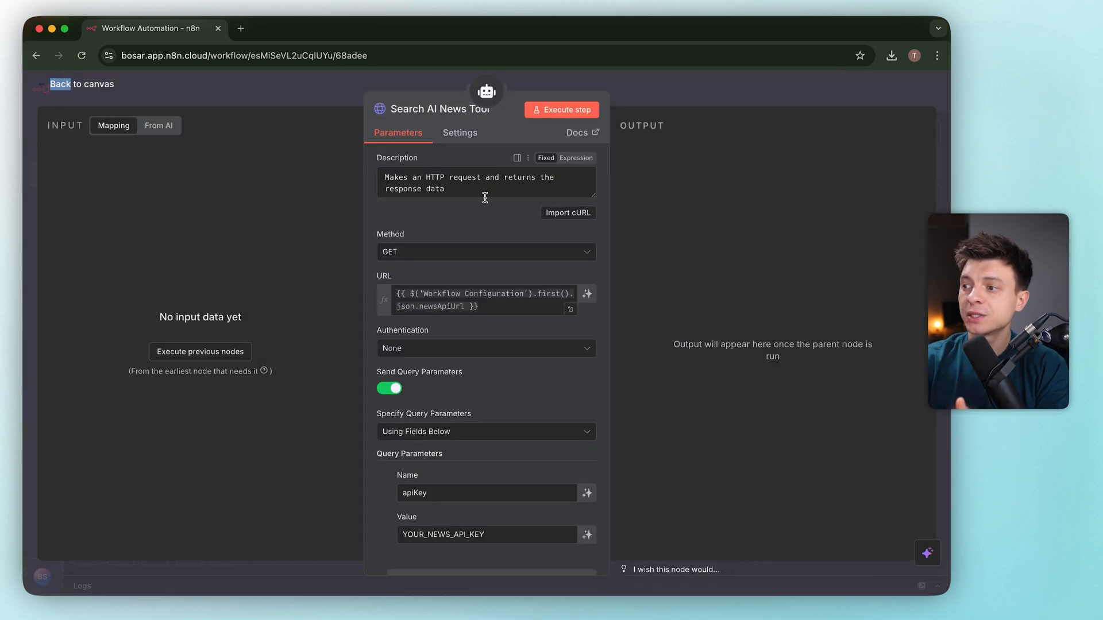
{"action": "mouse_move", "coordinate": [504, 219]}
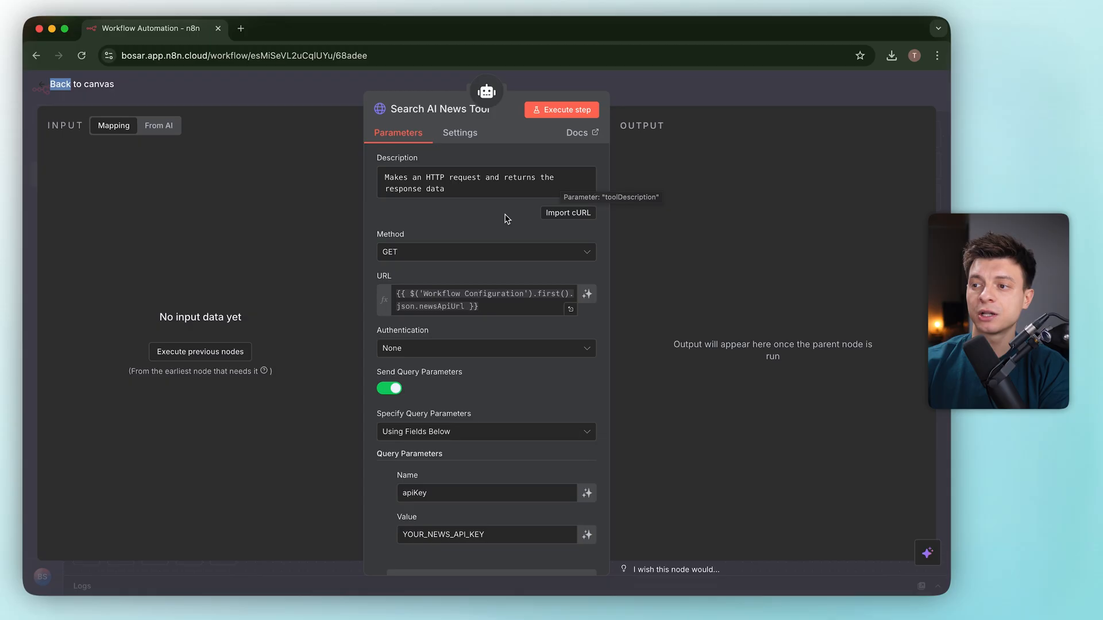
{"action": "mouse_move", "coordinate": [506, 232]}
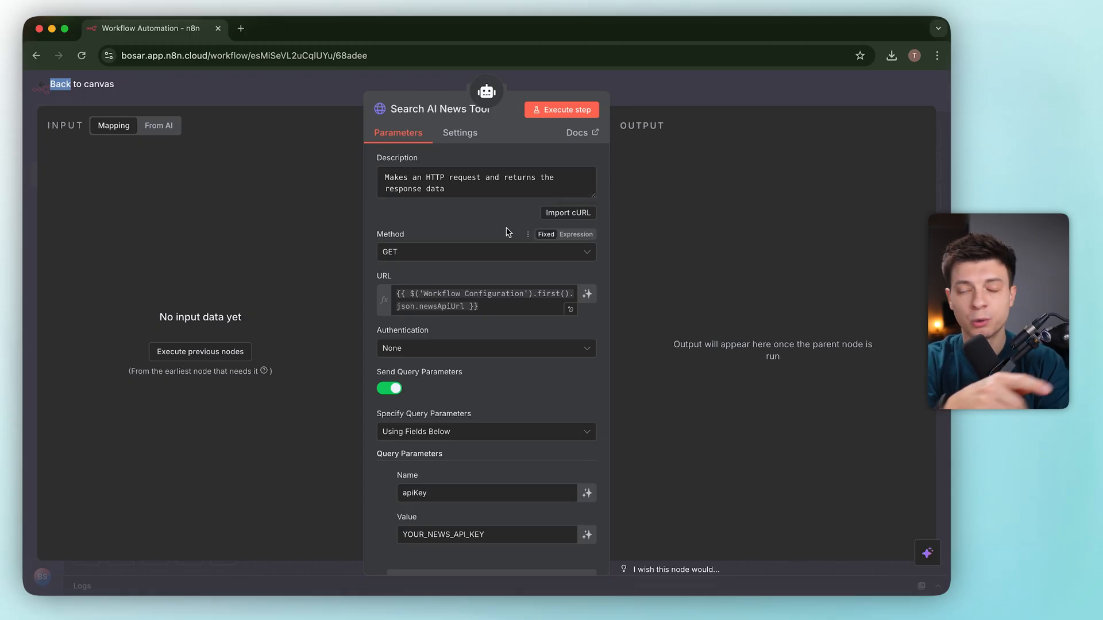
{"action": "scroll", "scroll_direction": "down", "scroll_amount": 3}
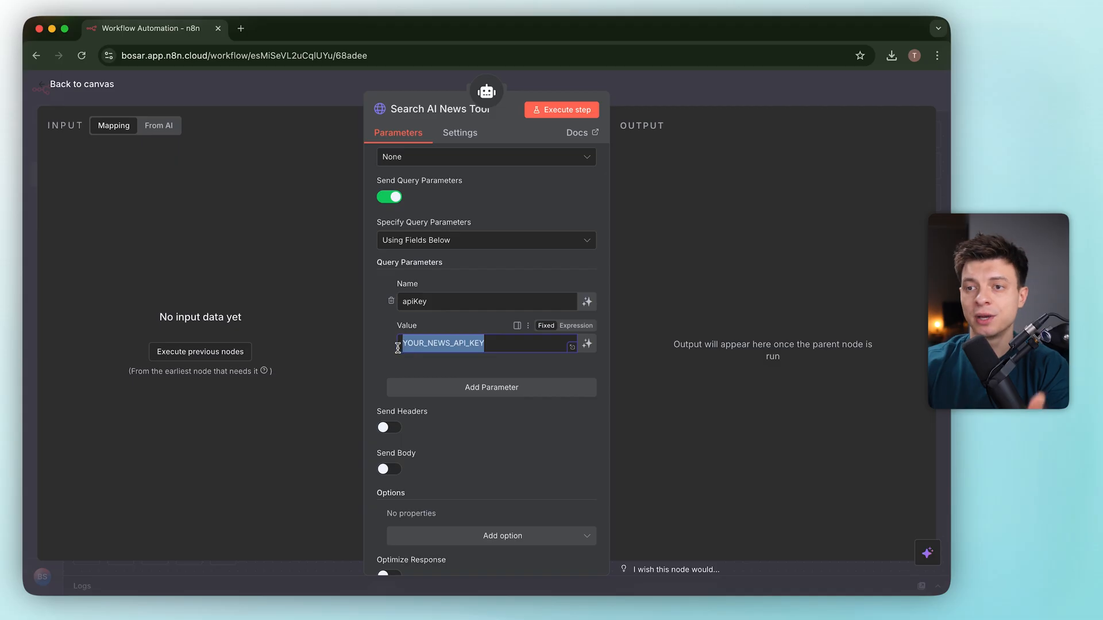
{"action": "left_click", "coordinate": [80, 84]}
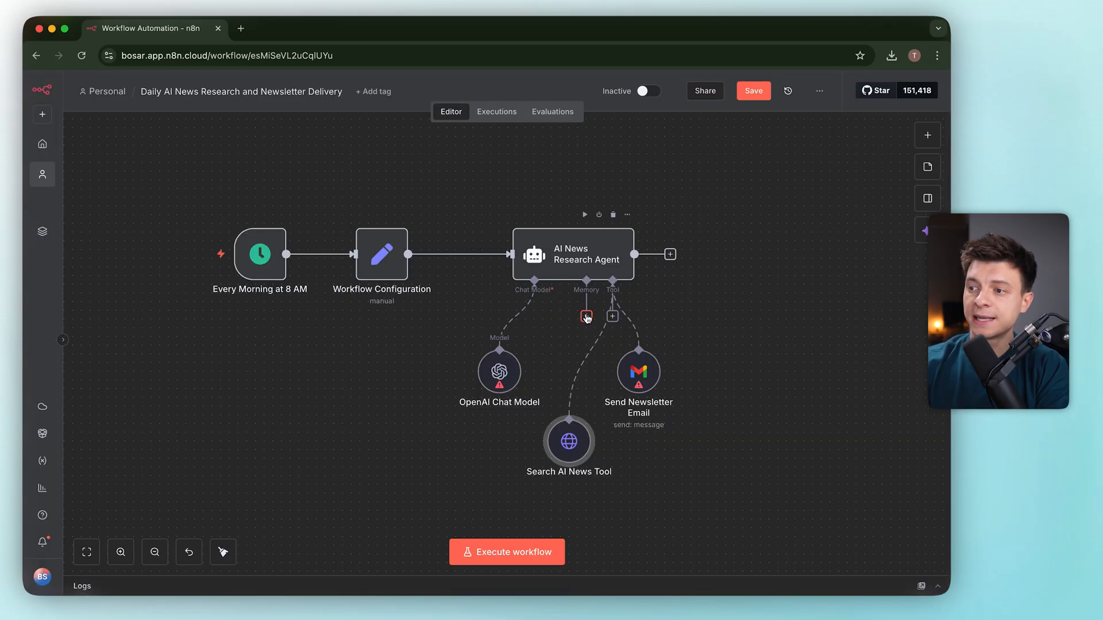
Review the Send Newsletter Email tool's recipient, subject and message fields.
{"action": "left_click", "coordinate": [586, 317]}
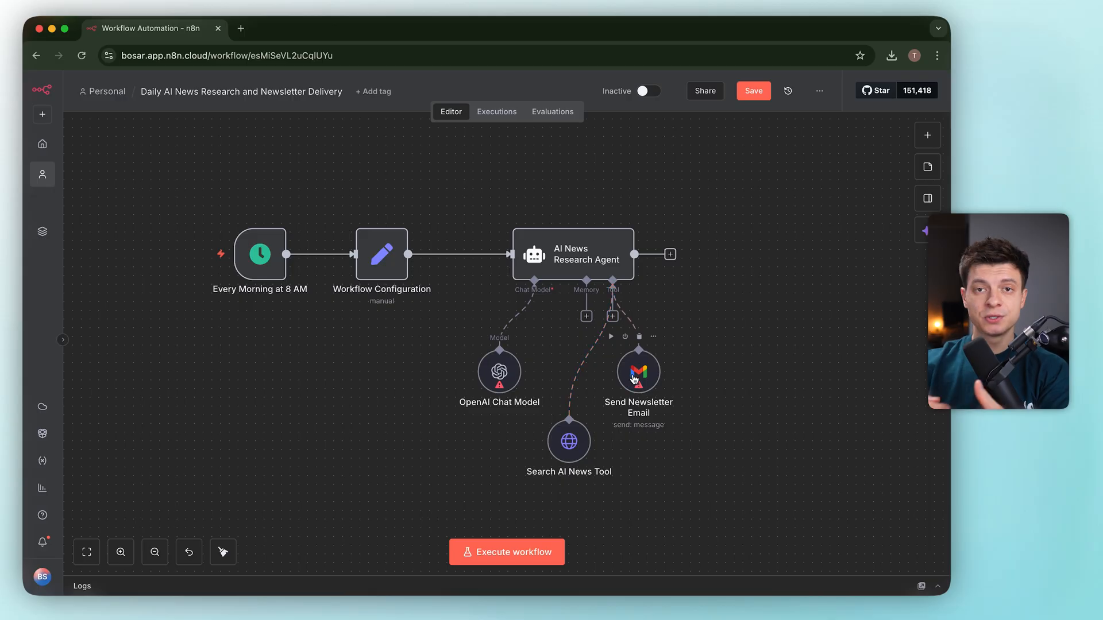
{"action": "double_click", "coordinate": [637, 371]}
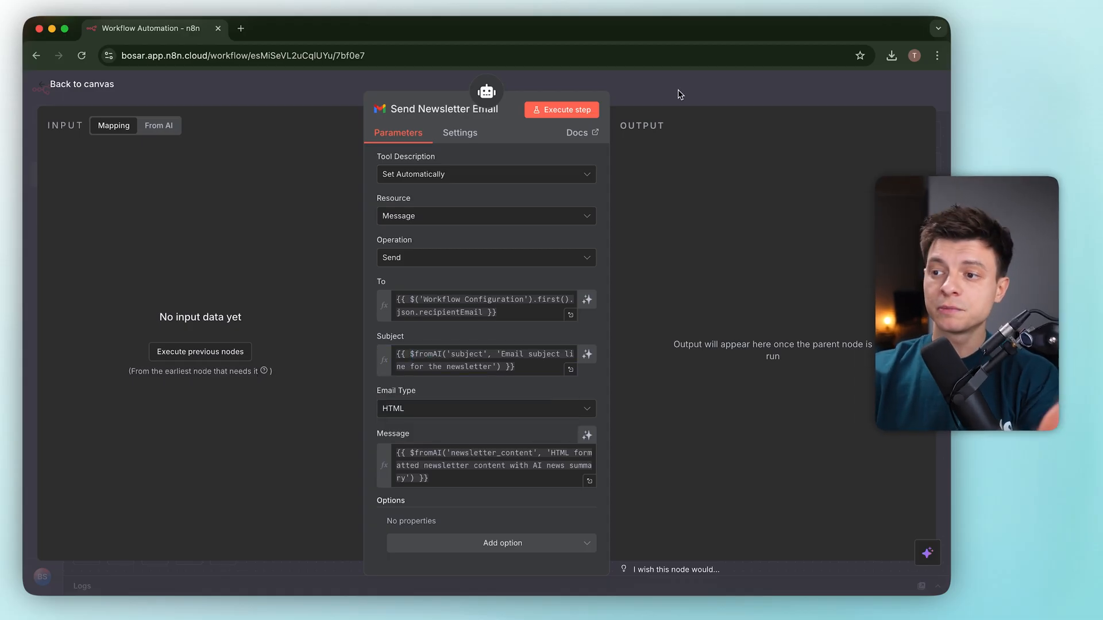
{"action": "left_click", "coordinate": [81, 84]}
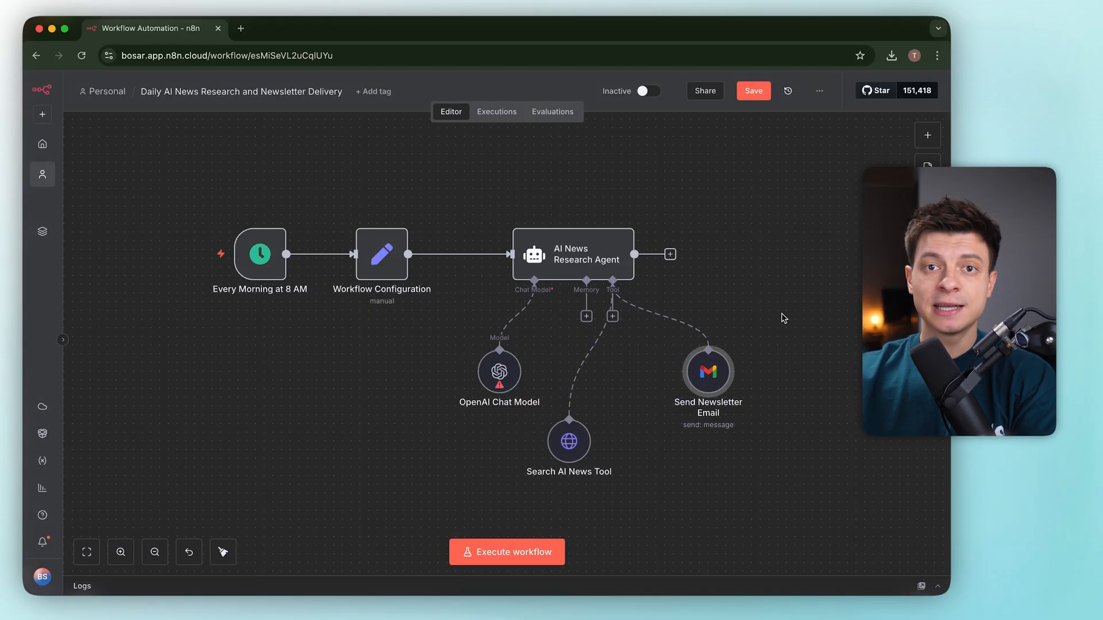
{"action": "mouse_move", "coordinate": [714, 483]}
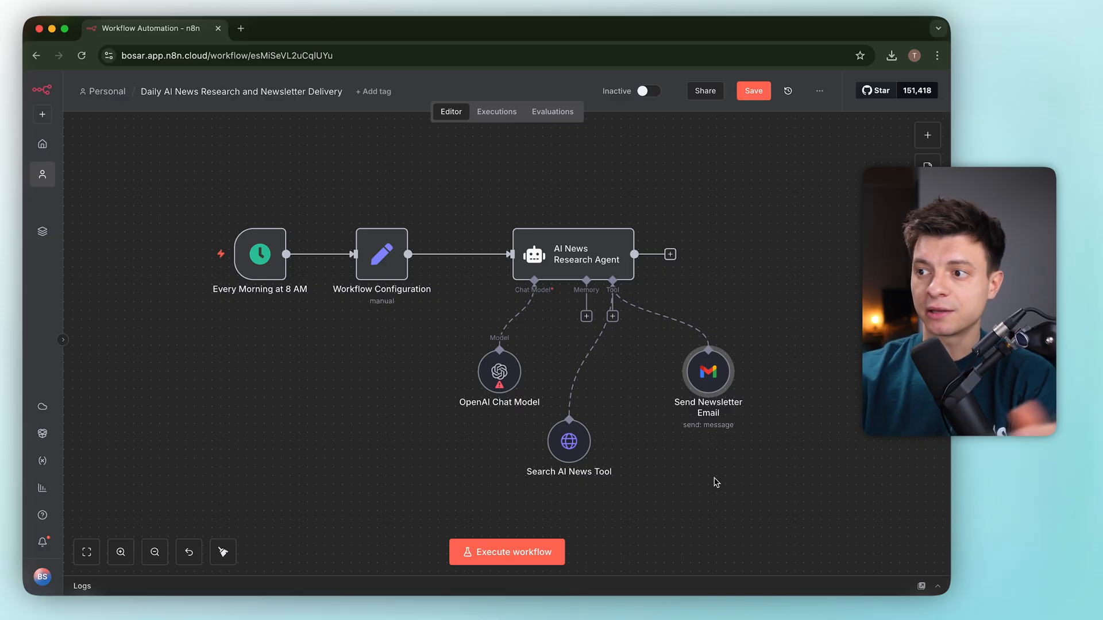
{"action": "mouse_move", "coordinate": [405, 505]}
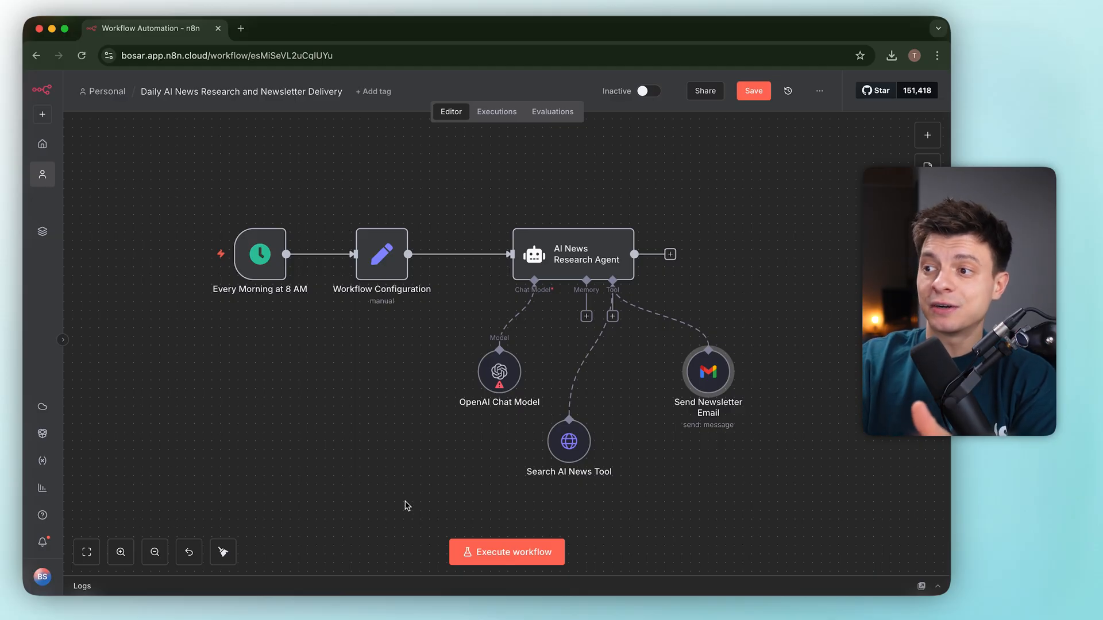
{"action": "mouse_move", "coordinate": [428, 534]}
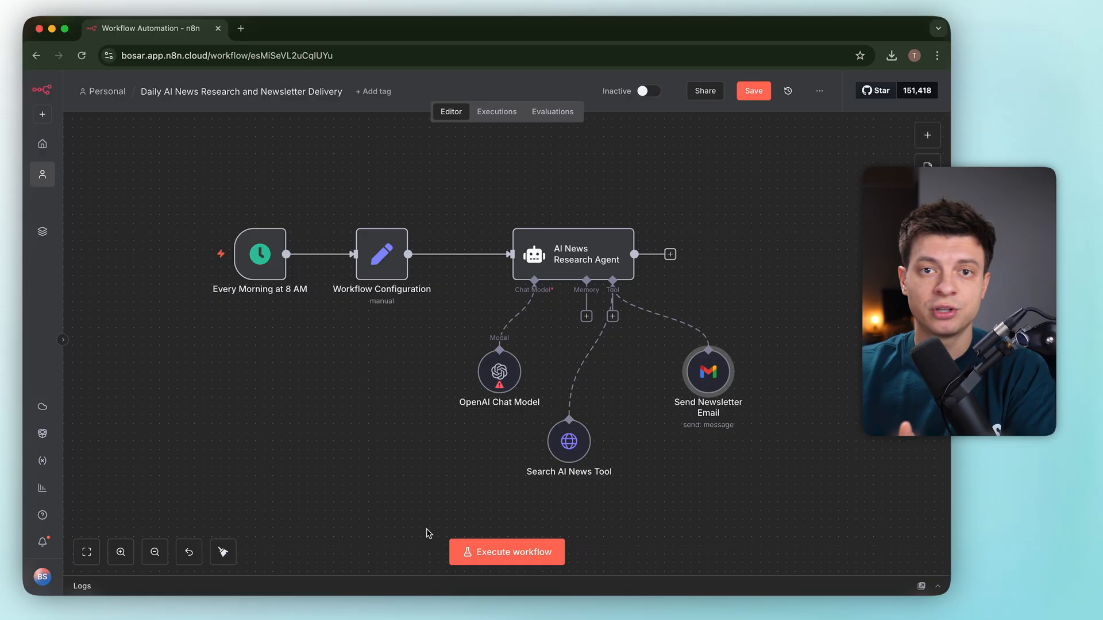
Start a blank workflow and have the AI build the Tavily/Perplexity/GPT/Gmail newsletter workflow.
{"action": "left_click", "coordinate": [42, 114]}
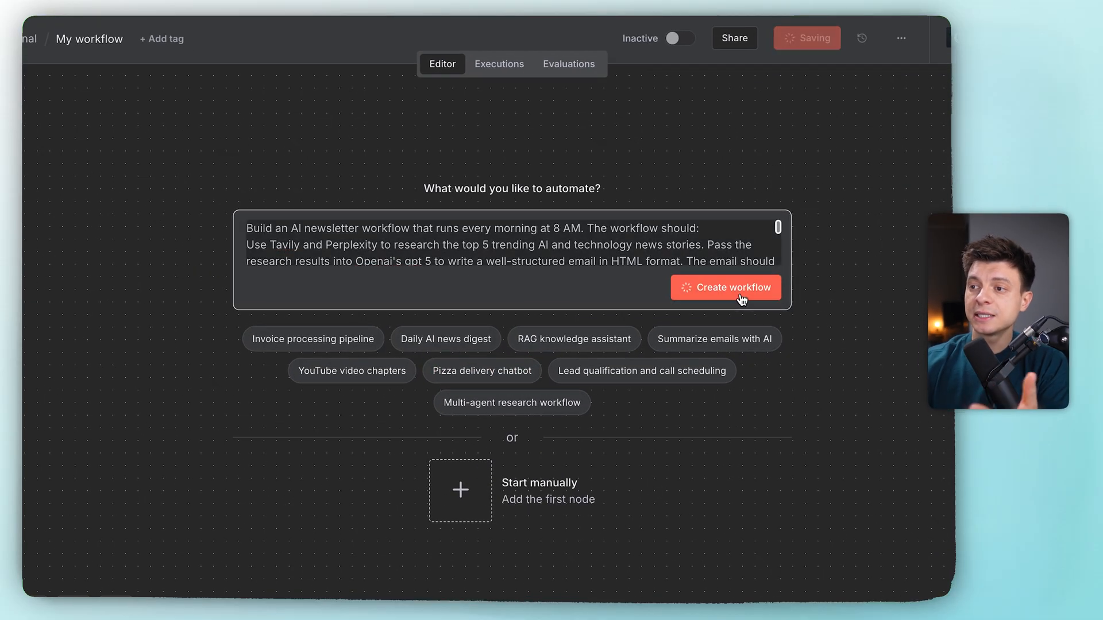
{"action": "left_click", "coordinate": [725, 287]}
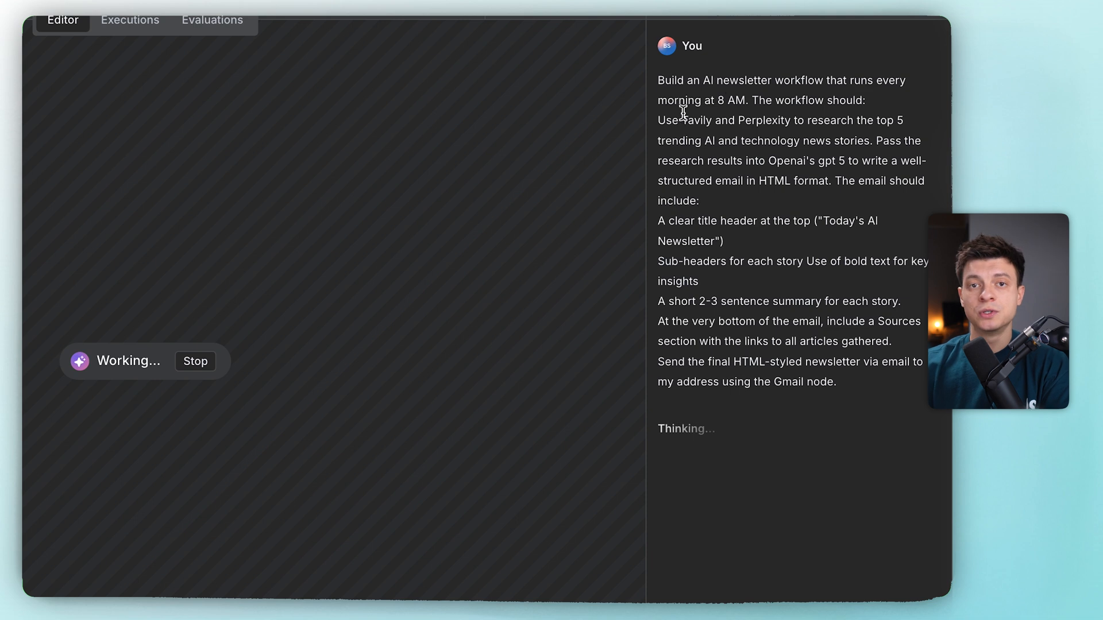
{"action": "mouse_move", "coordinate": [888, 102]}
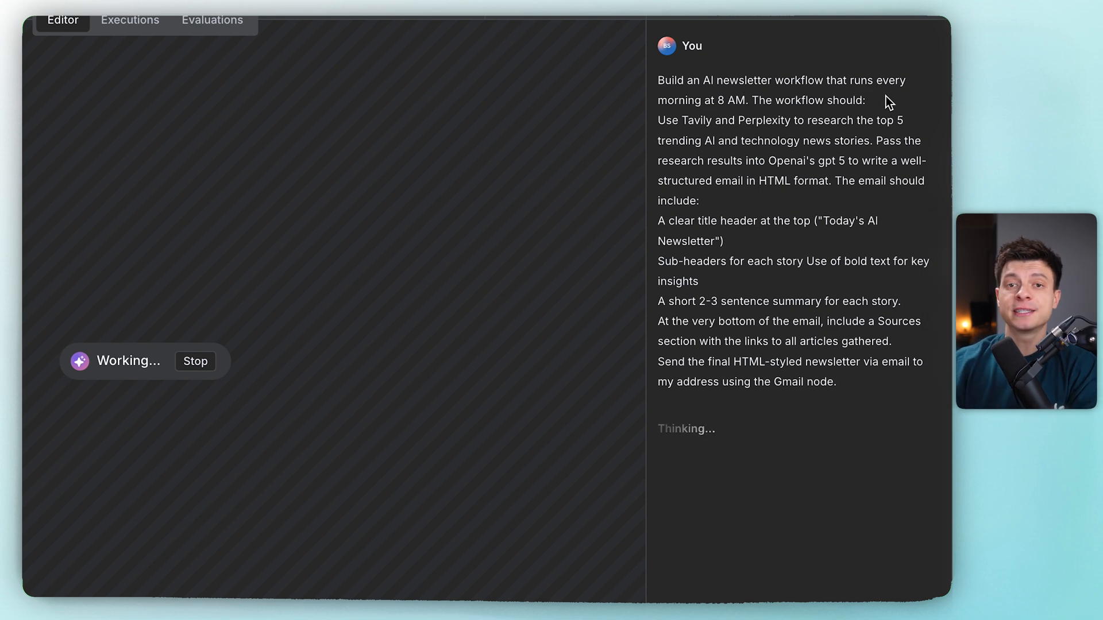
{"action": "mouse_move", "coordinate": [768, 157]}
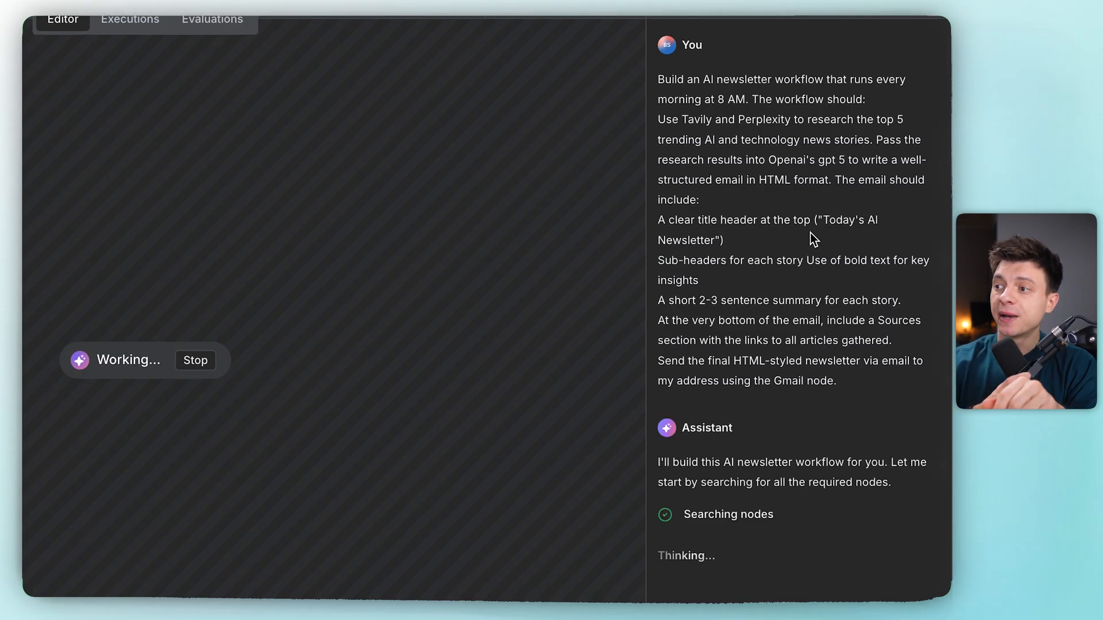
{"action": "mouse_move", "coordinate": [766, 295]}
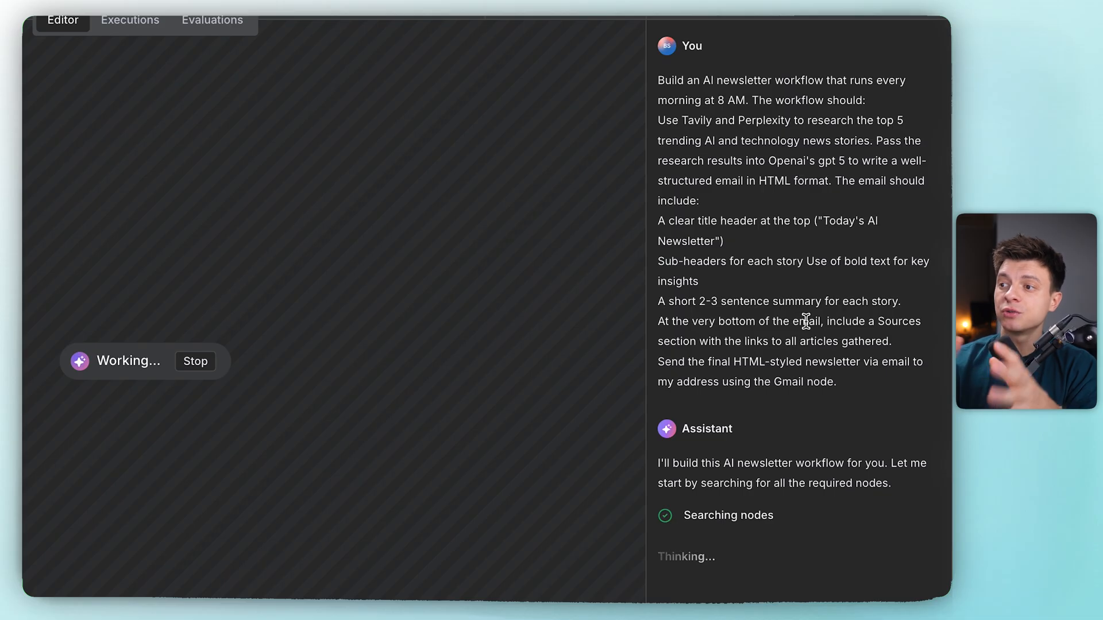
{"action": "scroll", "scroll_direction": "down", "scroll_amount": 3}
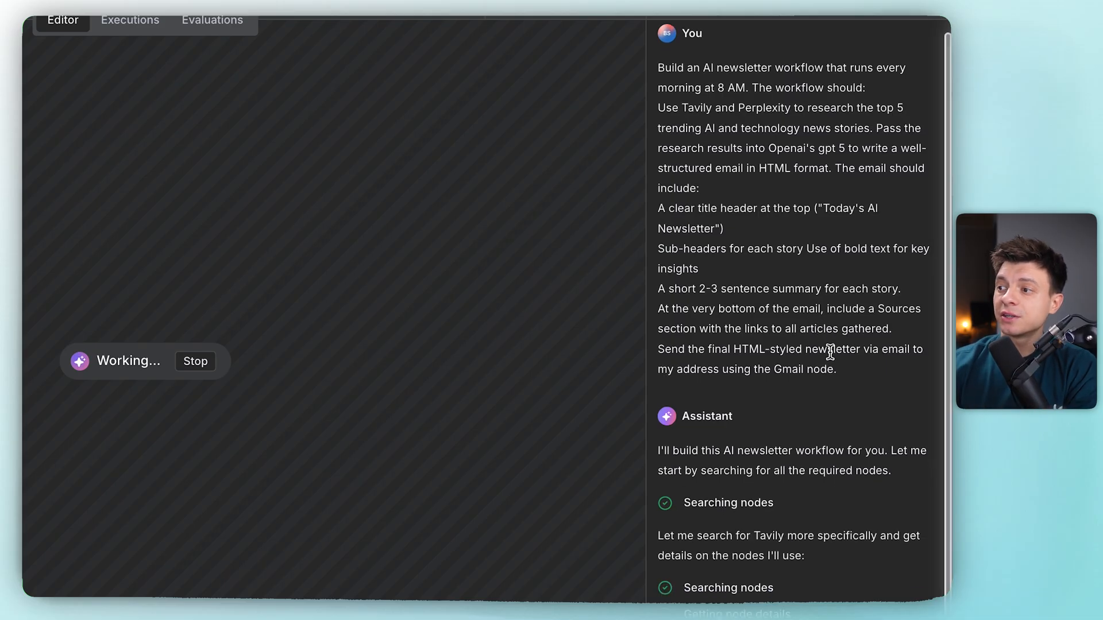
{"action": "mouse_move", "coordinate": [849, 389]}
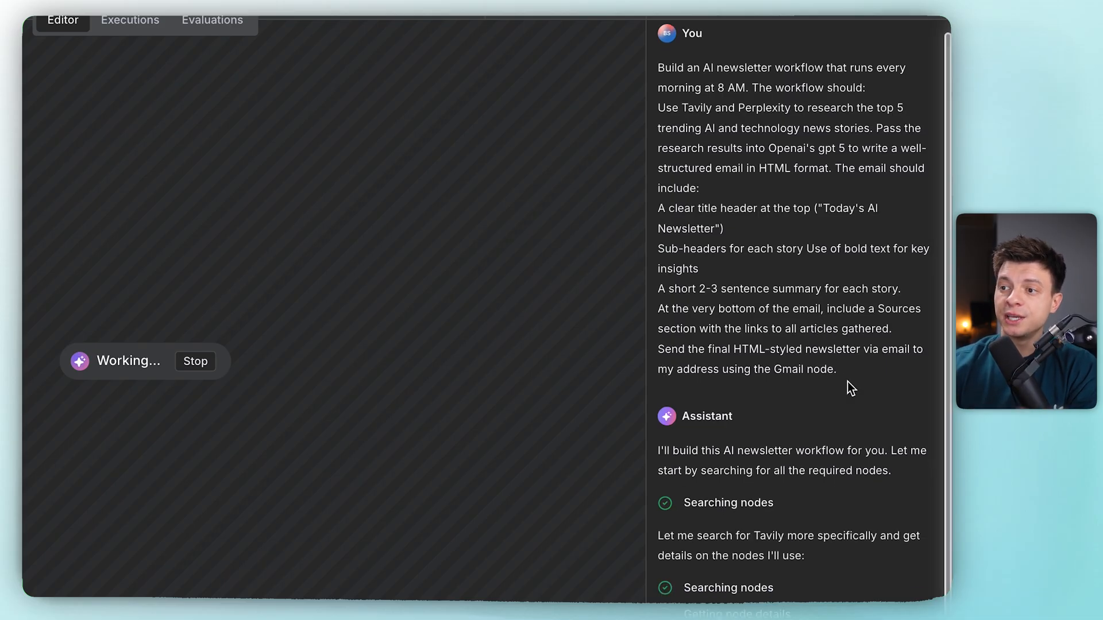
{"action": "mouse_move", "coordinate": [854, 391]}
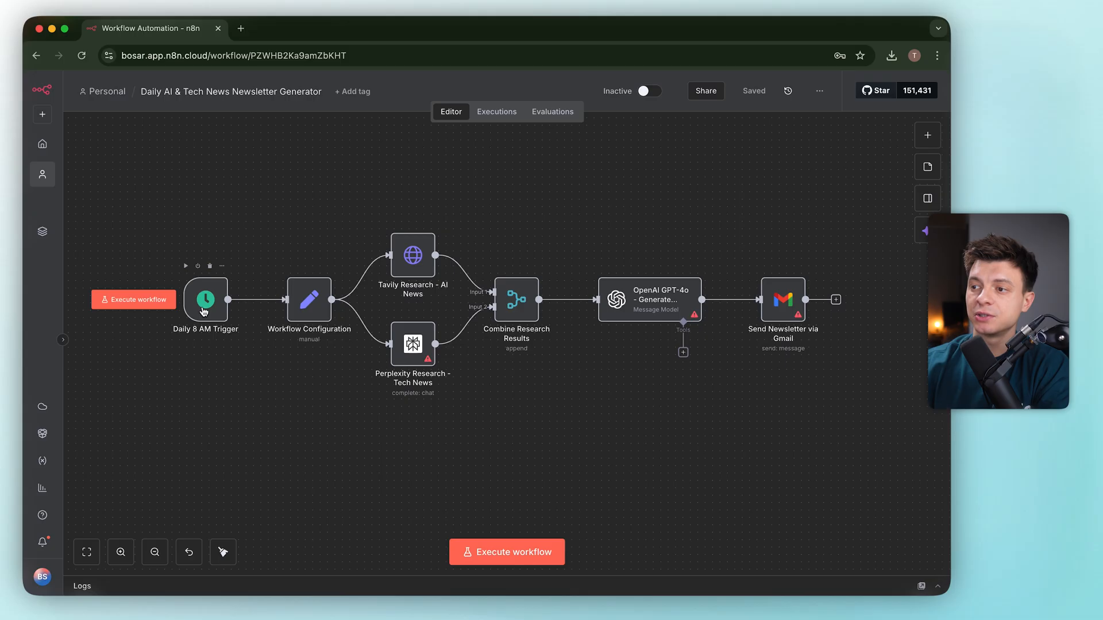
{"action": "double_click", "coordinate": [308, 300]}
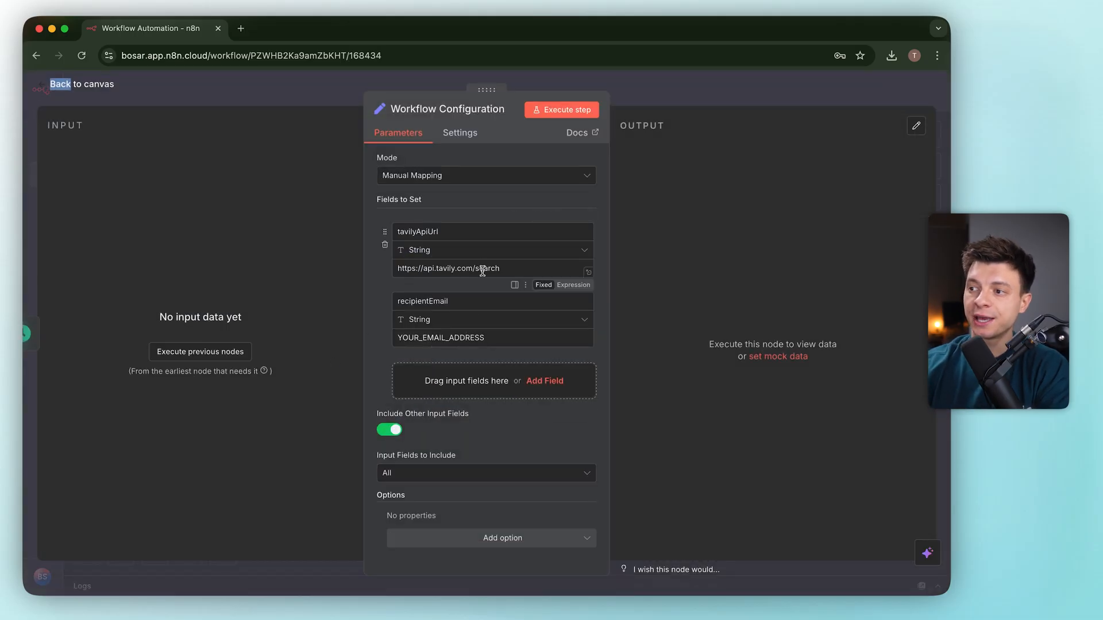
{"action": "mouse_move", "coordinate": [381, 379]}
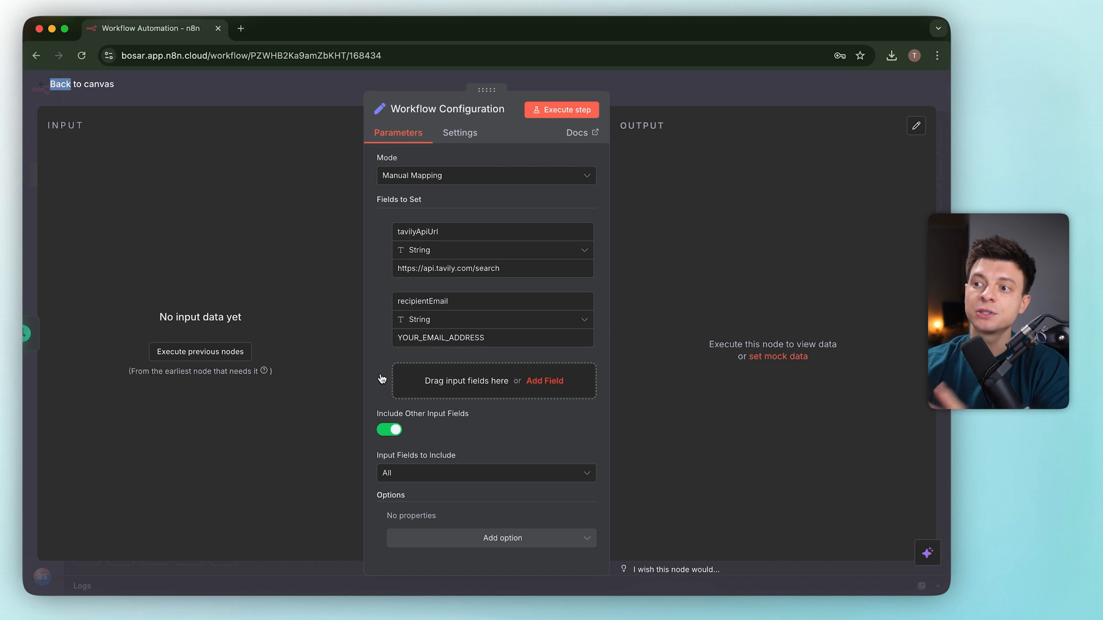
{"action": "left_click", "coordinate": [82, 83]}
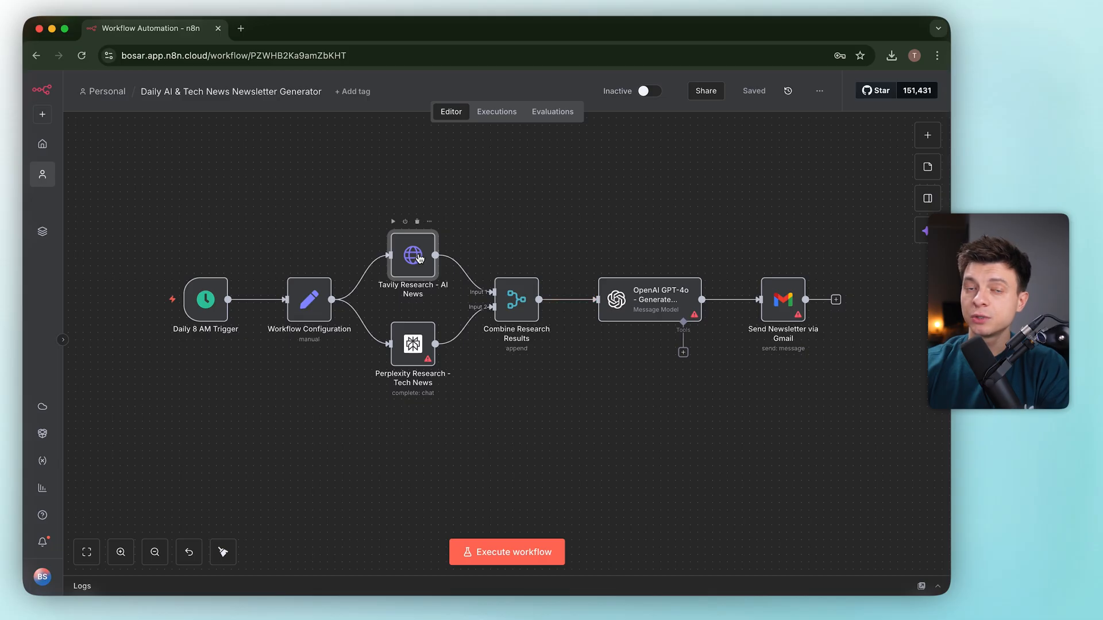
Review the Tavily Research node's top-5 AI news query, depth and auth body parameters.
{"action": "double_click", "coordinate": [412, 255]}
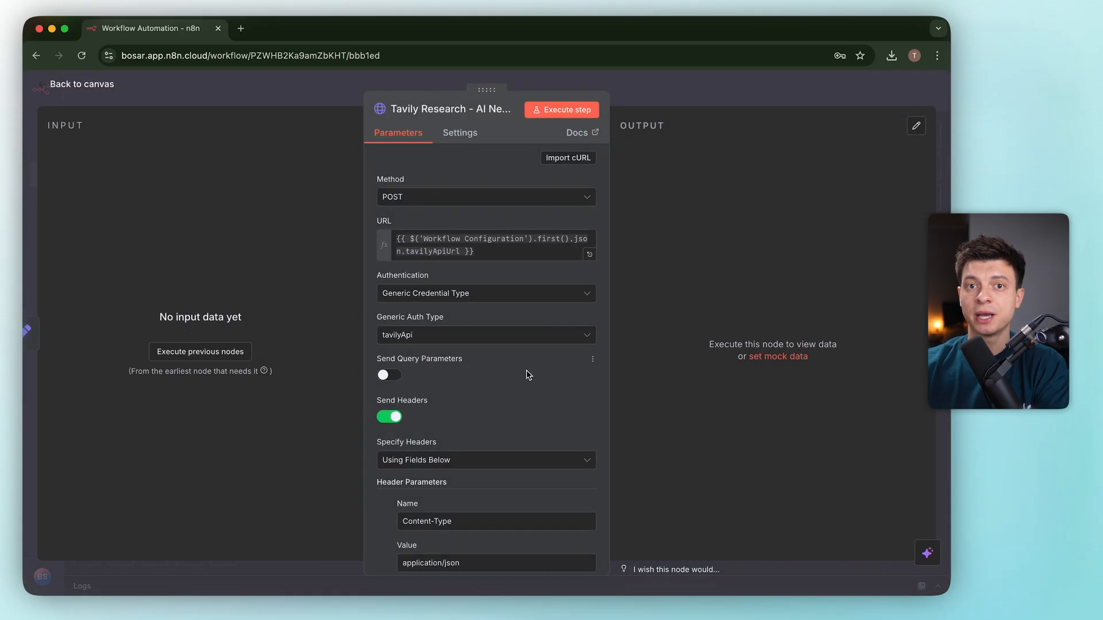
{"action": "scroll", "scroll_direction": "down", "scroll_amount": 3}
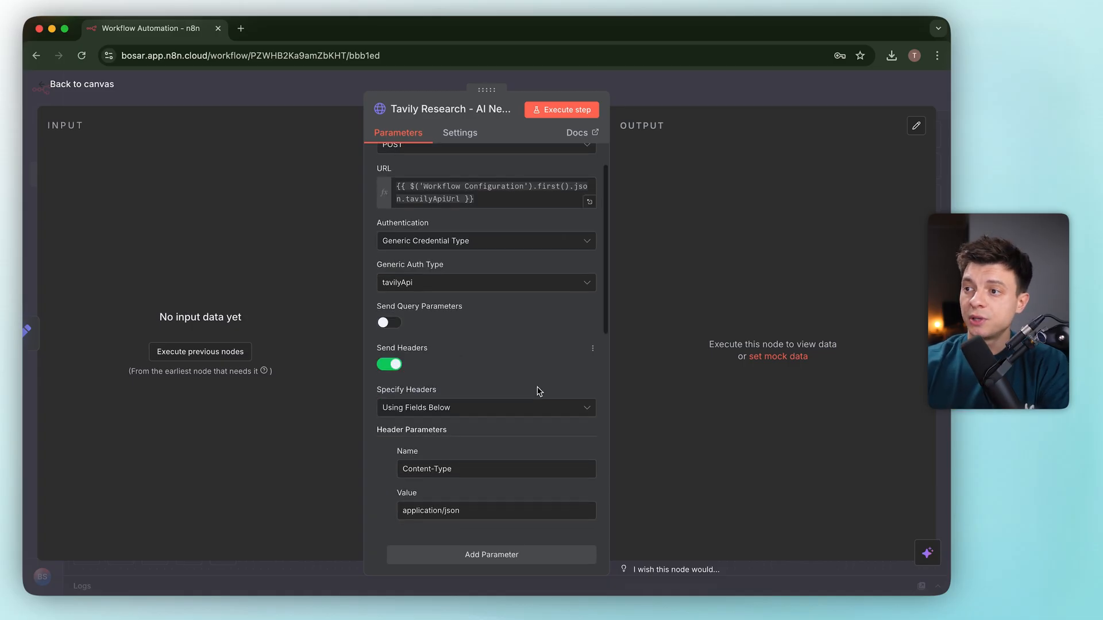
{"action": "scroll", "scroll_direction": "down", "scroll_amount": 3}
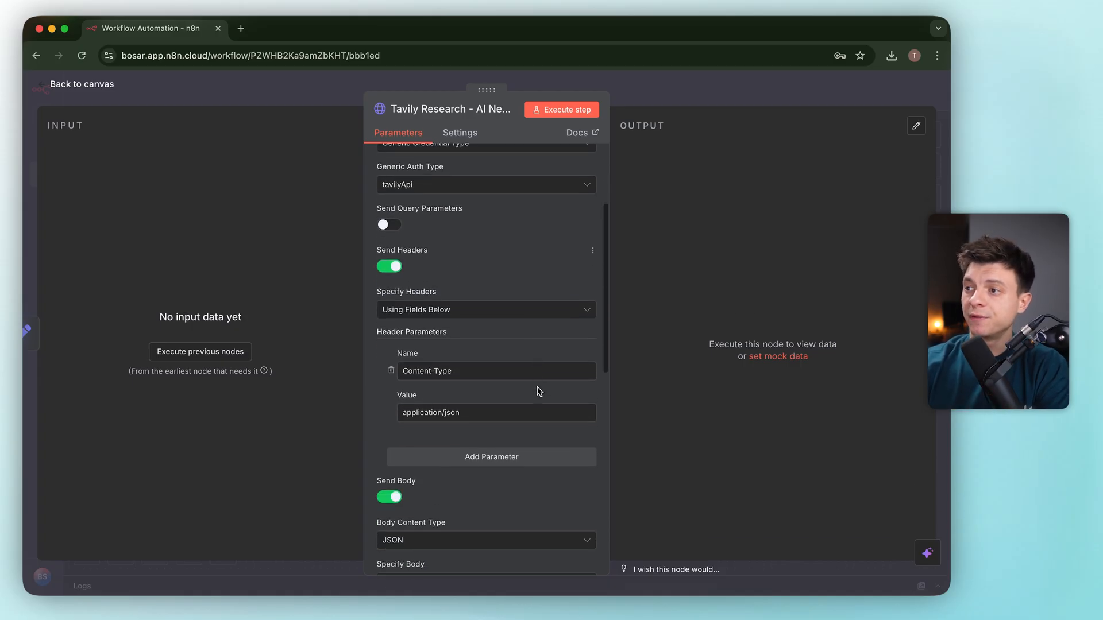
{"action": "scroll", "scroll_direction": "down", "scroll_amount": 3}
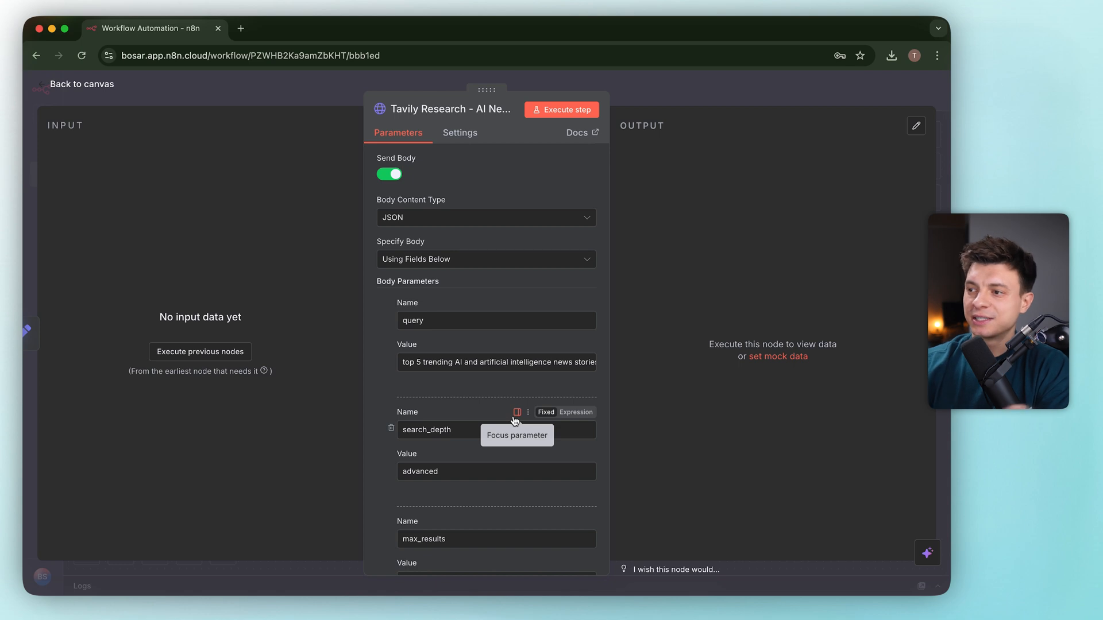
{"action": "scroll", "scroll_direction": "down", "scroll_amount": 3}
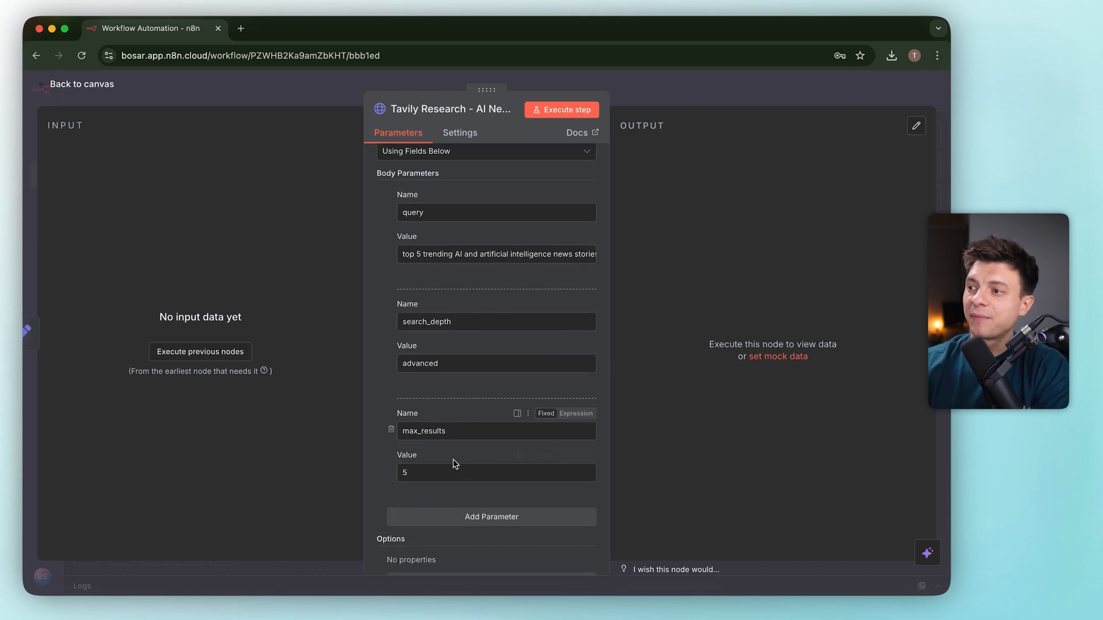
{"action": "scroll", "scroll_direction": "up", "scroll_amount": 3}
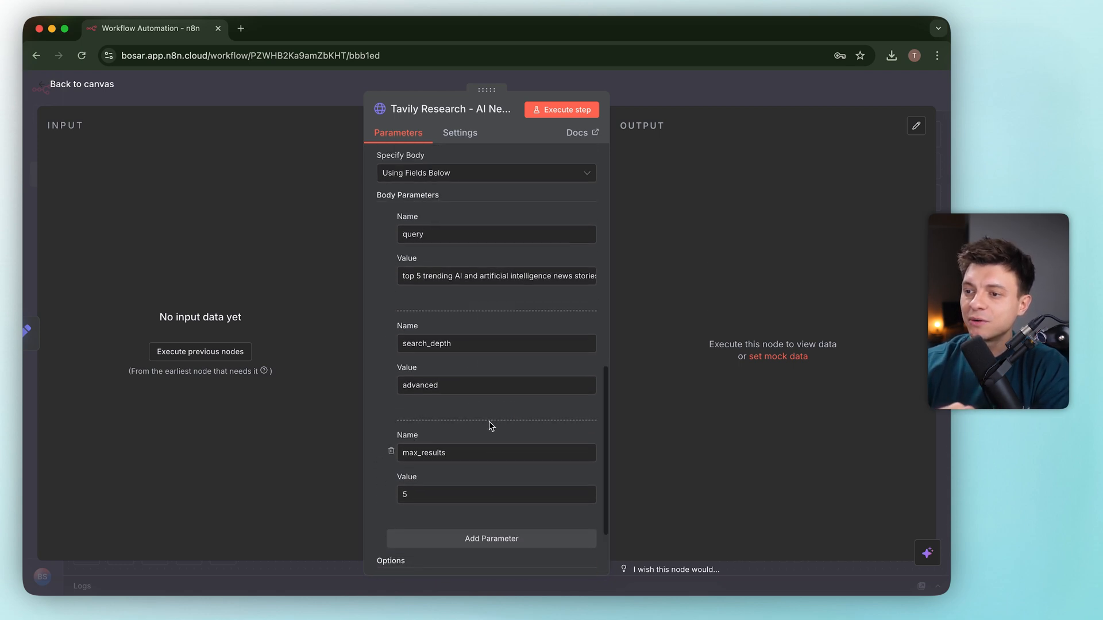
{"action": "scroll", "scroll_direction": "up", "scroll_amount": 3}
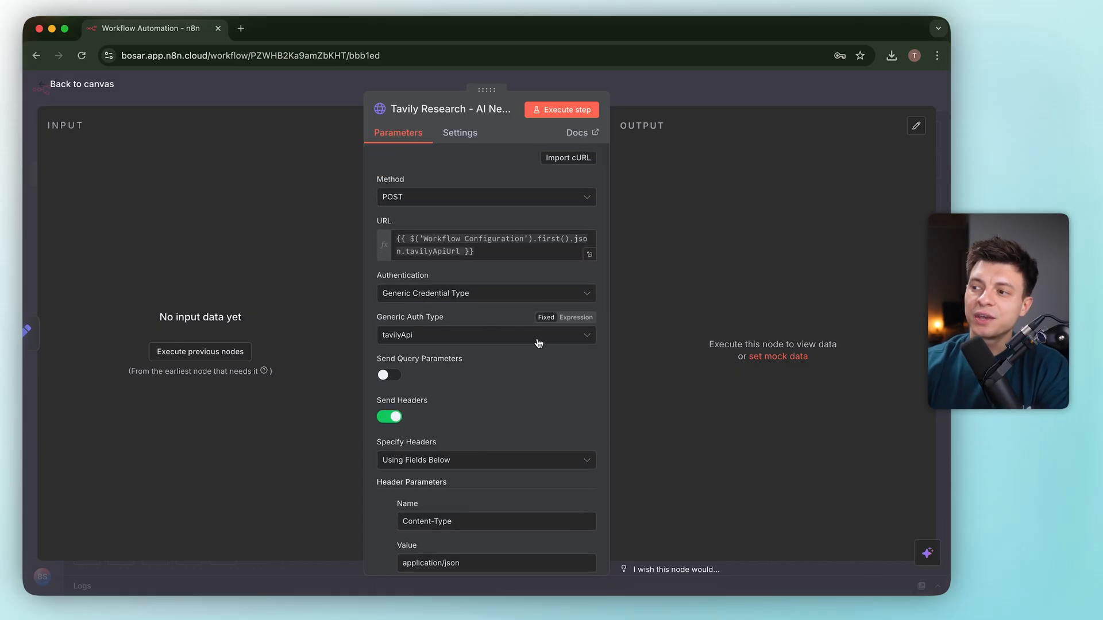
{"action": "left_click", "coordinate": [484, 334]}
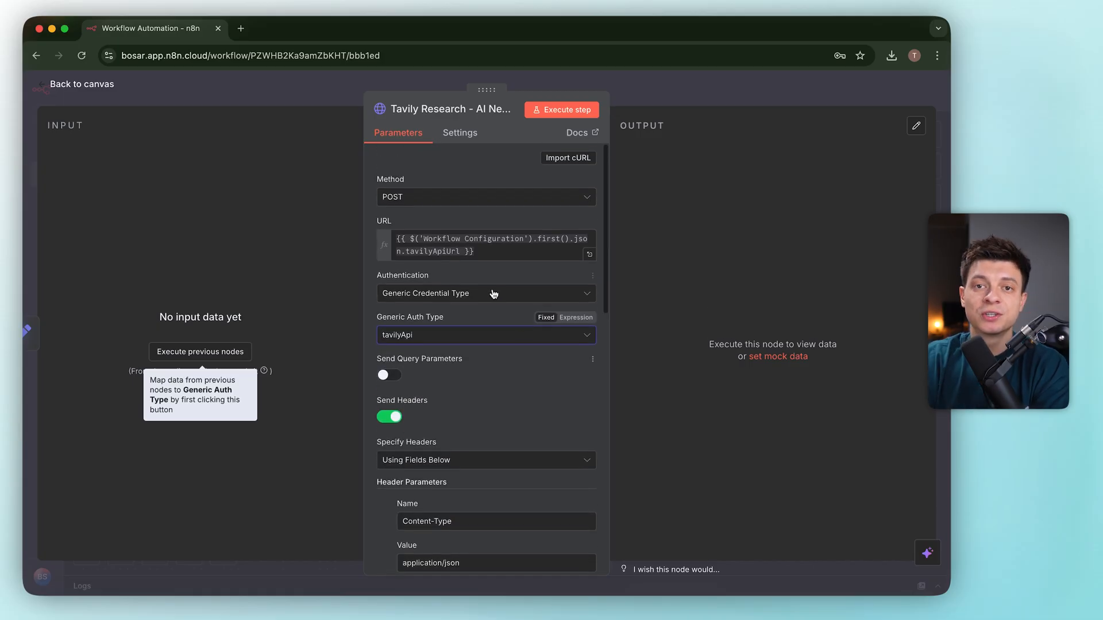
{"action": "mouse_move", "coordinate": [629, 96]}
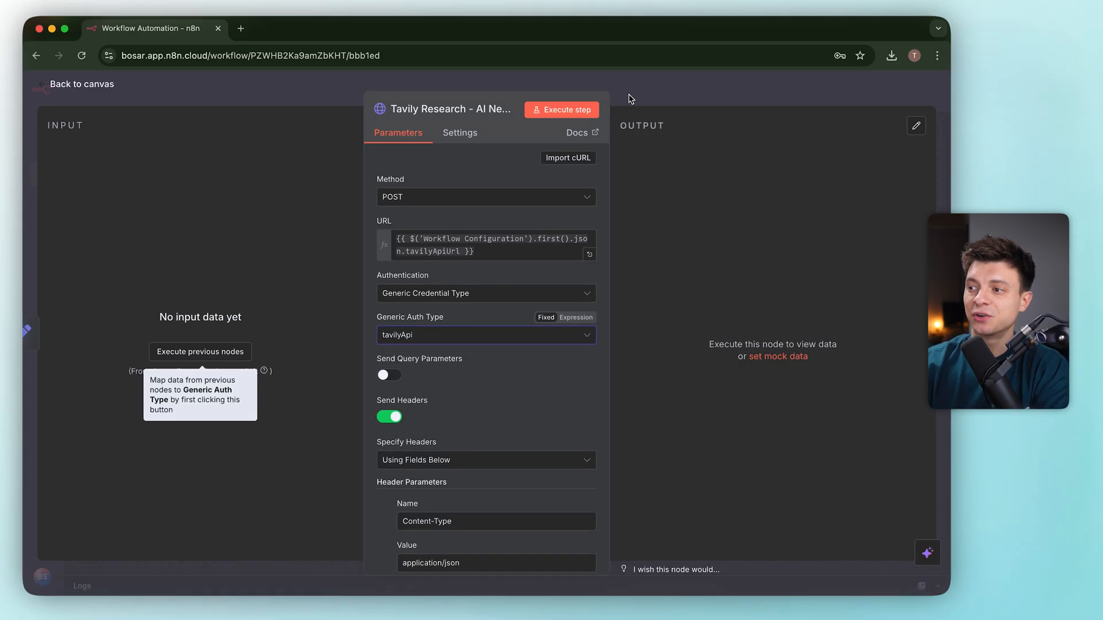
{"action": "mouse_move", "coordinate": [647, 97]}
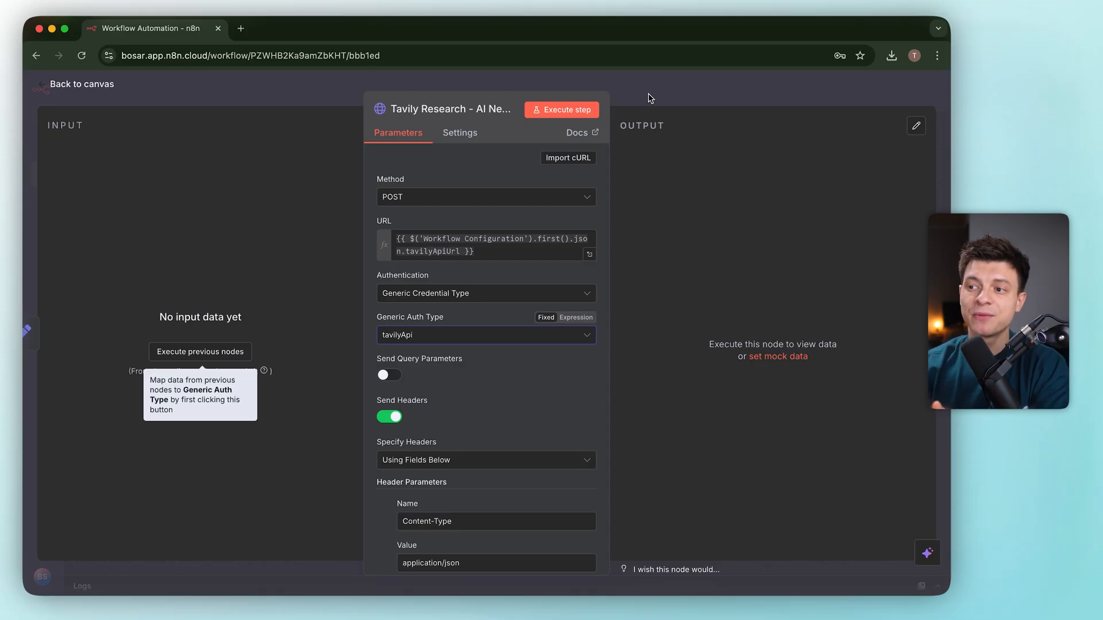
{"action": "scroll", "scroll_direction": "down", "scroll_amount": 3}
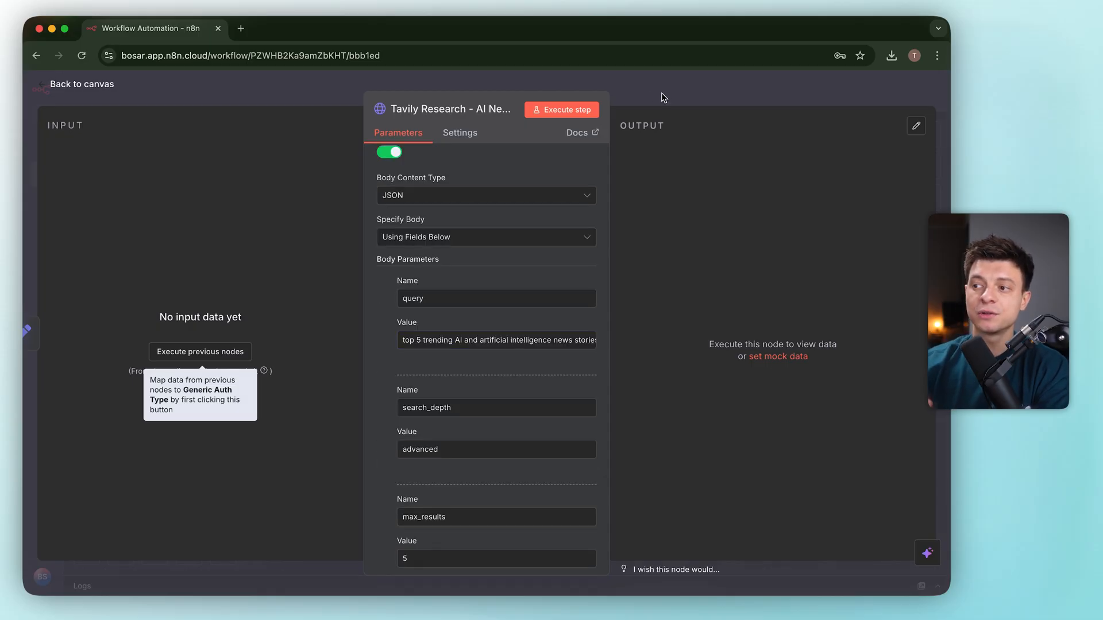
{"action": "left_click", "coordinate": [79, 84]}
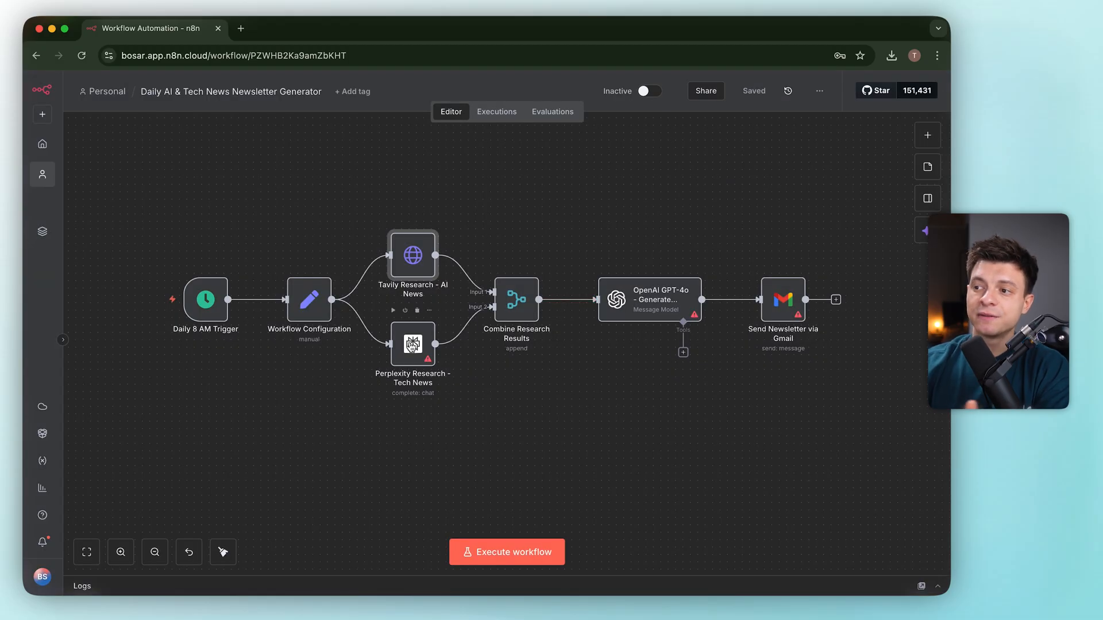
{"action": "double_click", "coordinate": [413, 343]}
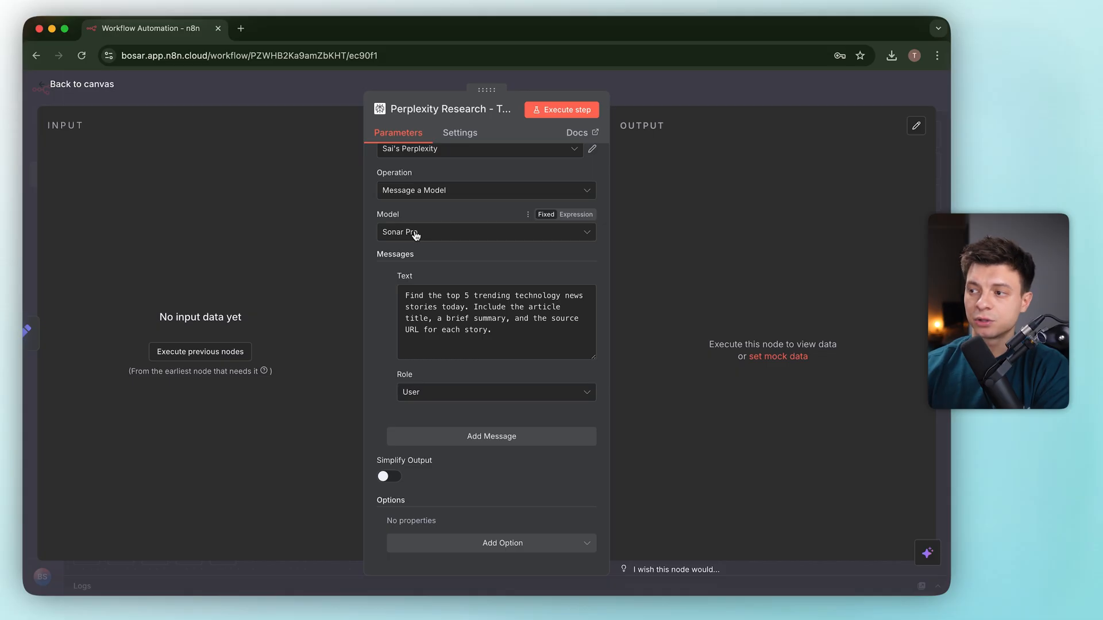
{"action": "mouse_move", "coordinate": [422, 302]}
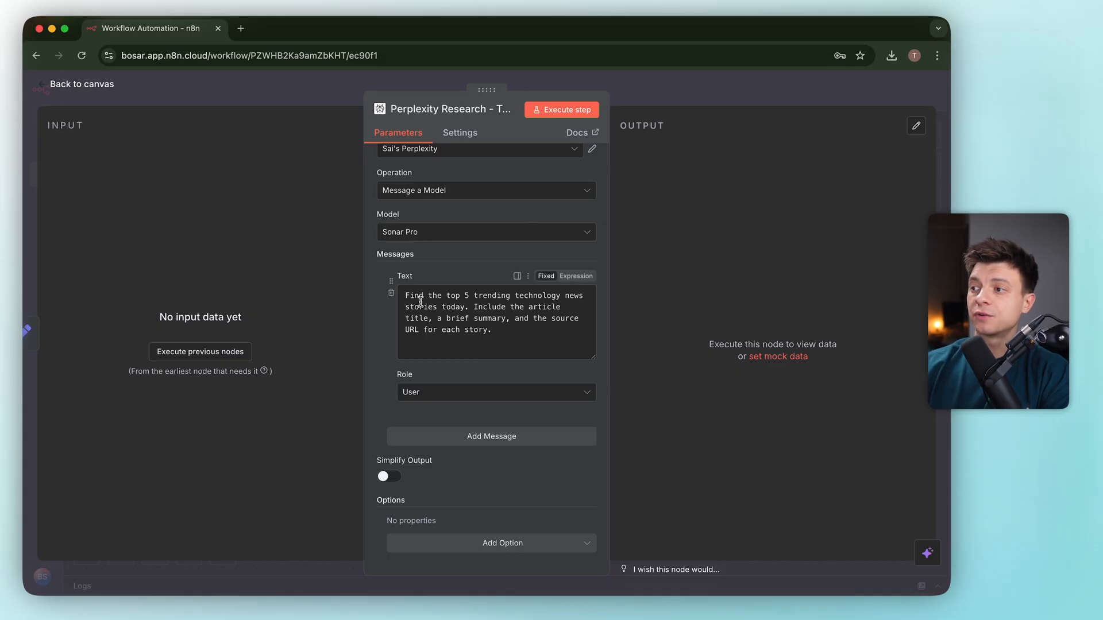
{"action": "mouse_move", "coordinate": [497, 314]}
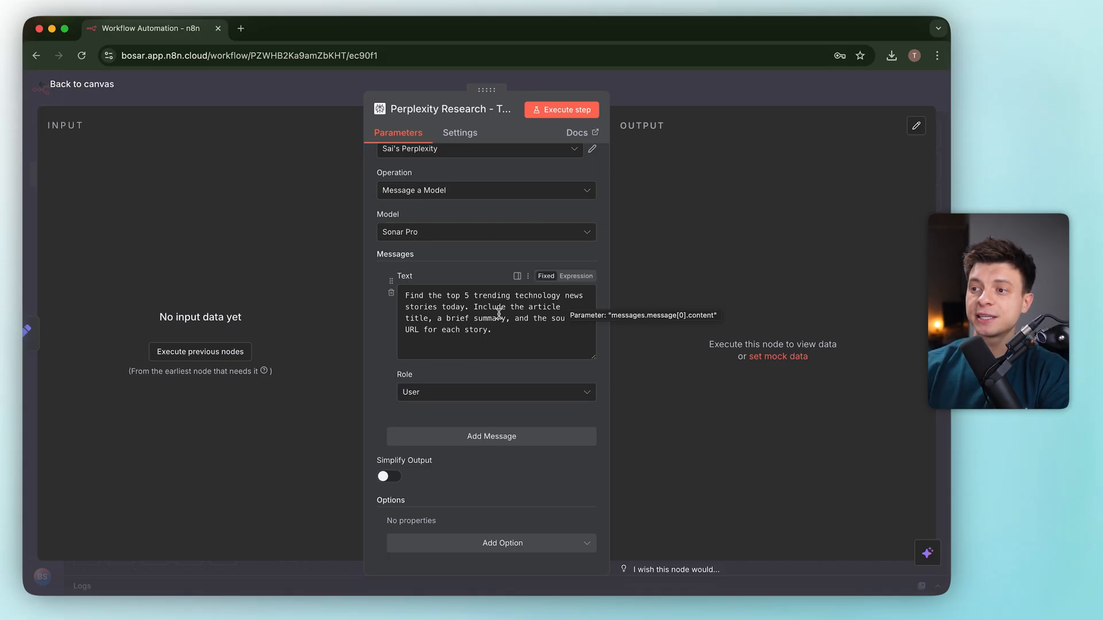
{"action": "mouse_move", "coordinate": [536, 345]}
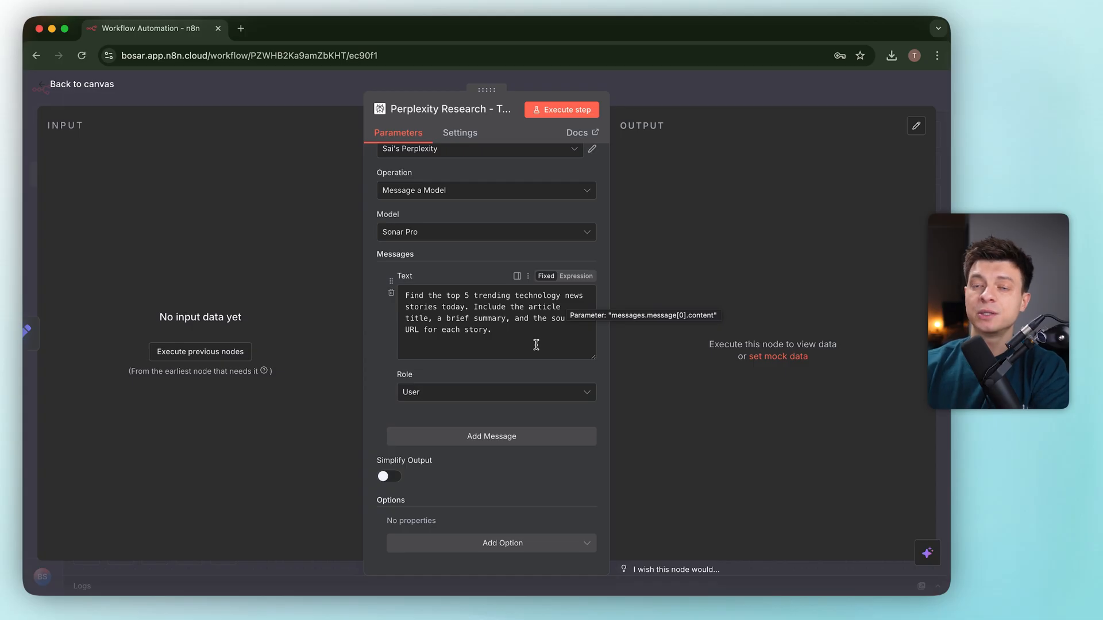
{"action": "left_click", "coordinate": [84, 84]}
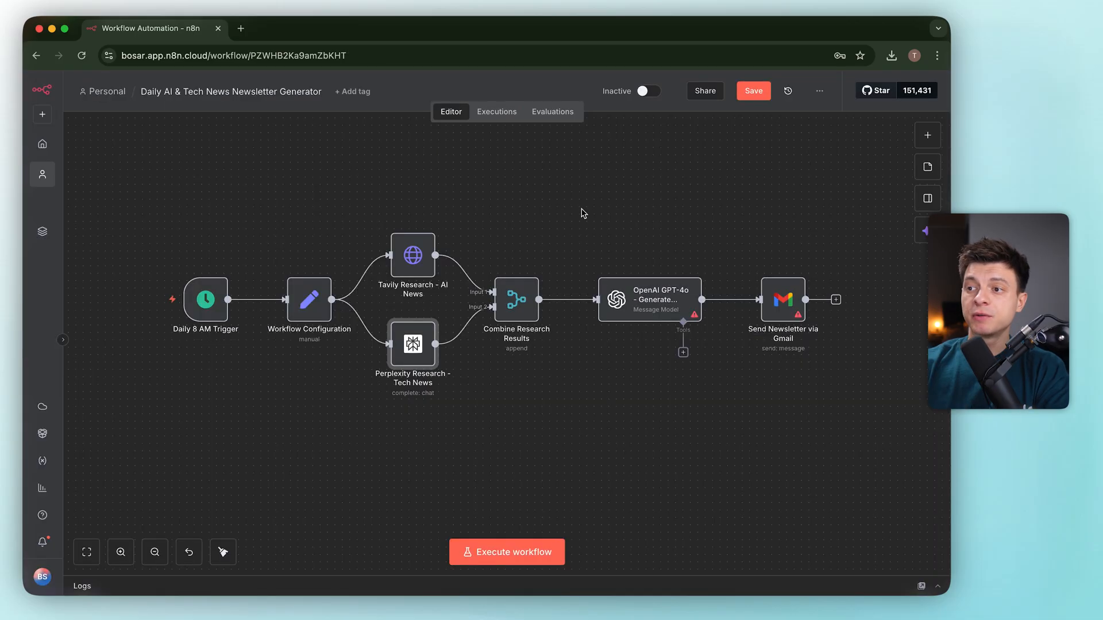
{"action": "mouse_move", "coordinate": [607, 384]}
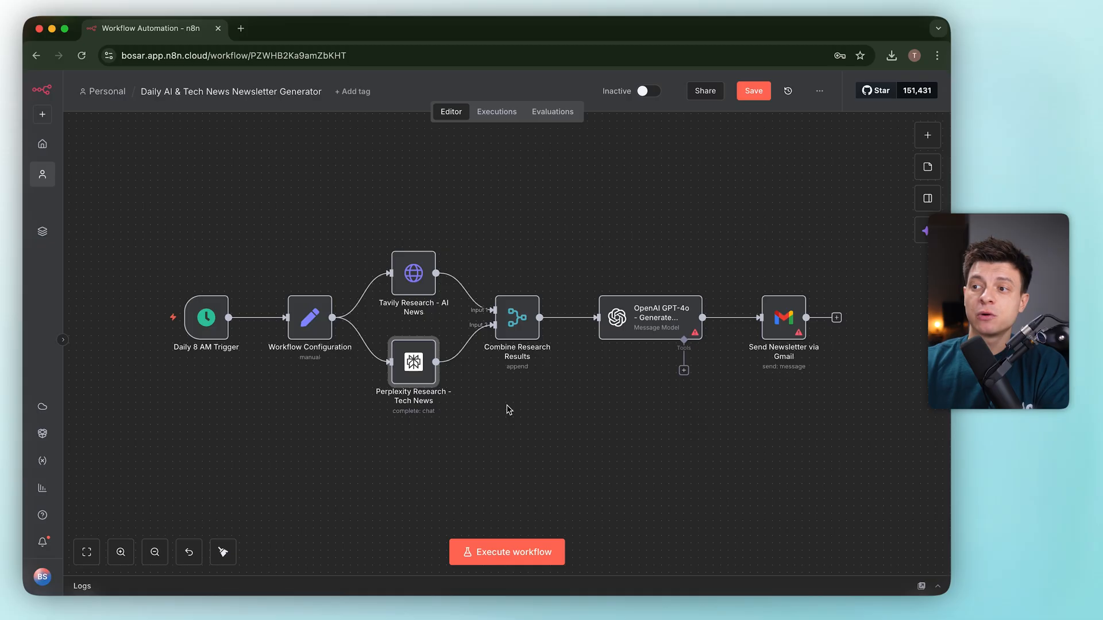
{"action": "double_click", "coordinate": [516, 317]}
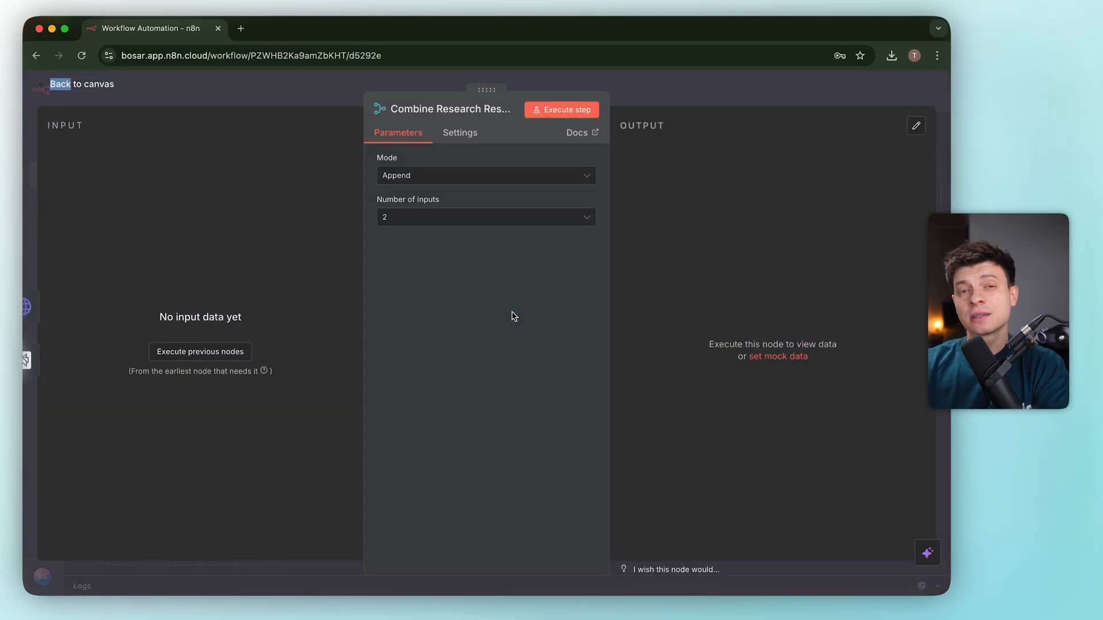
{"action": "mouse_move", "coordinate": [660, 177]}
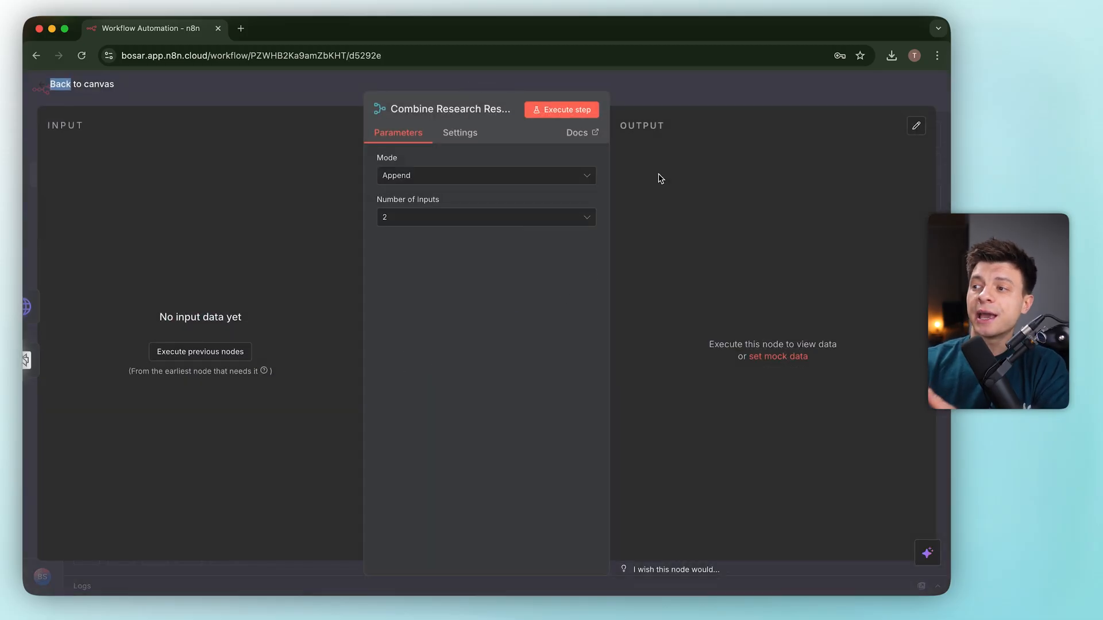
{"action": "left_click", "coordinate": [59, 84]}
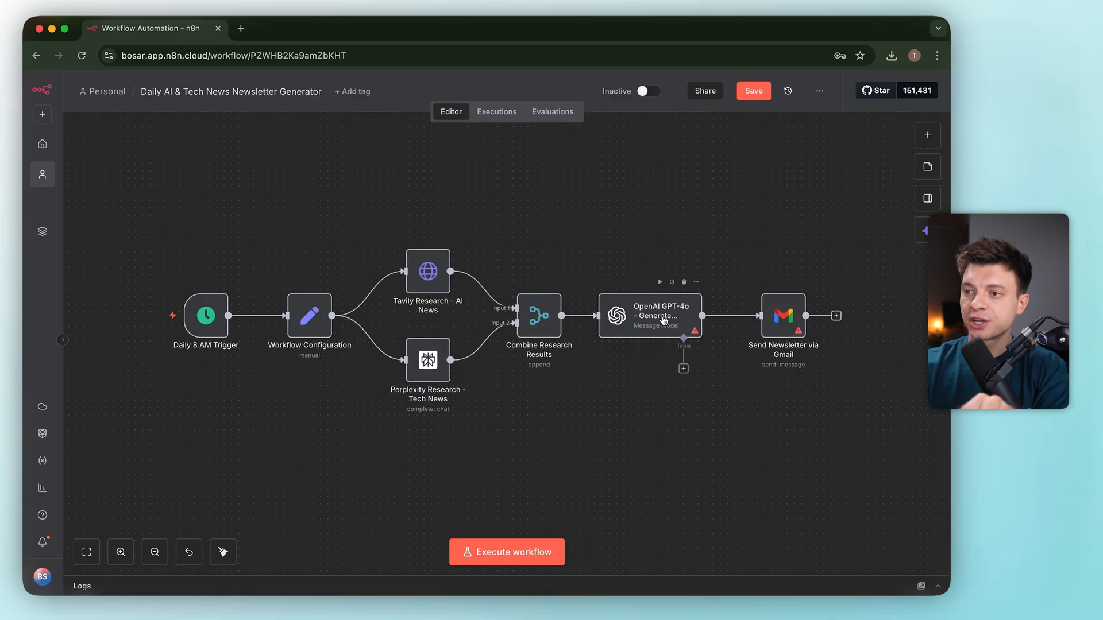
{"action": "double_click", "coordinate": [650, 314]}
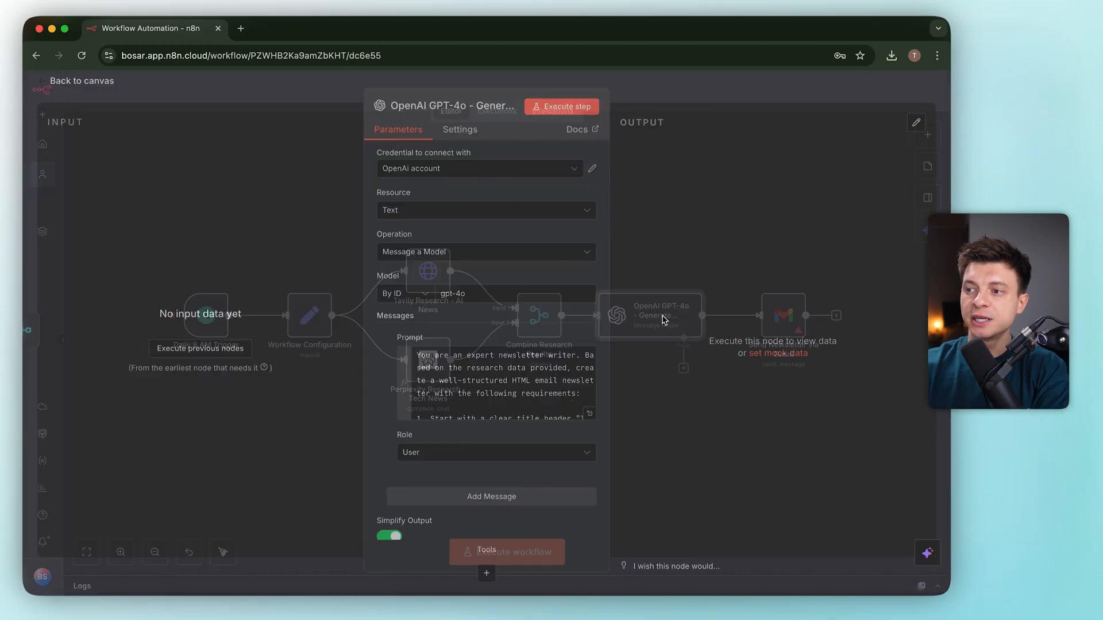
{"action": "left_click", "coordinate": [478, 297]}
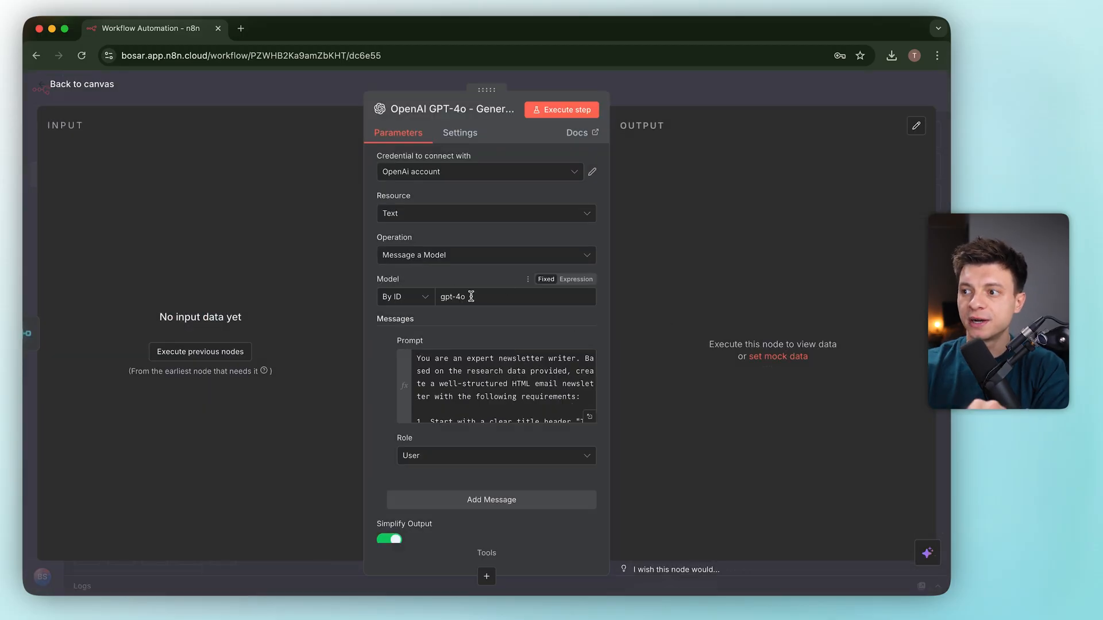
{"action": "mouse_move", "coordinate": [471, 297]}
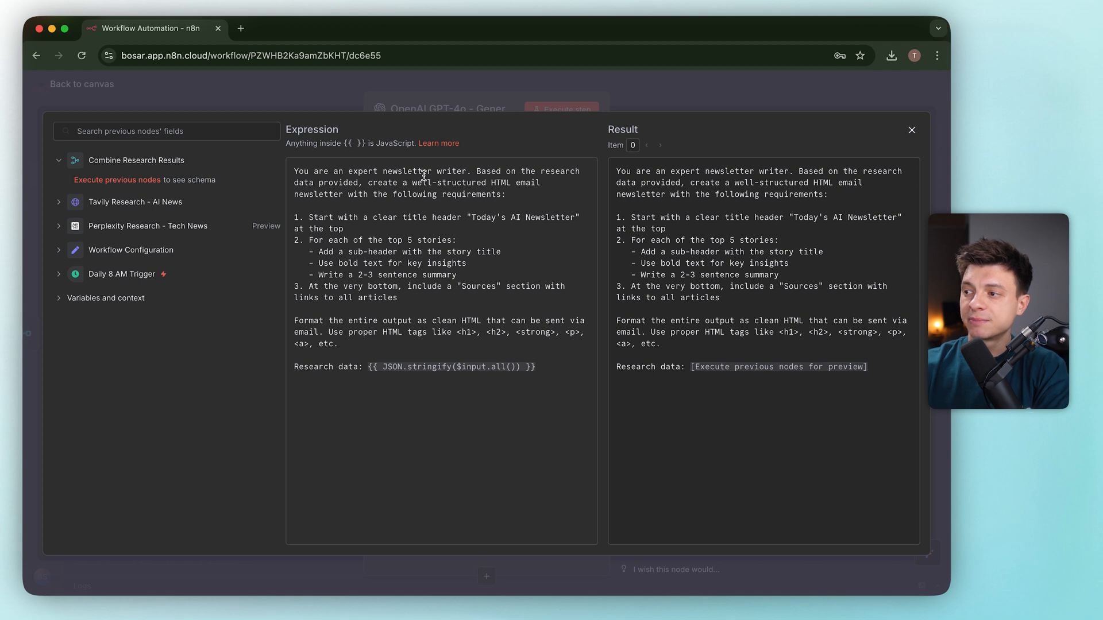
{"action": "mouse_move", "coordinate": [302, 196]}
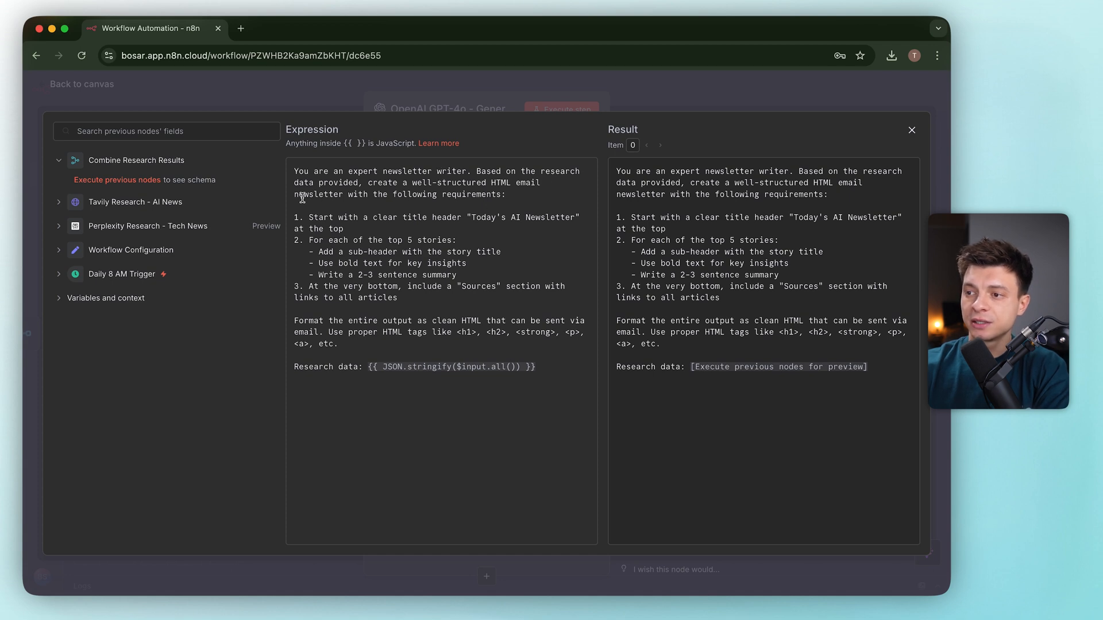
{"action": "mouse_move", "coordinate": [317, 230]}
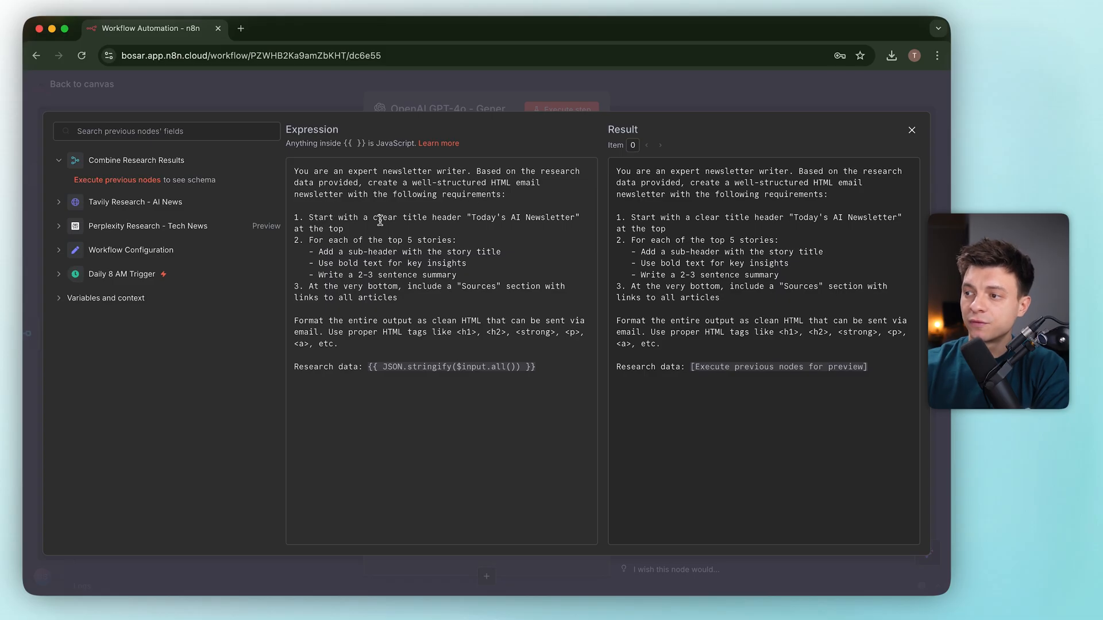
{"action": "mouse_move", "coordinate": [471, 316]}
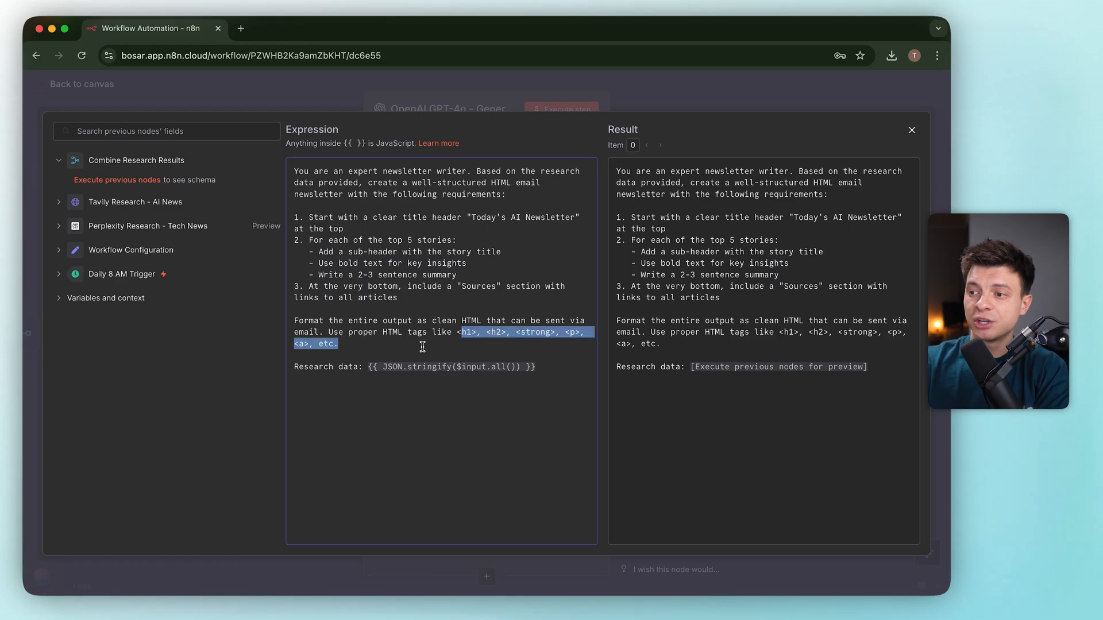
{"action": "left_click", "coordinate": [563, 390]}
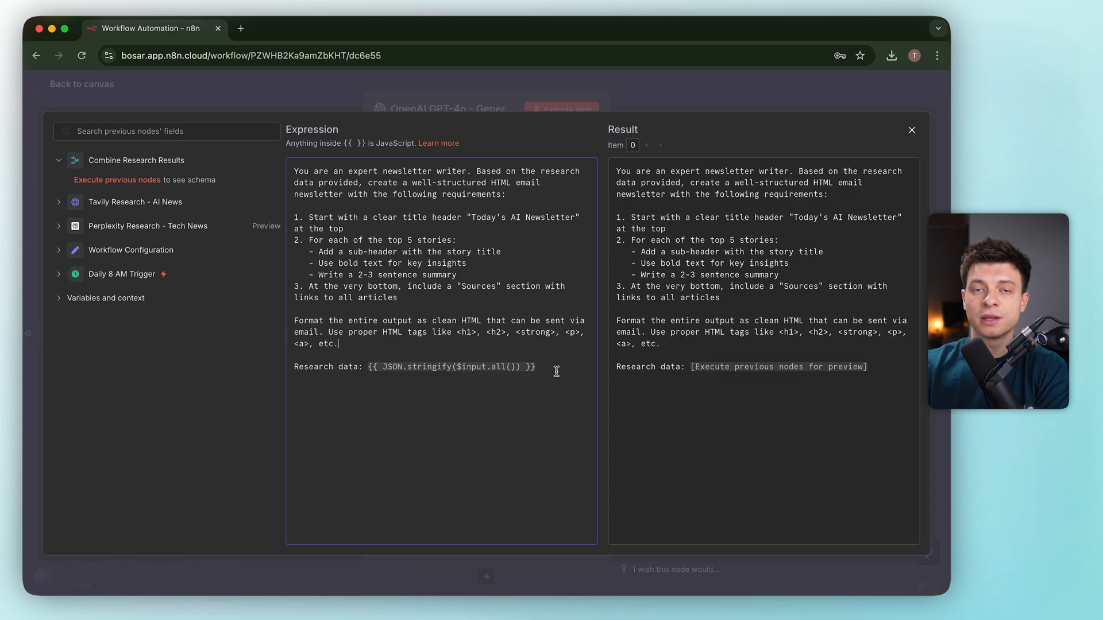
{"action": "left_click", "coordinate": [911, 130]}
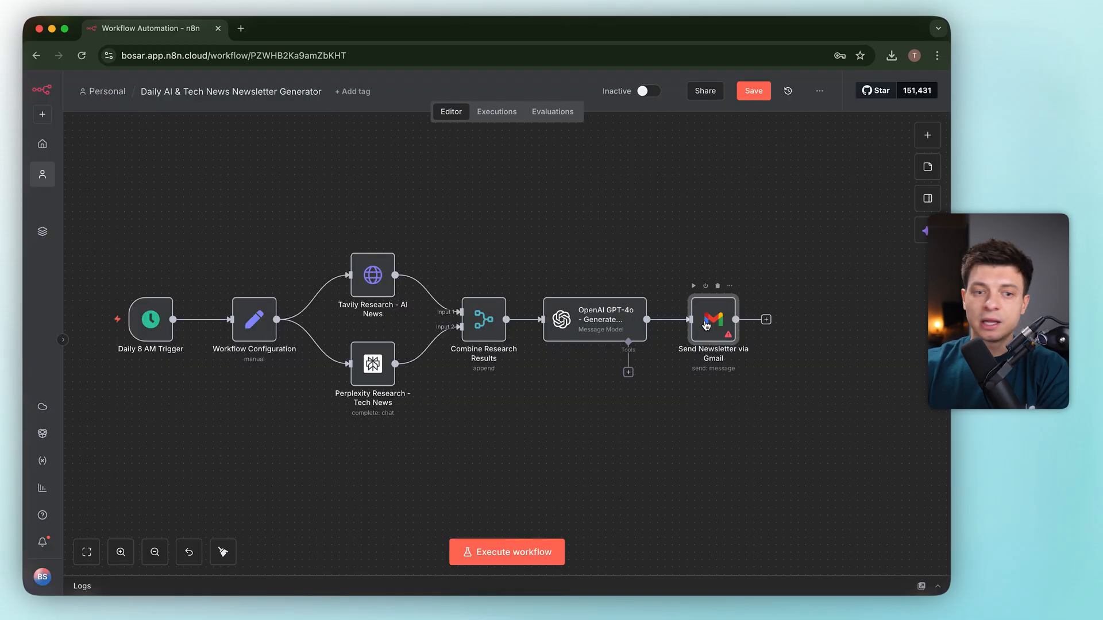
Review the Send Newsletter via Gmail node's recipient, dated subject and HTML message.
{"action": "double_click", "coordinate": [712, 319]}
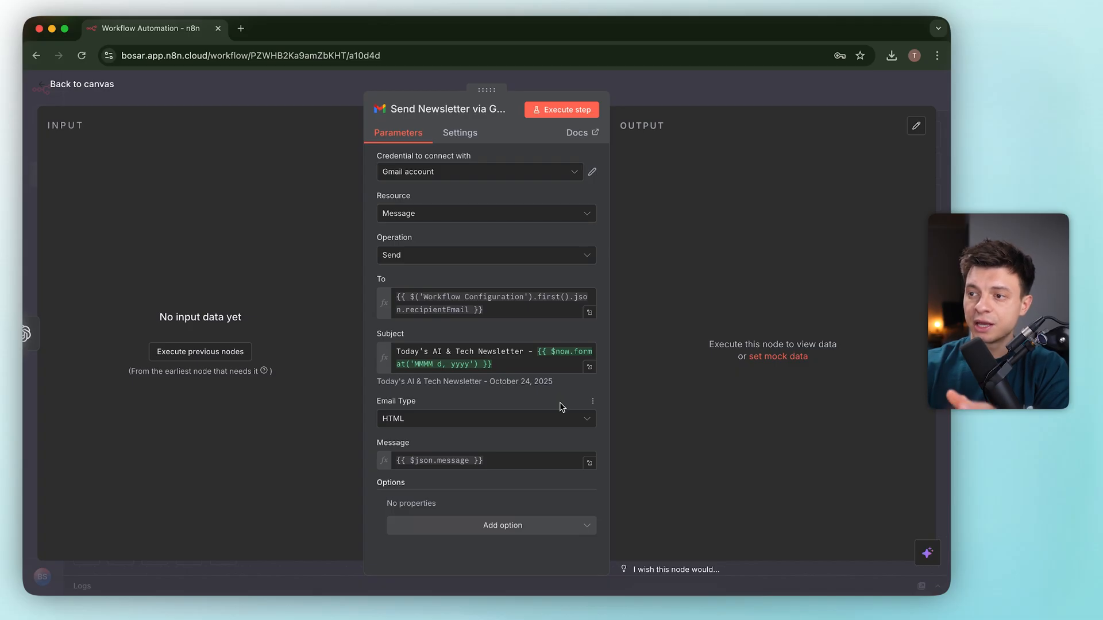
{"action": "mouse_move", "coordinate": [584, 505]}
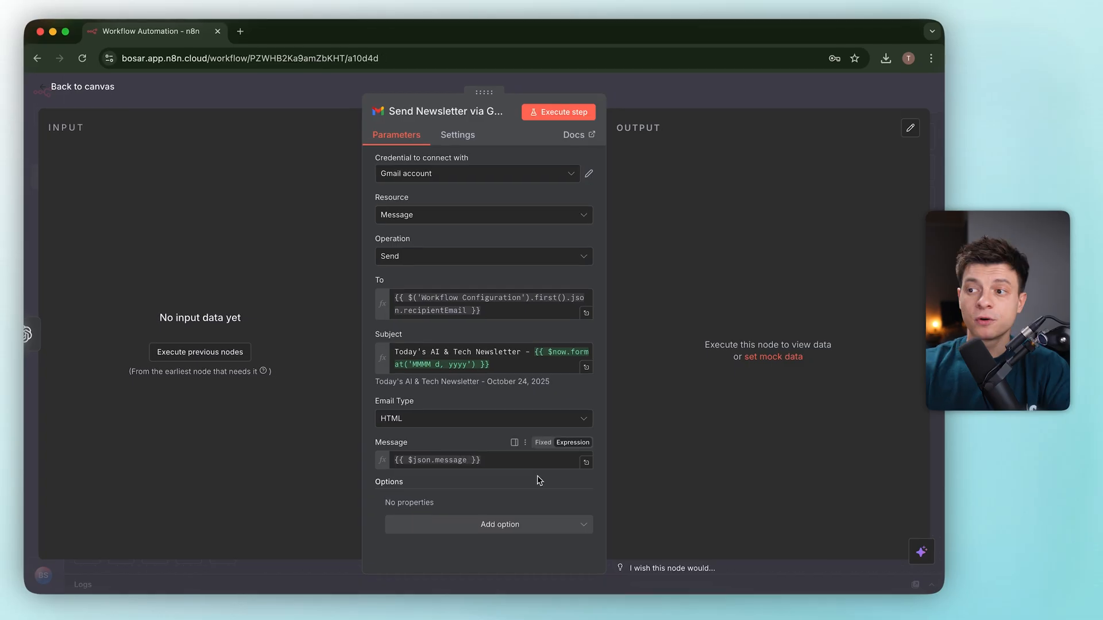
{"action": "left_click", "coordinate": [80, 86]}
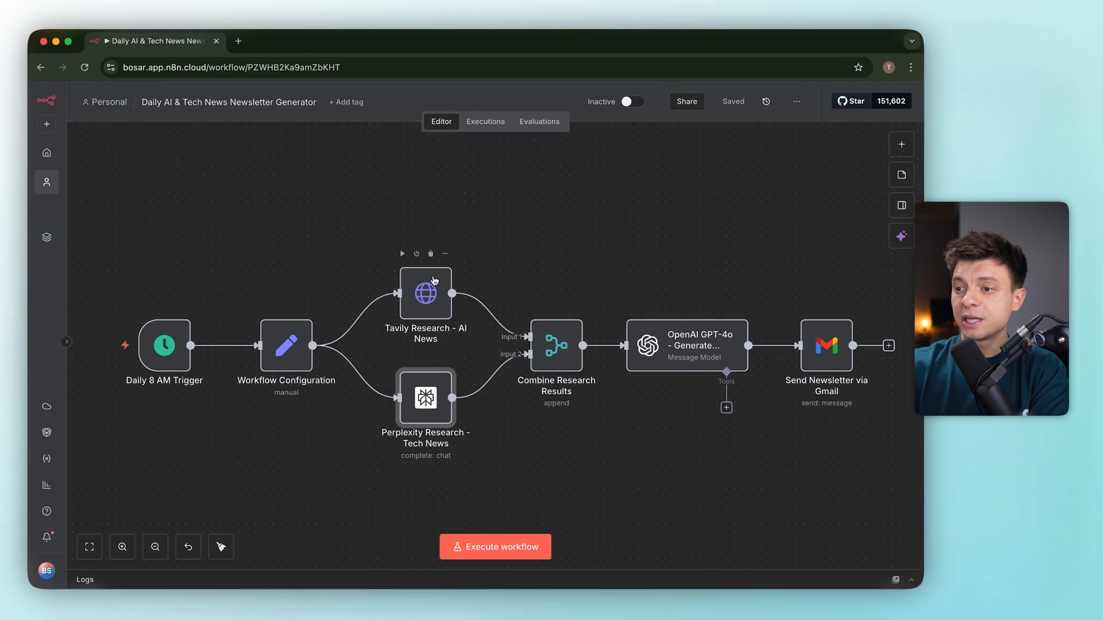
Recheck the Tavily Research and Workflow Configuration node settings after the failed run.
{"action": "double_click", "coordinate": [425, 293]}
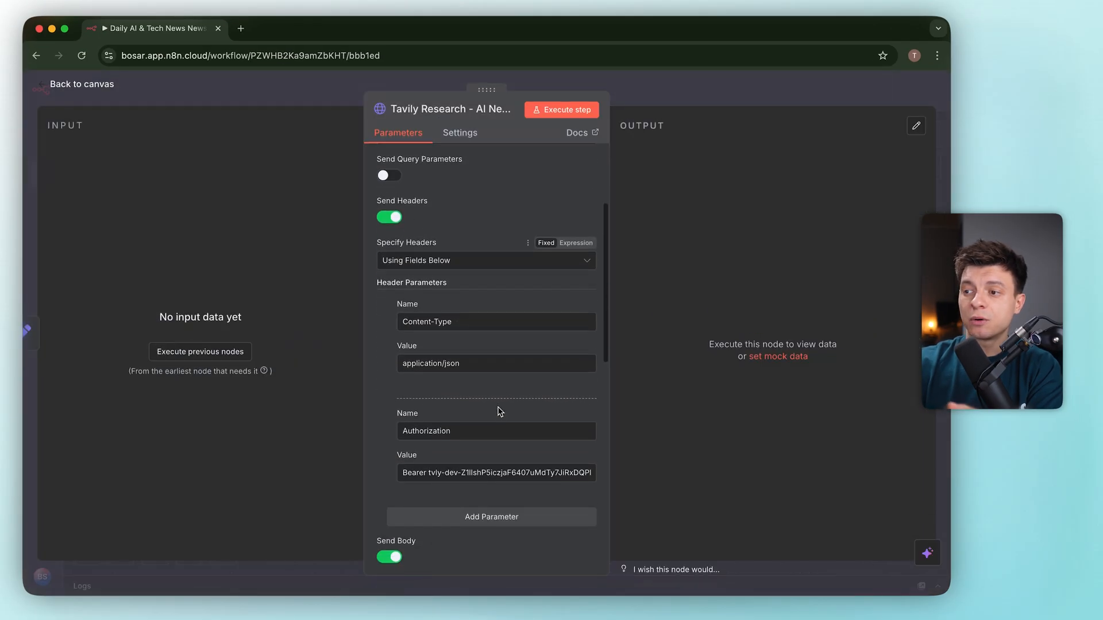
{"action": "scroll", "scroll_direction": "down", "scroll_amount": 3}
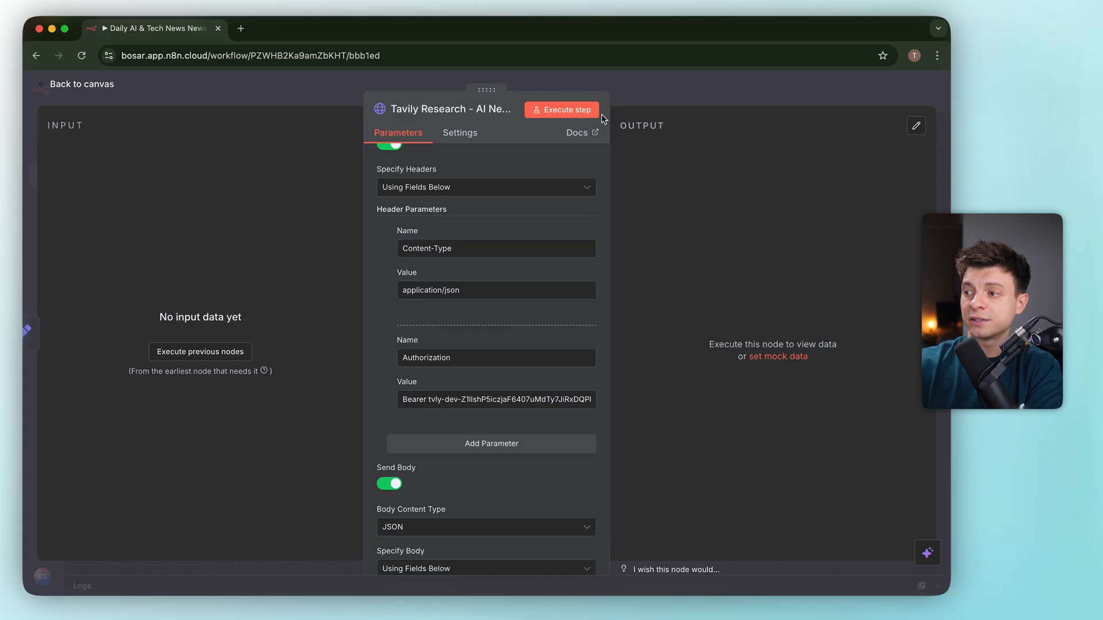
{"action": "left_click", "coordinate": [79, 84]}
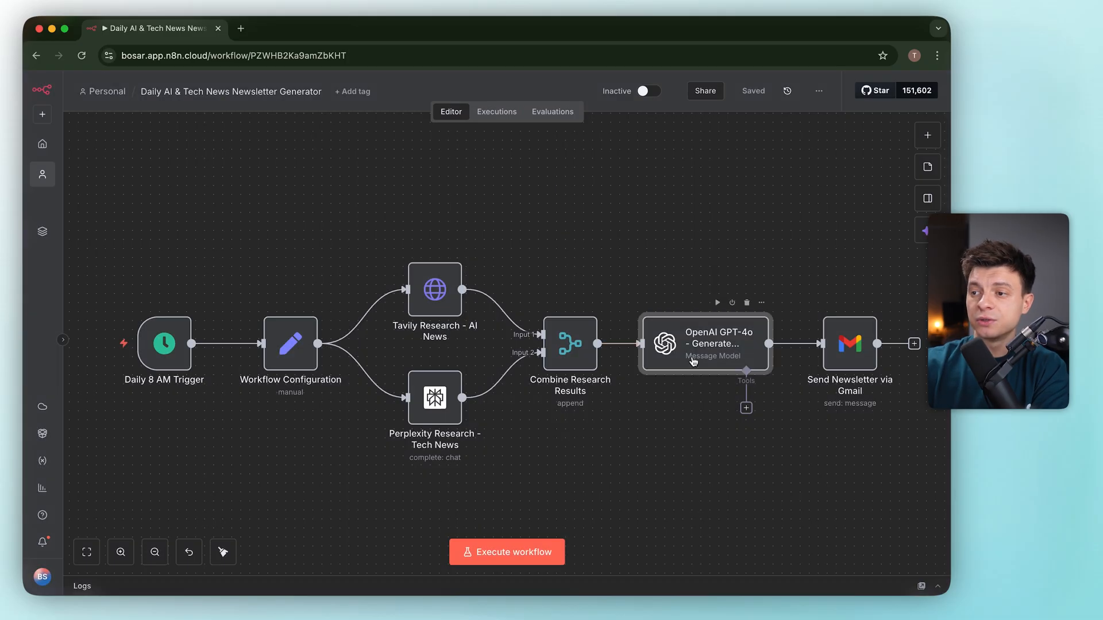
{"action": "mouse_move", "coordinate": [295, 351]}
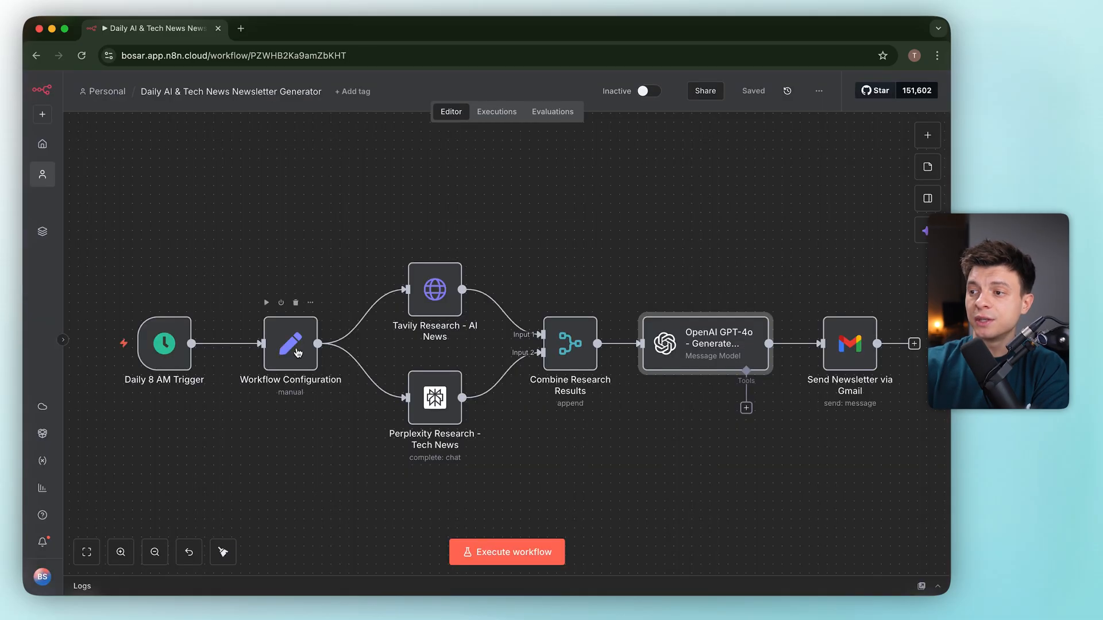
{"action": "double_click", "coordinate": [289, 344]}
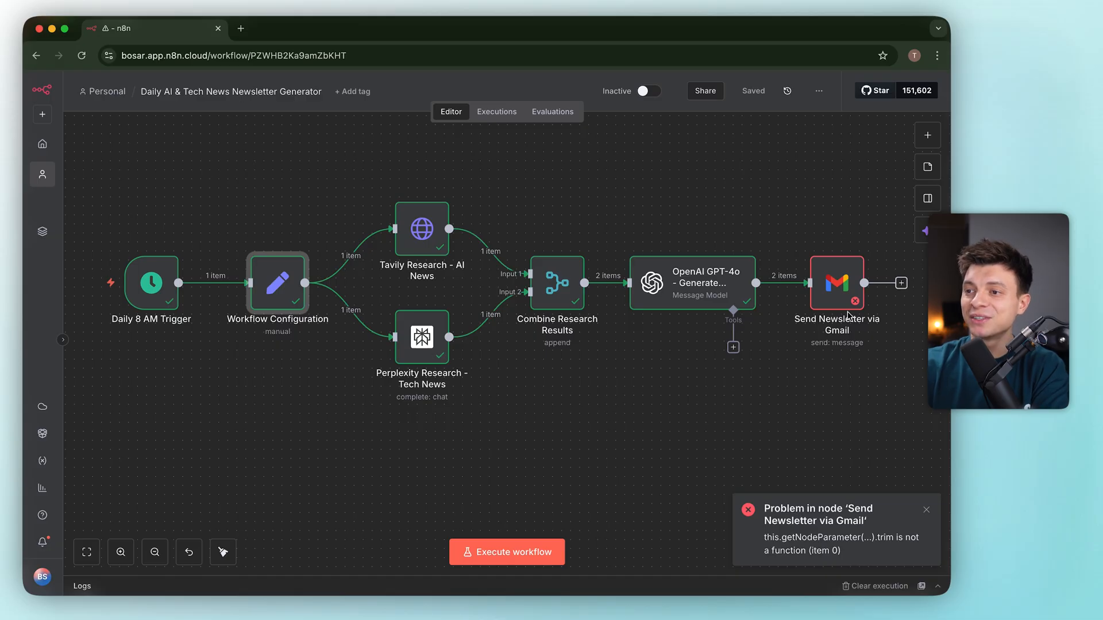
Set the Gmail Message to {{ $json.message.content }} and execute the step successfully.
{"action": "double_click", "coordinate": [836, 284]}
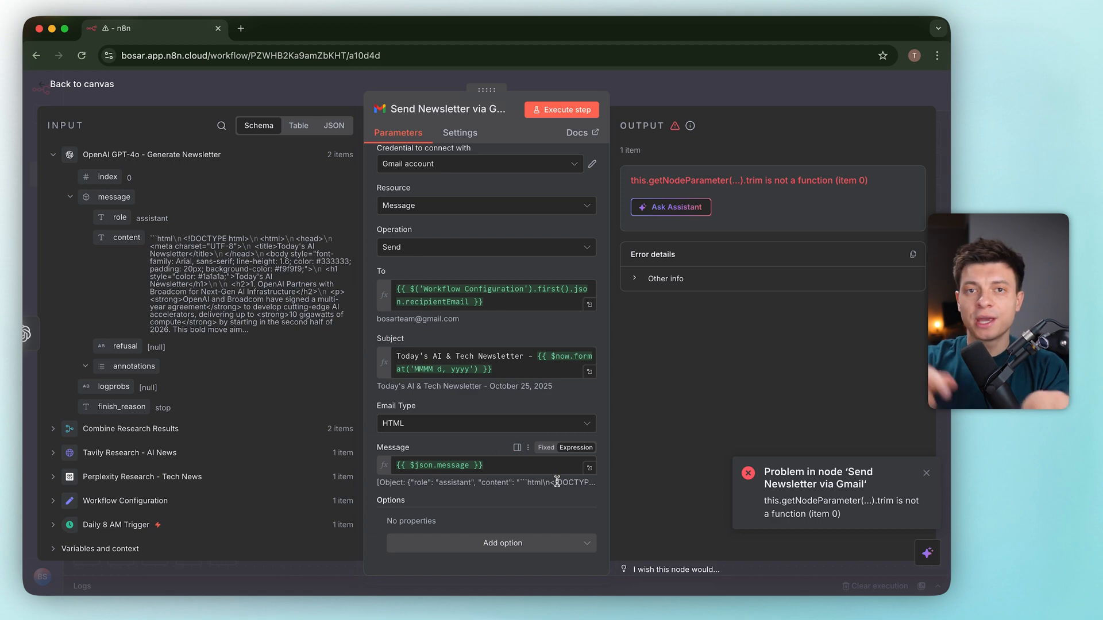
{"action": "mouse_move", "coordinate": [493, 464]}
{"action": "type", "text": ".content"}
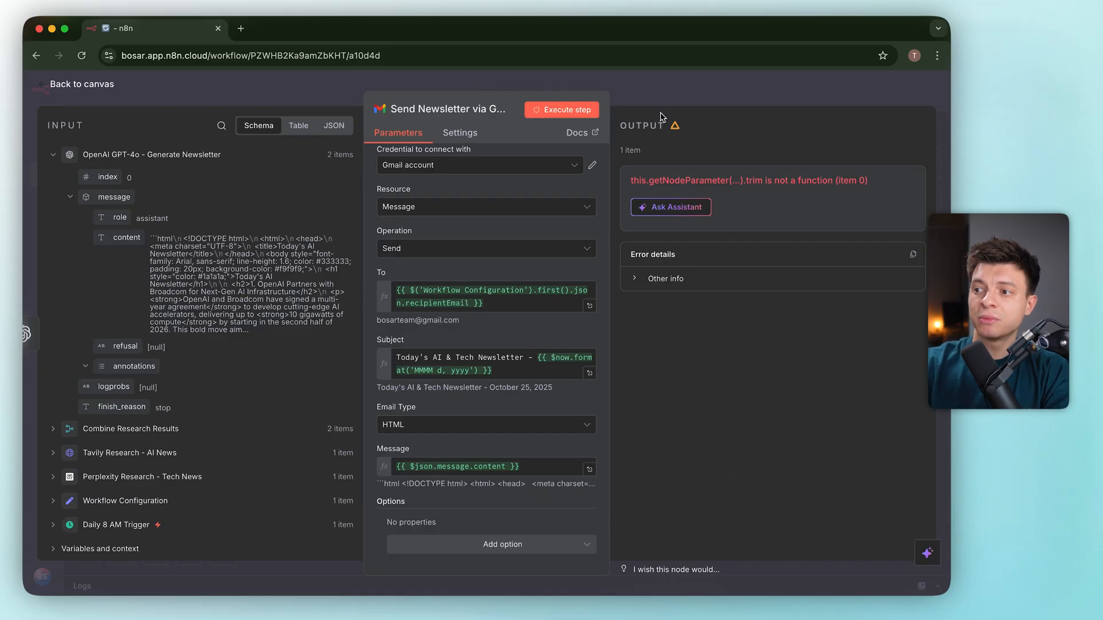
{"action": "left_click", "coordinate": [561, 109]}
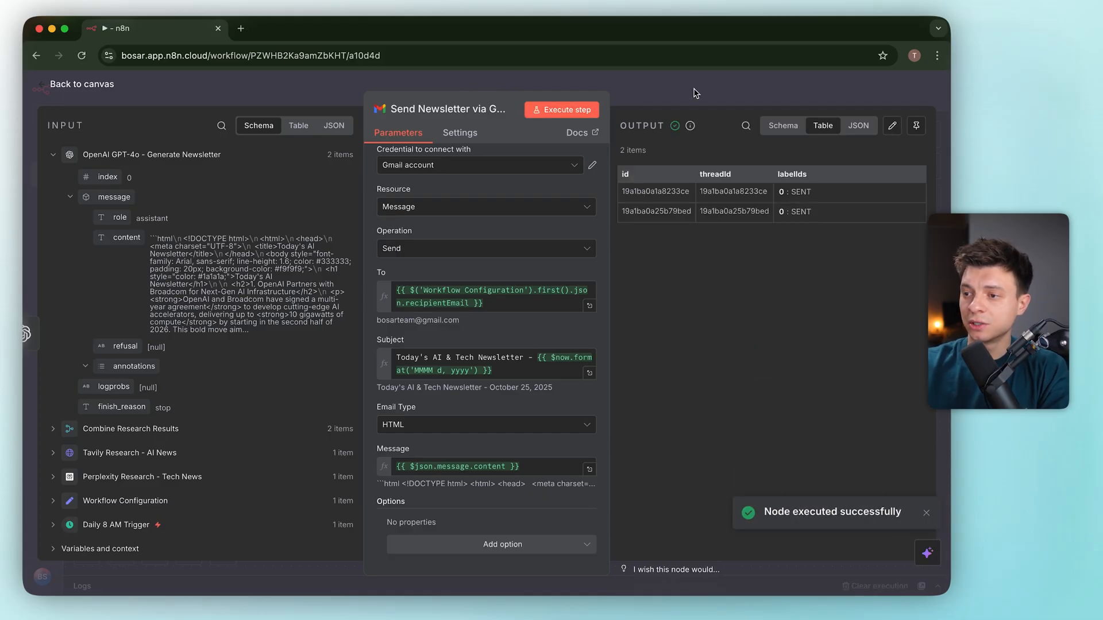
{"action": "left_click", "coordinate": [79, 84]}
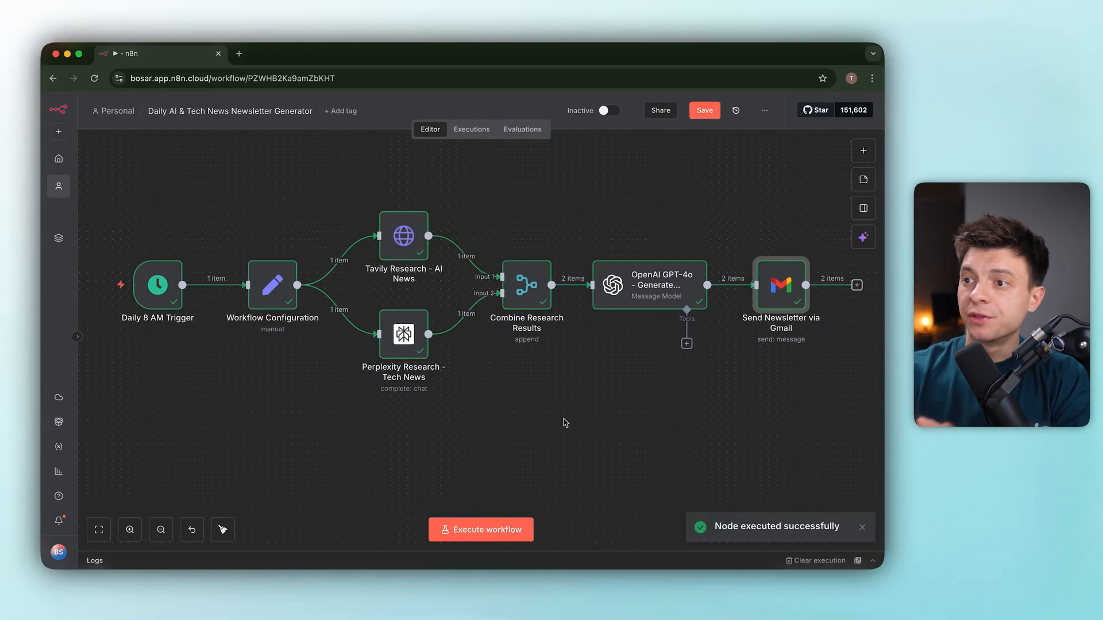
{"action": "mouse_move", "coordinate": [406, 498]}
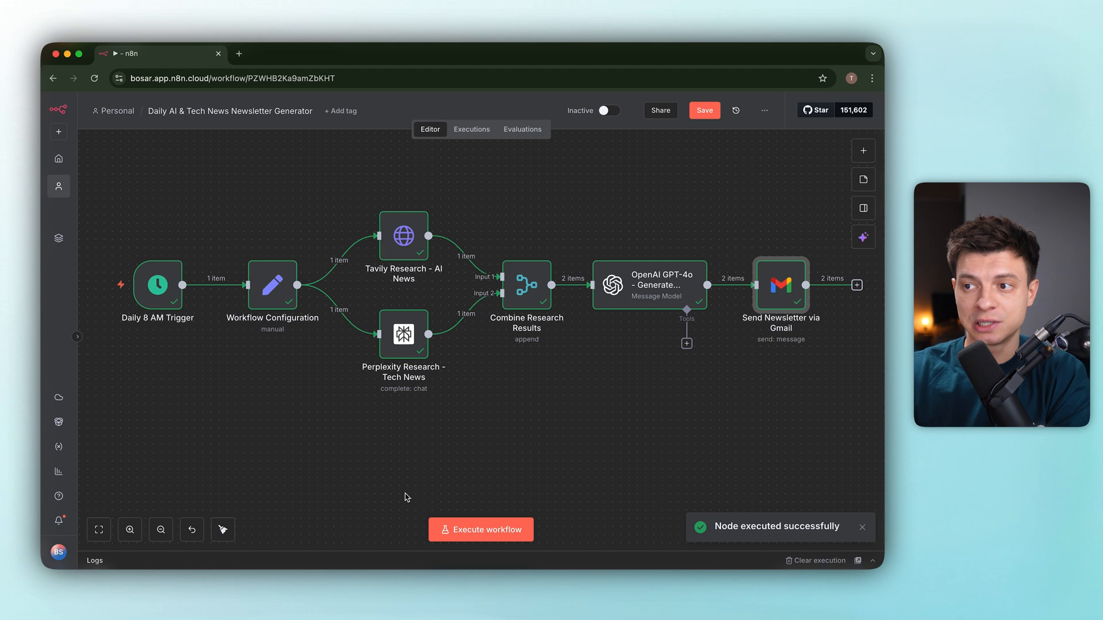
Read the second newsletter email down to Sources and follow its first source link.
{"action": "left_click", "coordinate": [299, 28]}
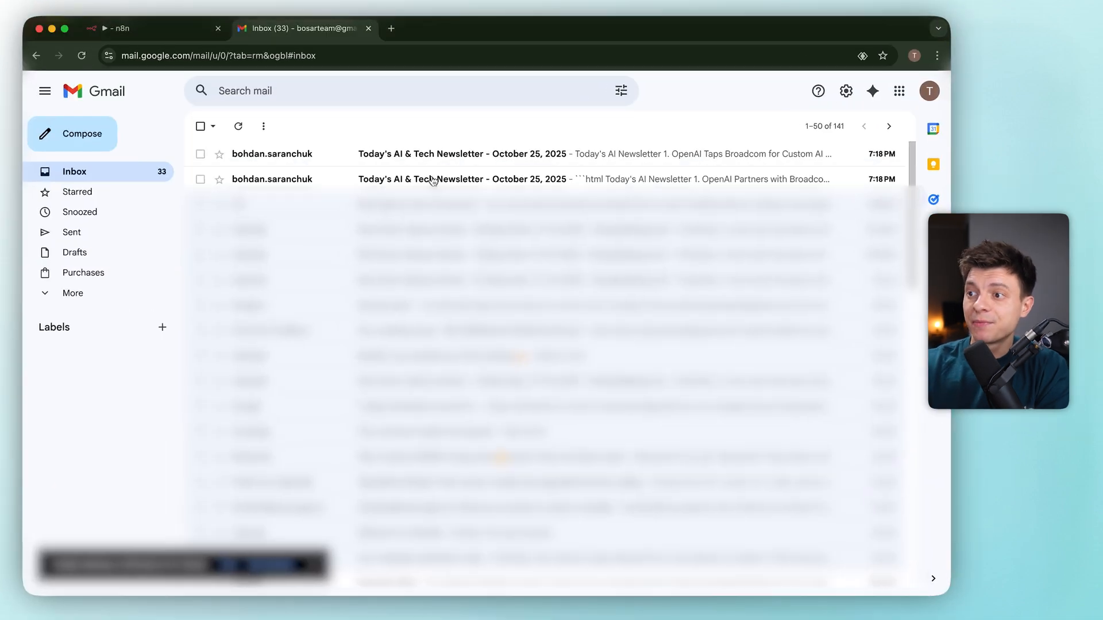
{"action": "left_click", "coordinate": [465, 180]}
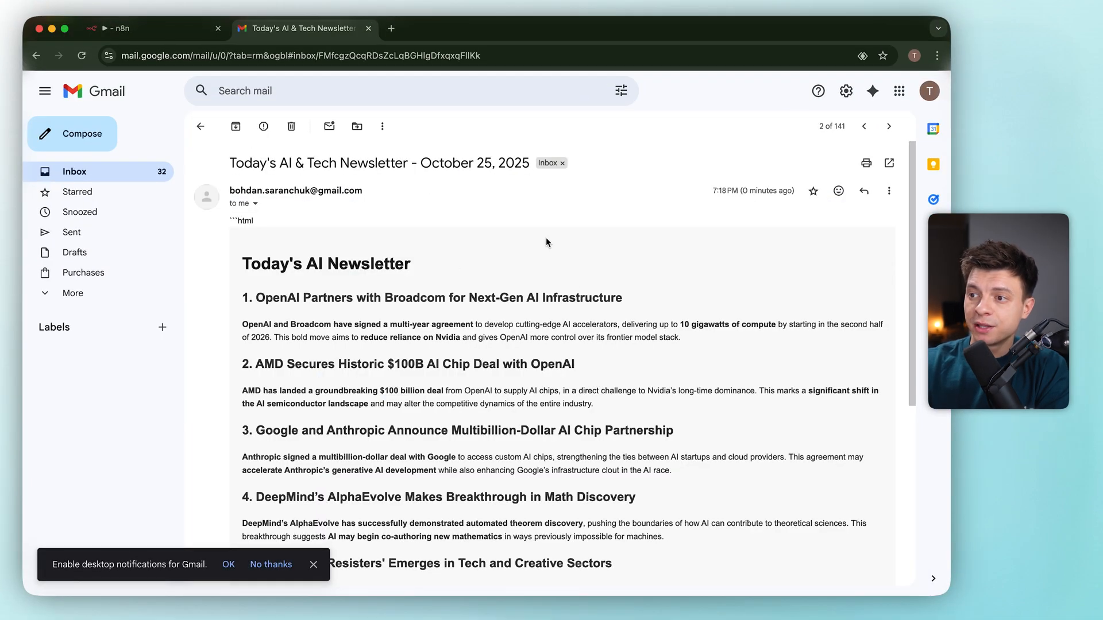
{"action": "scroll", "scroll_direction": "down", "scroll_amount": 3}
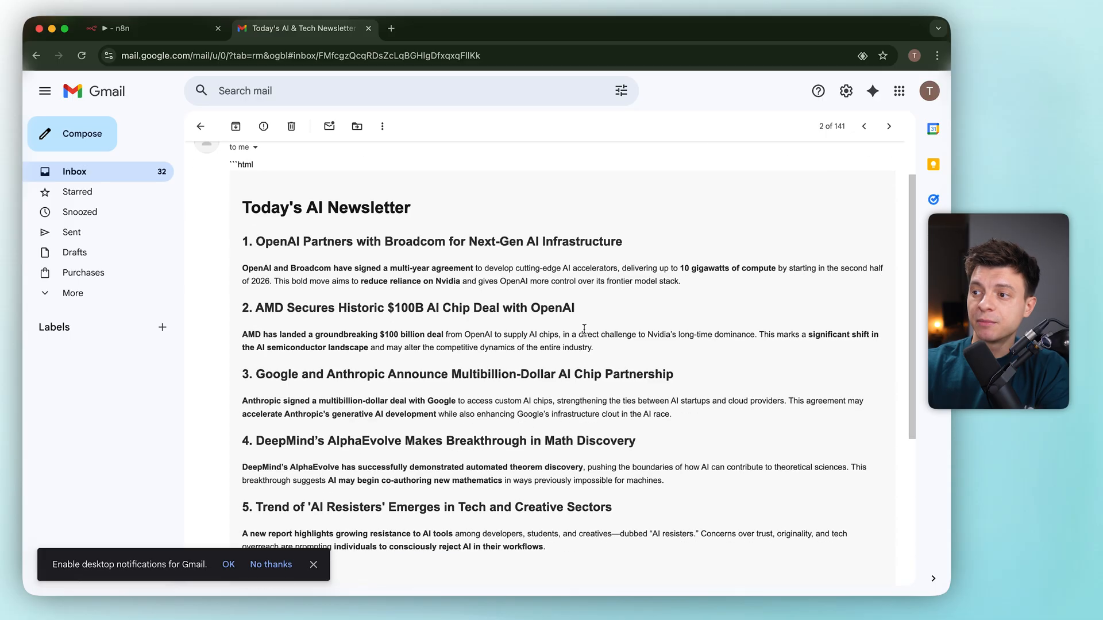
{"action": "scroll", "scroll_direction": "down", "scroll_amount": 3}
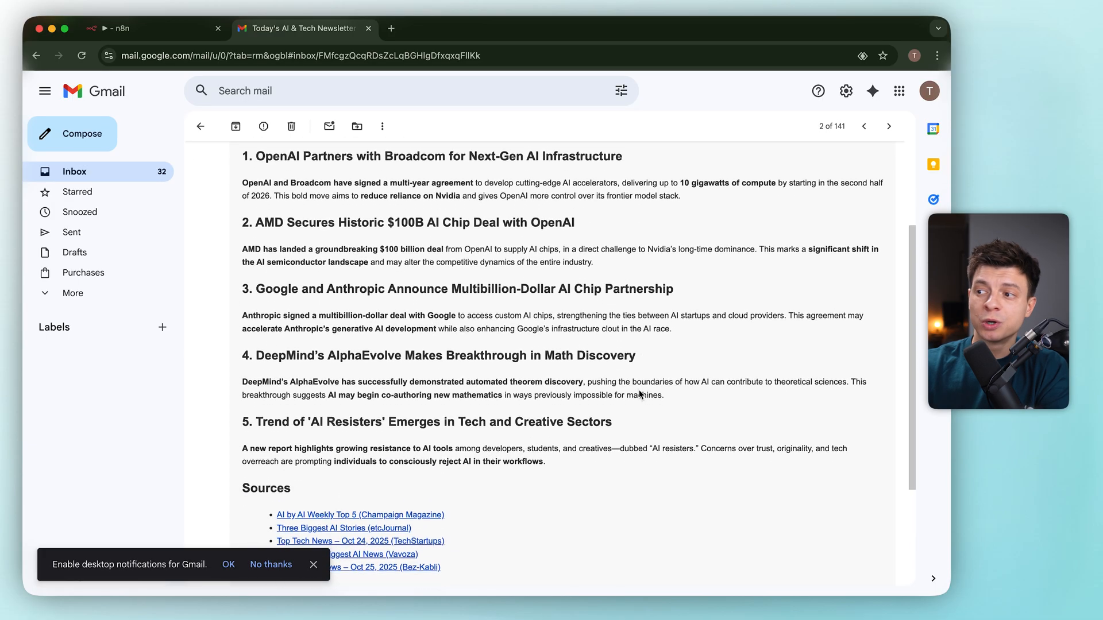
{"action": "scroll", "scroll_direction": "down", "scroll_amount": 3}
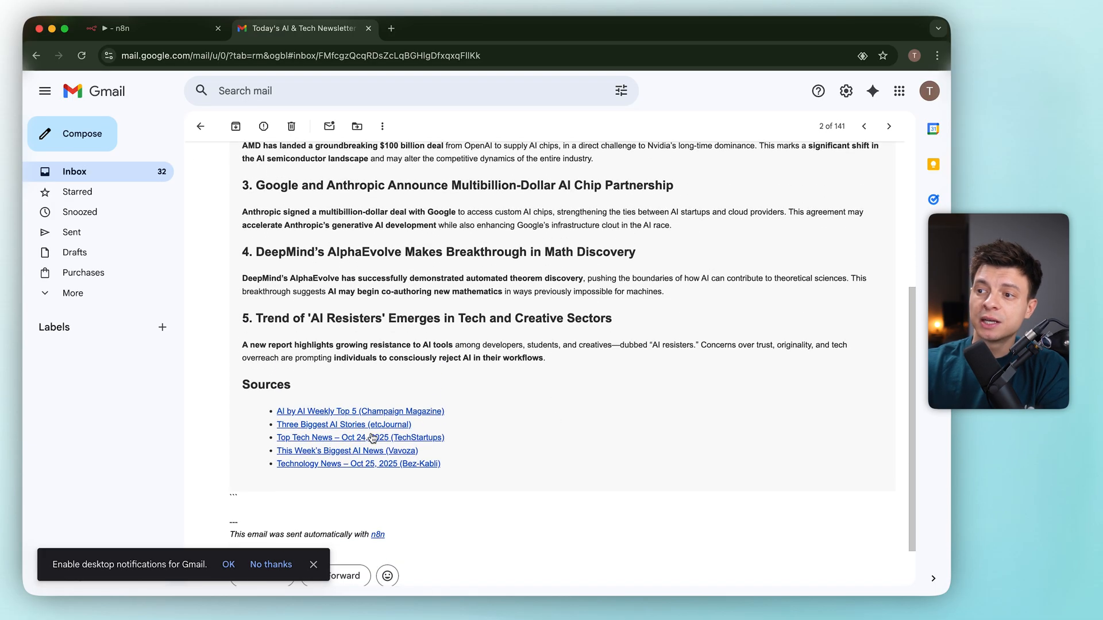
{"action": "left_click", "coordinate": [360, 411]}
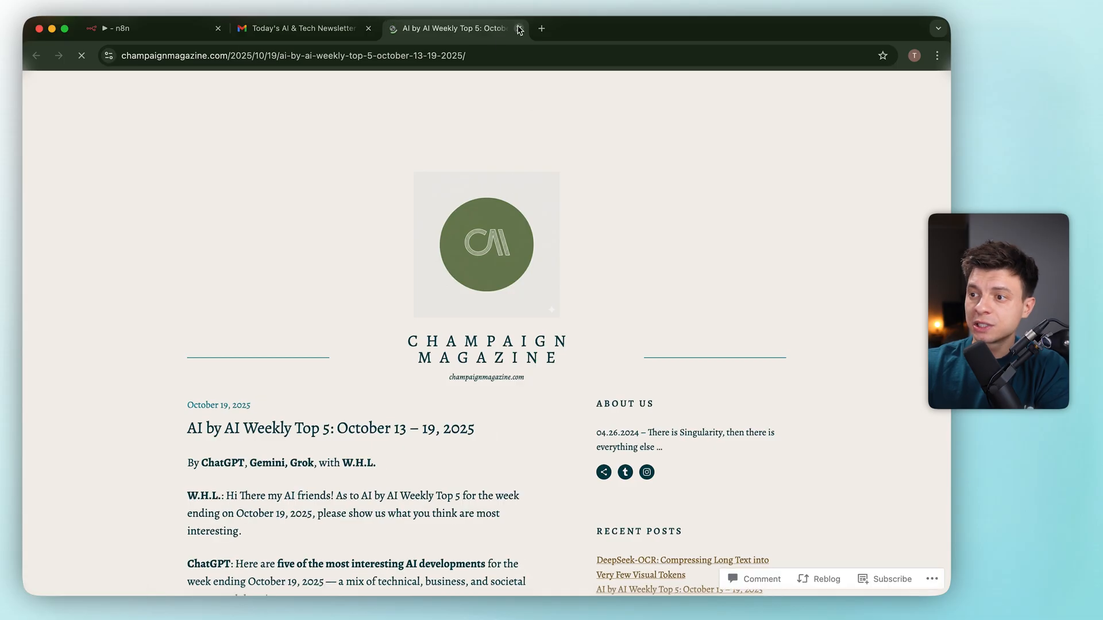
Return to the newsletter email, finish reading it and go back to the inbox list.
{"action": "left_click", "coordinate": [519, 28]}
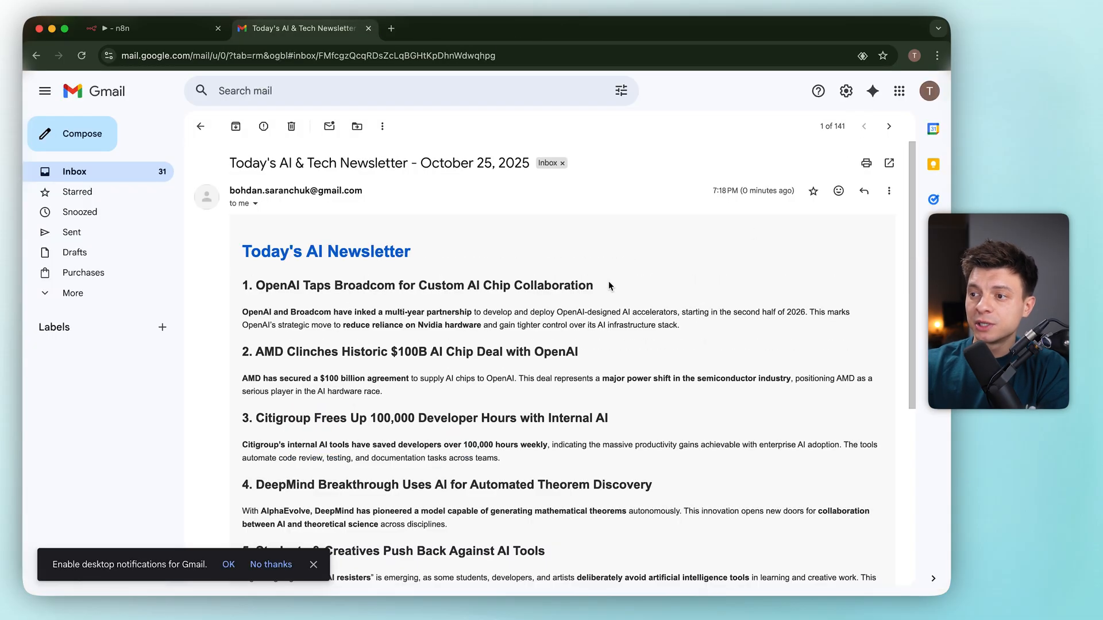
{"action": "mouse_move", "coordinate": [556, 372]}
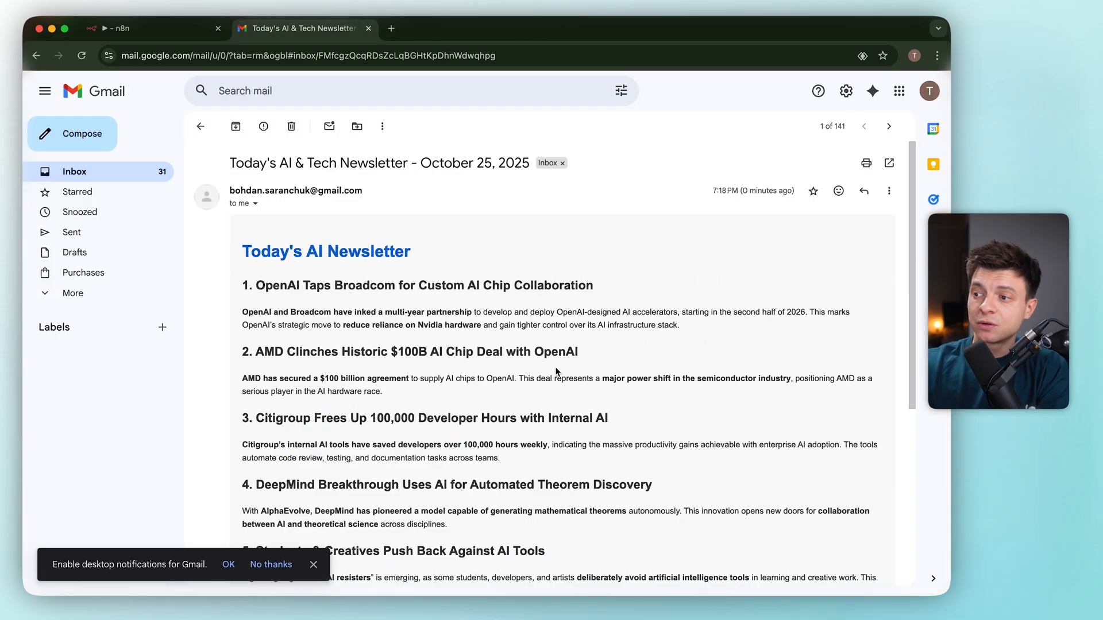
{"action": "scroll", "scroll_direction": "down", "scroll_amount": 3}
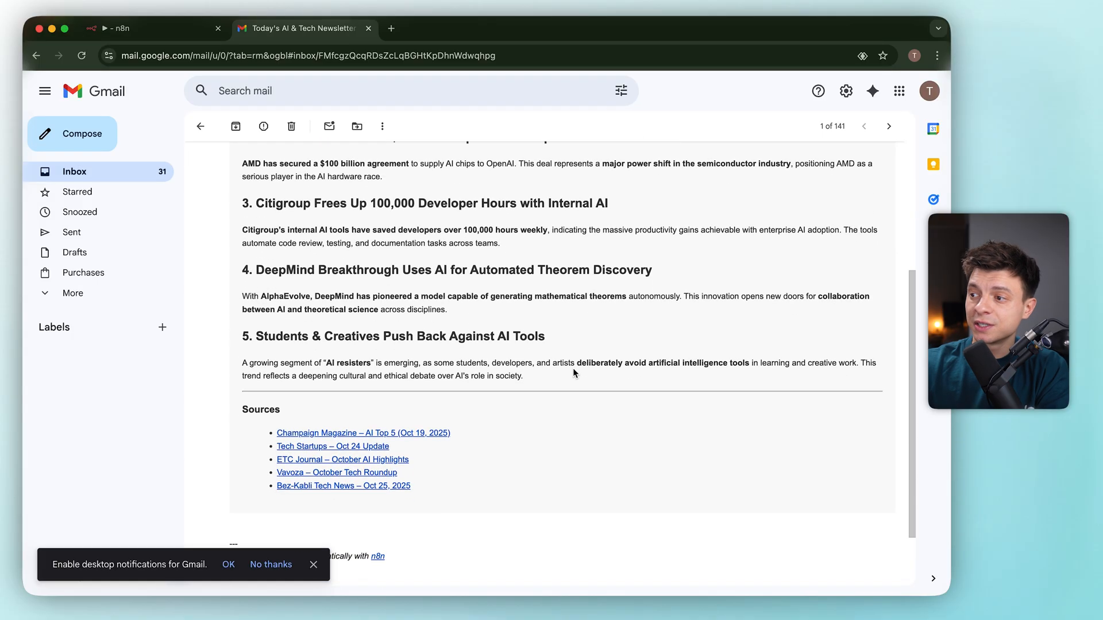
{"action": "scroll", "scroll_direction": "down", "scroll_amount": 3}
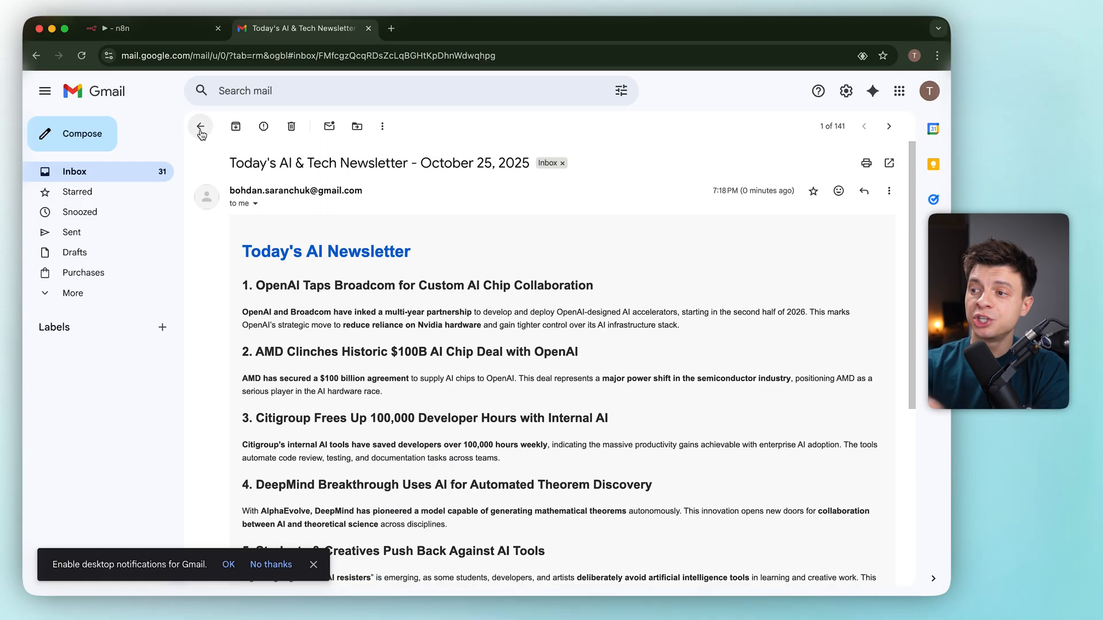
{"action": "left_click", "coordinate": [200, 126]}
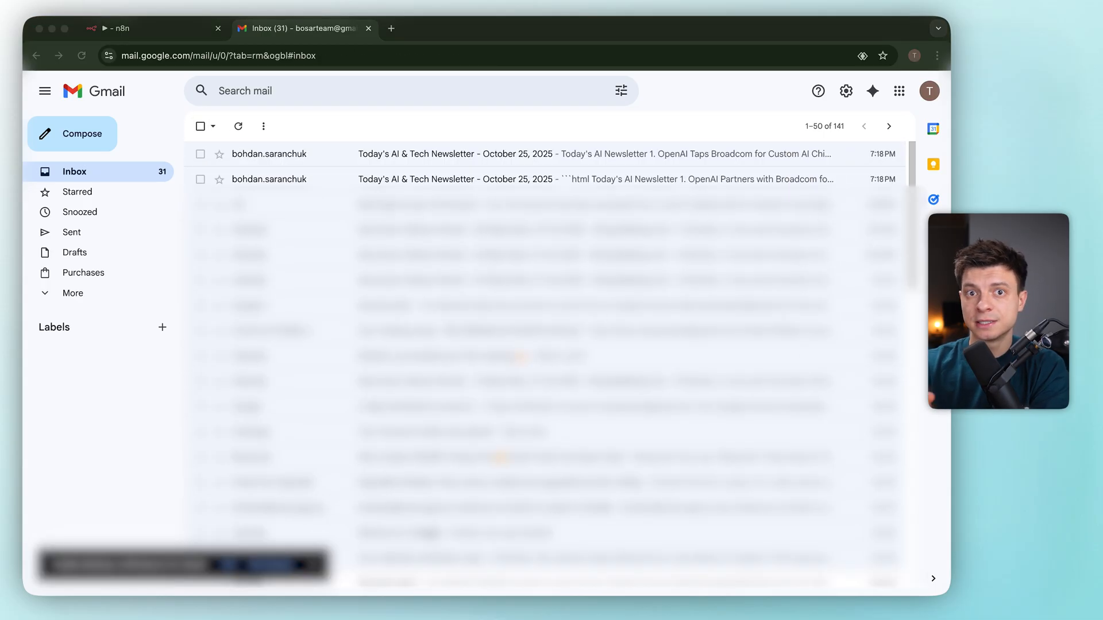
Send the AI builder a request to merge research into one cited newsletter and rerun the workflow.
{"action": "left_click", "coordinate": [127, 27]}
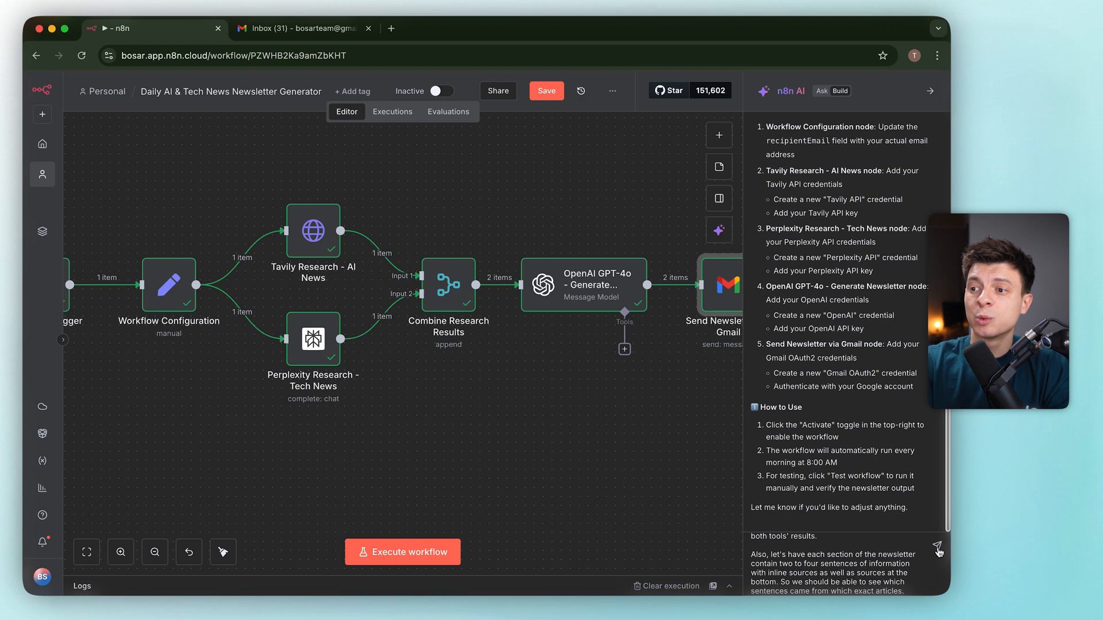
{"action": "left_click", "coordinate": [937, 550]}
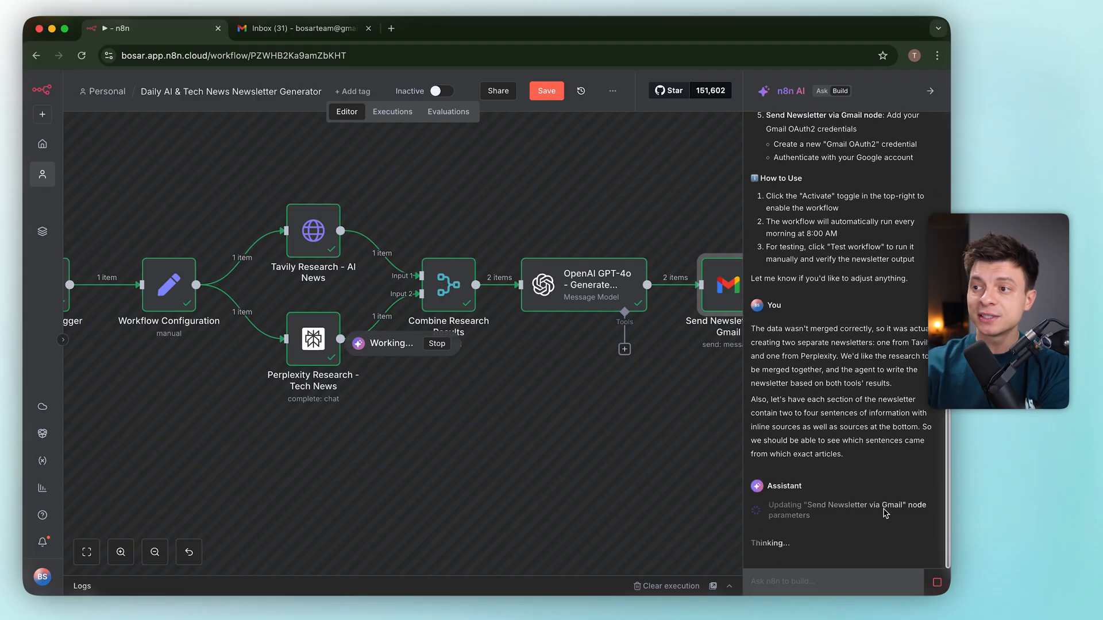
{"action": "mouse_move", "coordinate": [847, 514]}
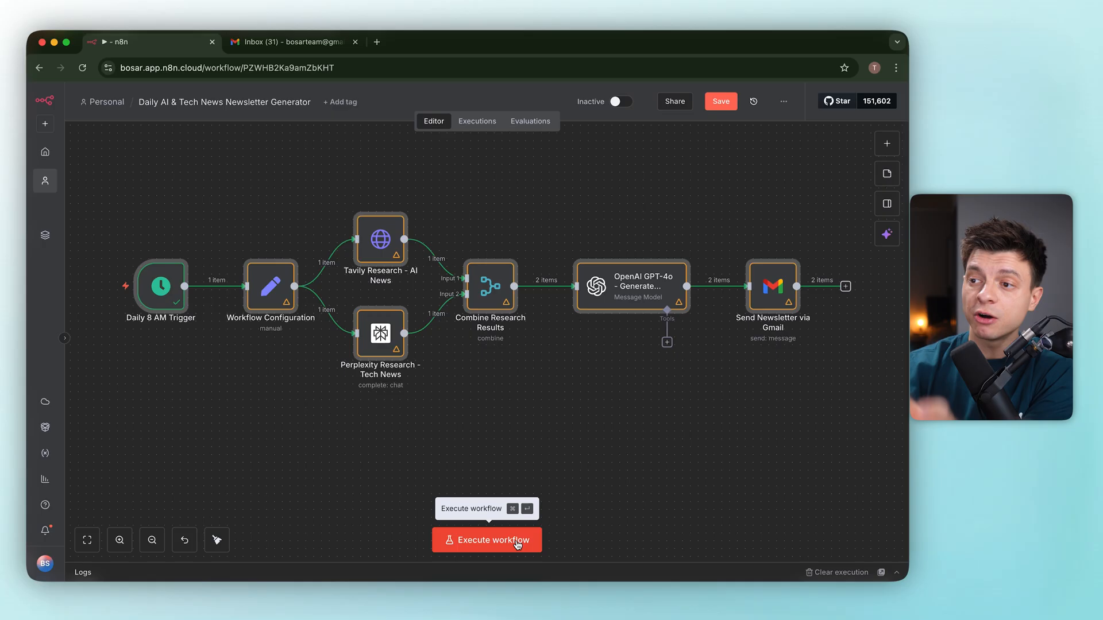
{"action": "left_click", "coordinate": [486, 540]}
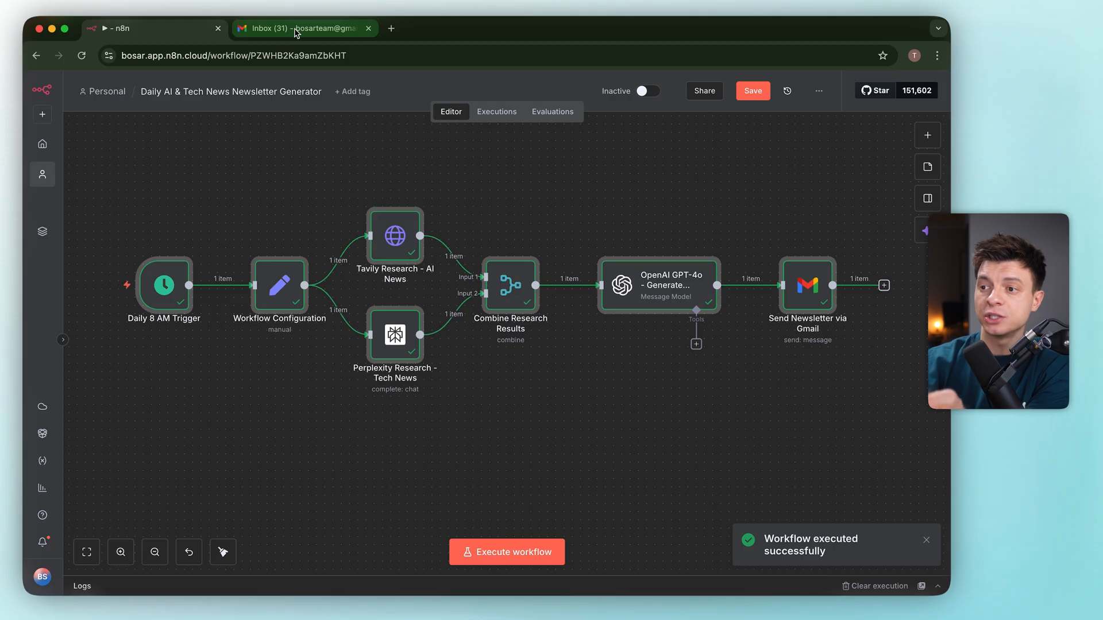
Read the newest single newsletter email with numbered citations and its Sources list.
{"action": "left_click", "coordinate": [302, 28]}
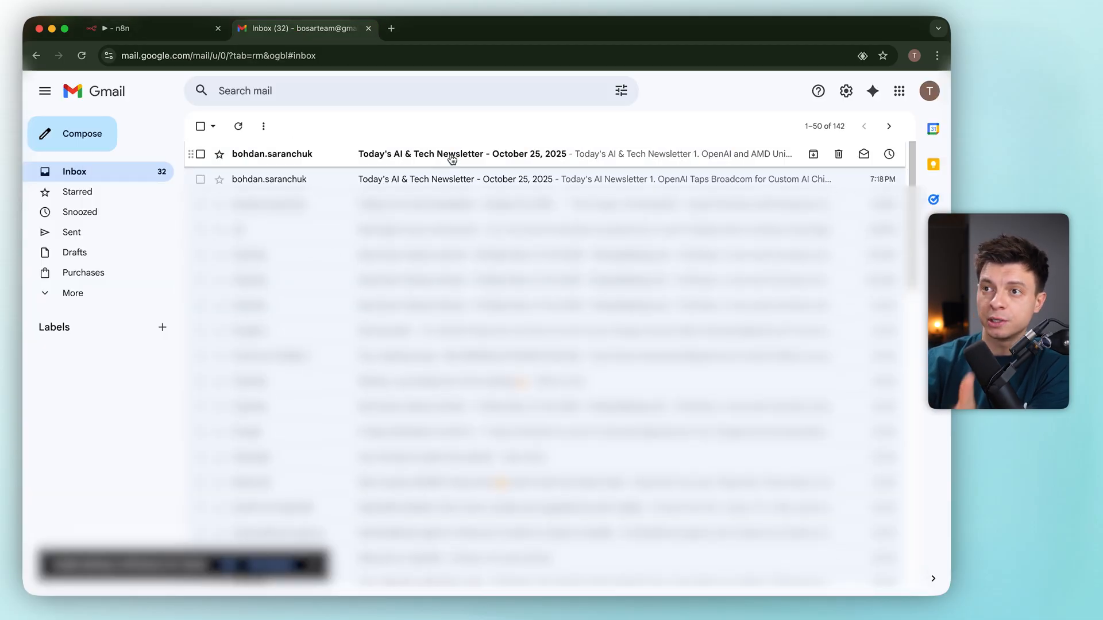
{"action": "mouse_move", "coordinate": [460, 169]}
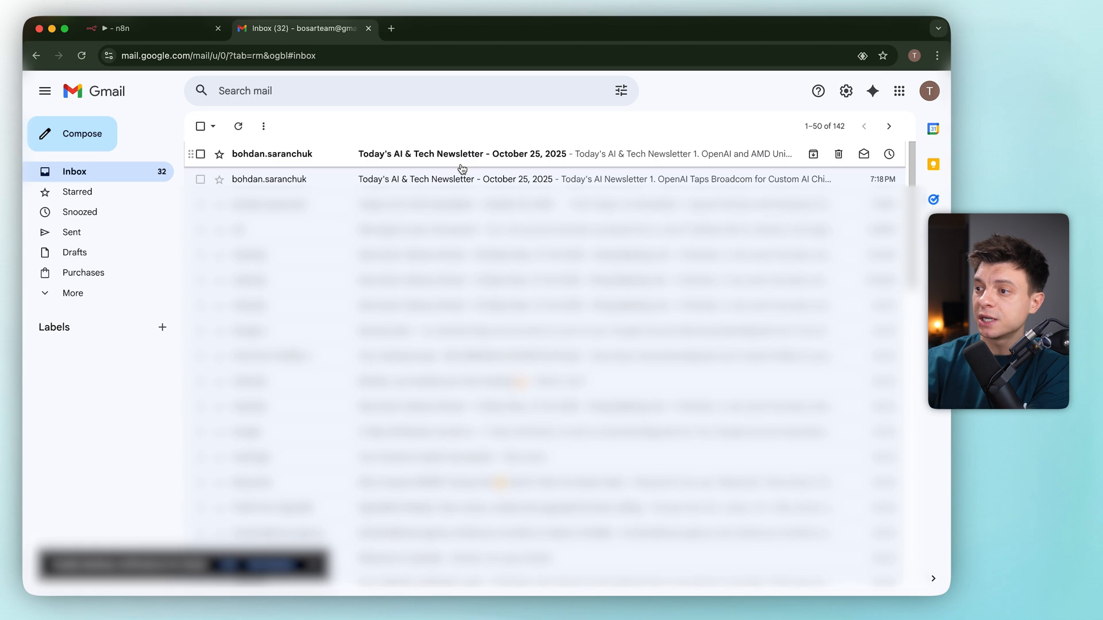
{"action": "left_click", "coordinate": [463, 153]}
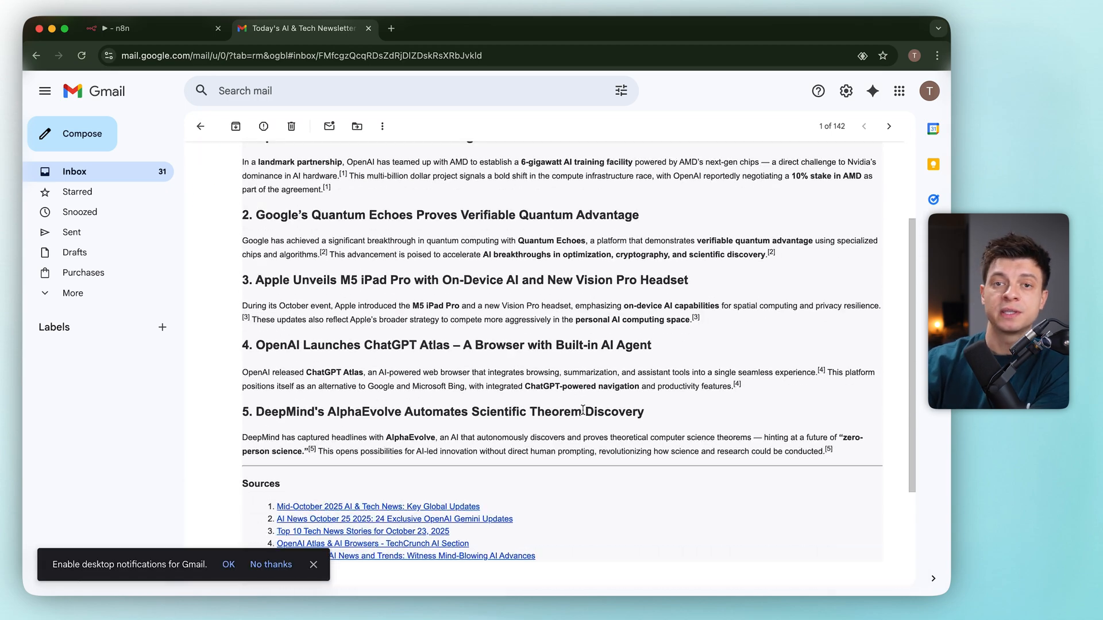
{"action": "scroll", "scroll_direction": "up", "scroll_amount": 3}
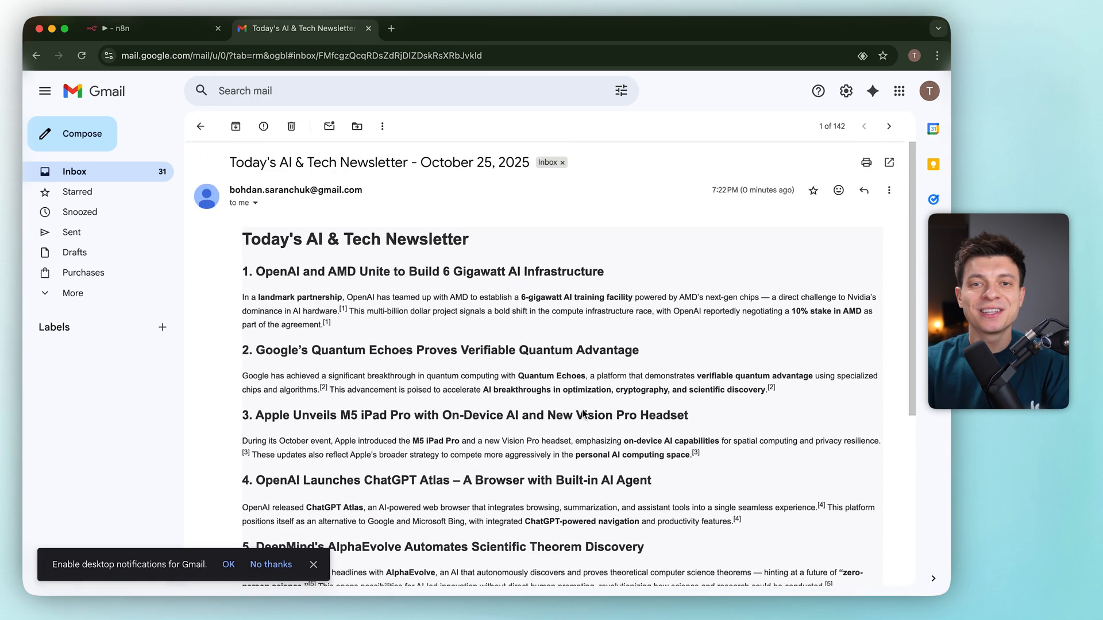
{"action": "scroll", "scroll_direction": "down", "scroll_amount": 3}
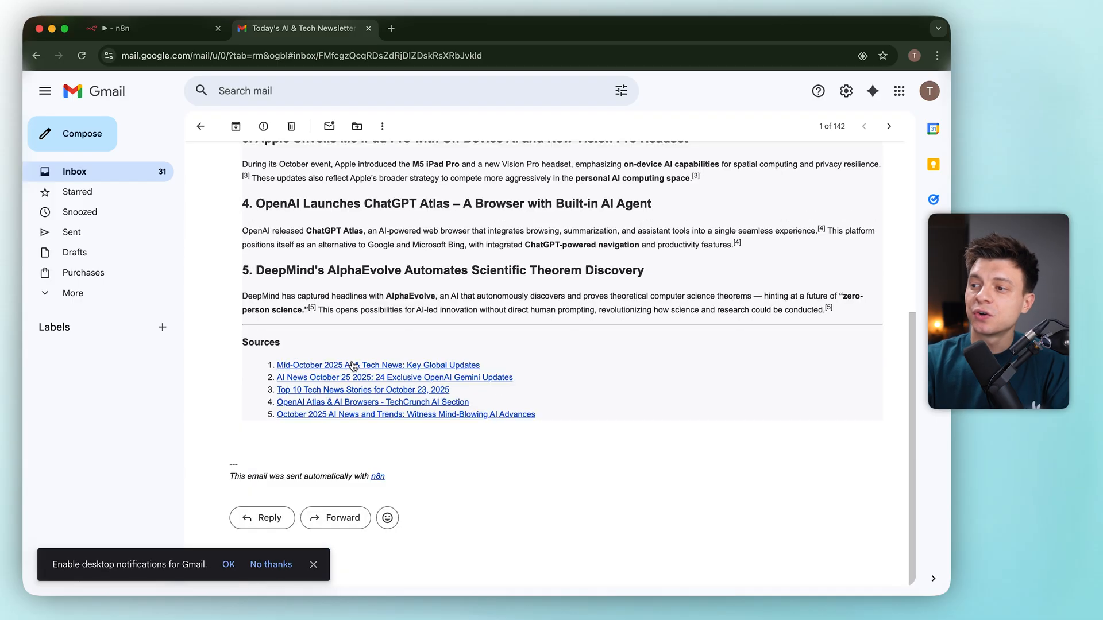
{"action": "scroll", "scroll_direction": "up", "scroll_amount": 3}
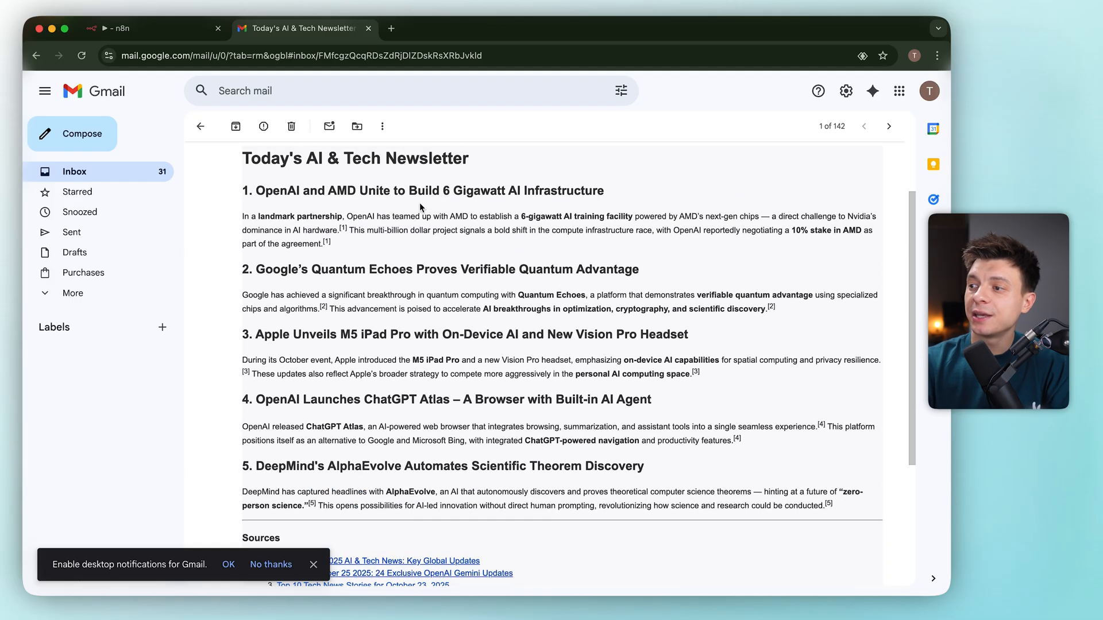
{"action": "mouse_move", "coordinate": [584, 415]}
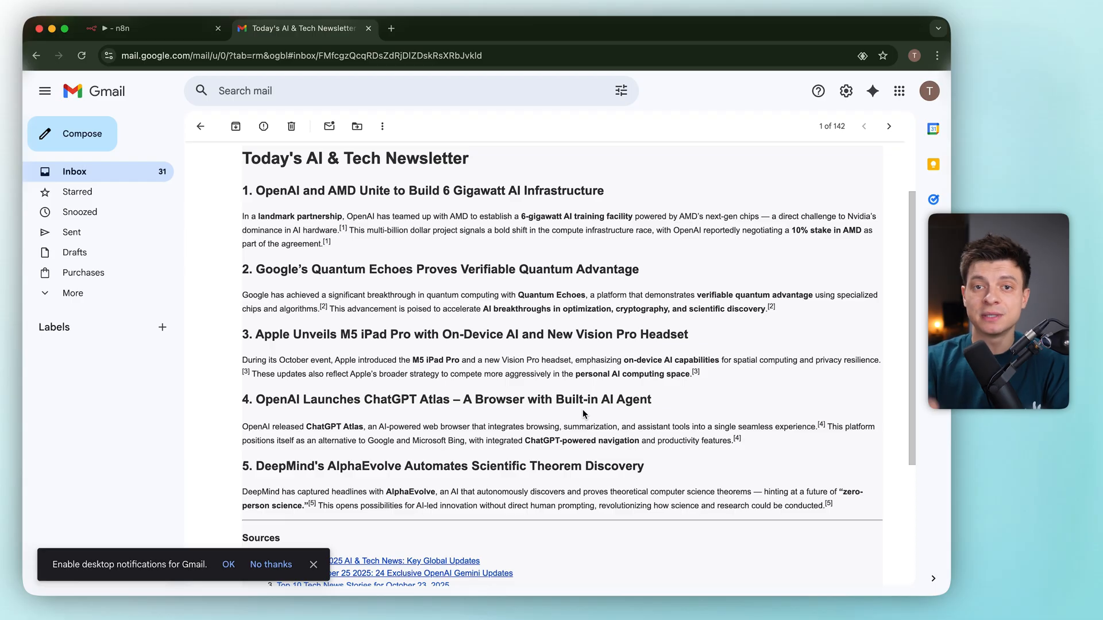
Submit the Telegram assistant prompt with Gmail, Calendar and ClickUp sub-agents to the AI builder.
{"action": "left_click", "coordinate": [127, 27]}
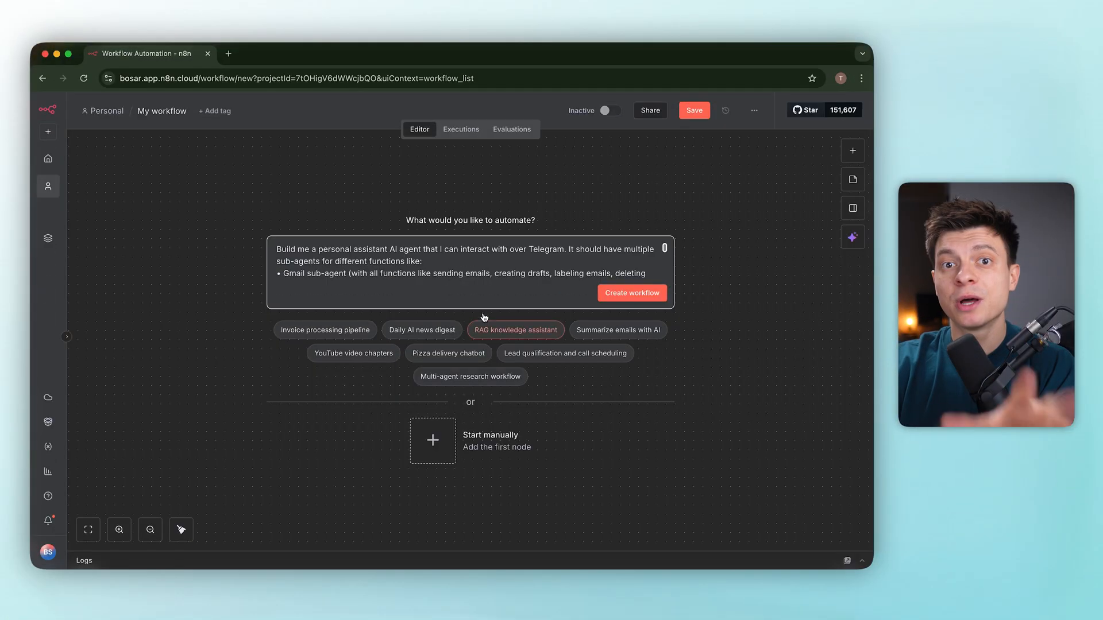
{"action": "scroll", "scroll_direction": "down", "scroll_amount": 3}
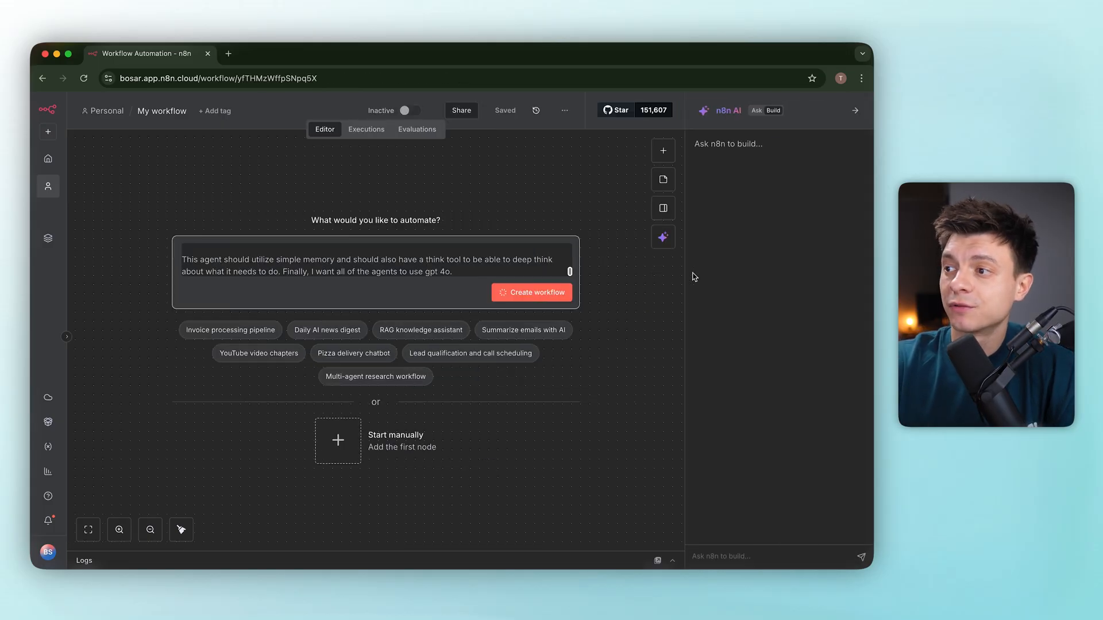
{"action": "left_click", "coordinate": [538, 292]}
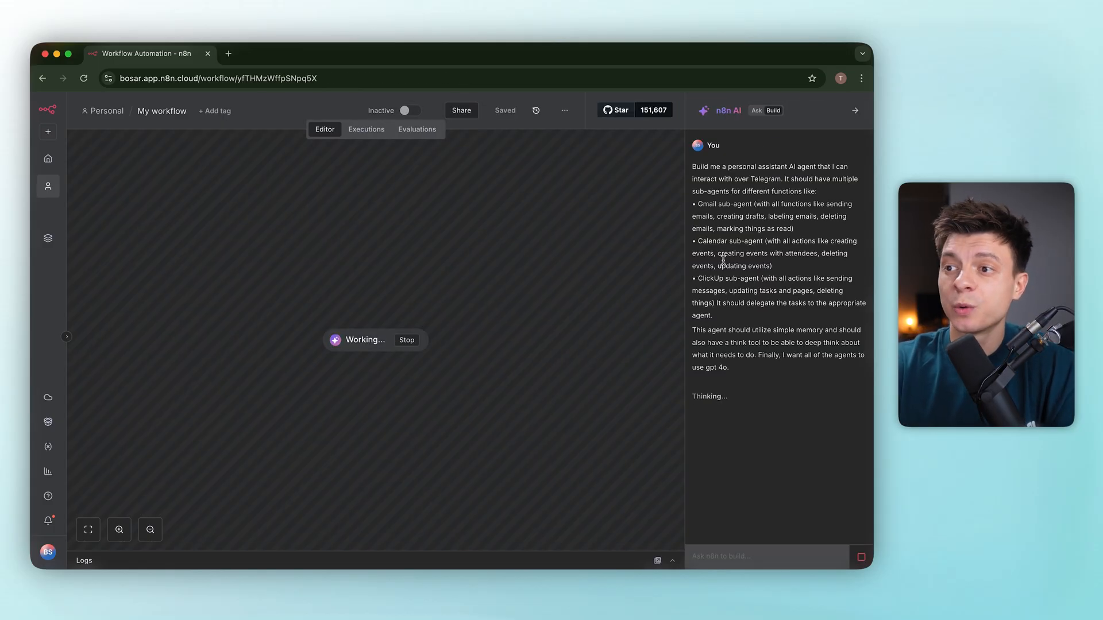
{"action": "mouse_move", "coordinate": [814, 386]}
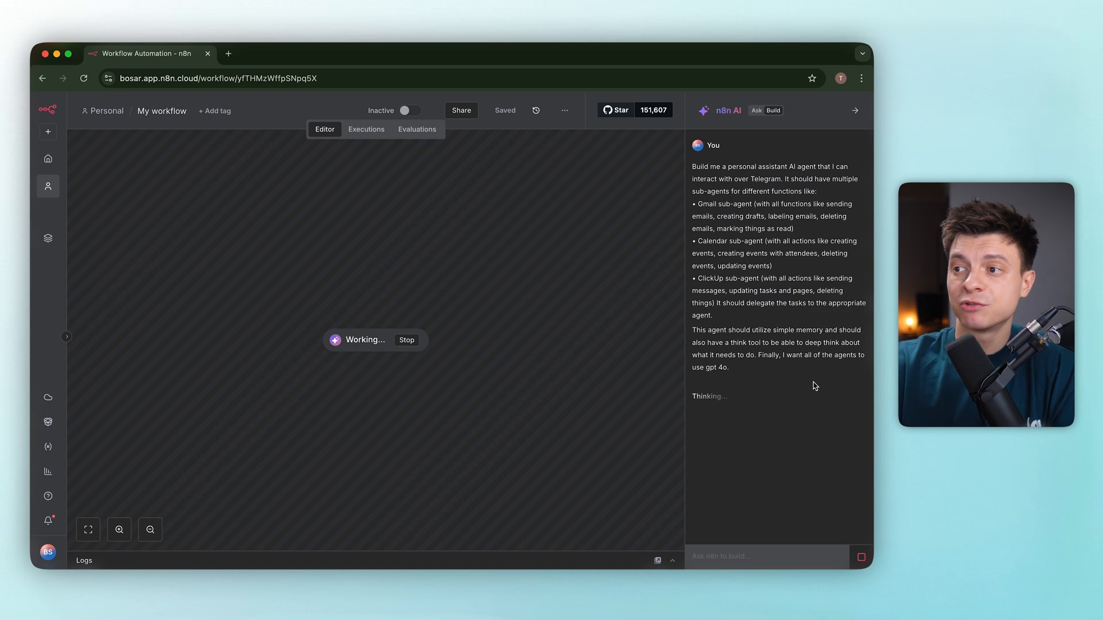
{"action": "mouse_move", "coordinate": [811, 407]}
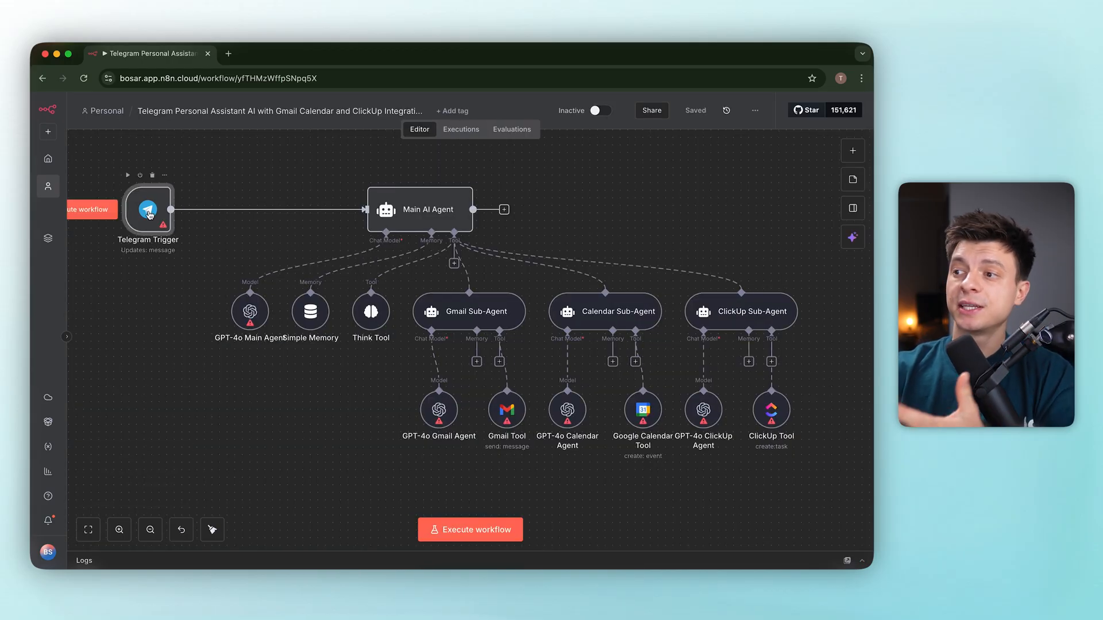
{"action": "double_click", "coordinate": [149, 209]}
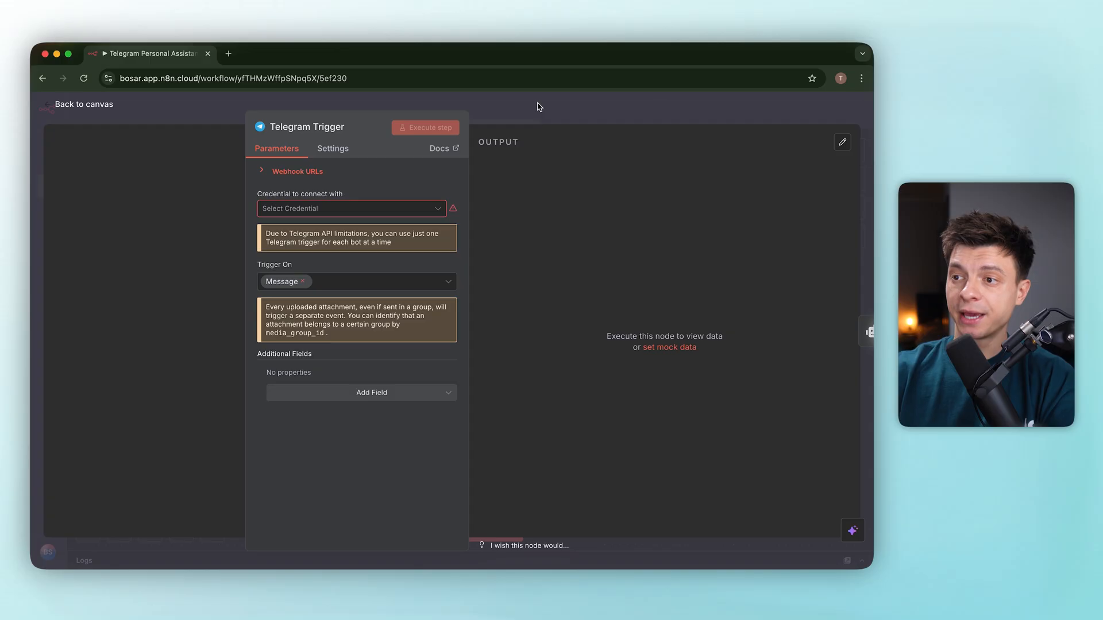
{"action": "left_click", "coordinate": [82, 104]}
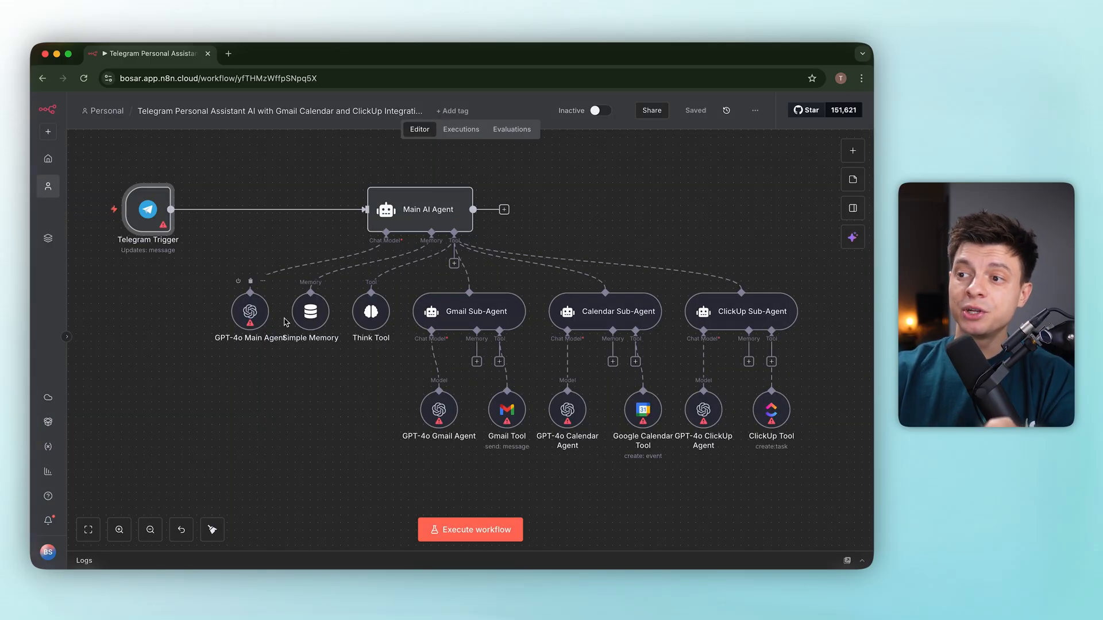
{"action": "double_click", "coordinate": [310, 311]}
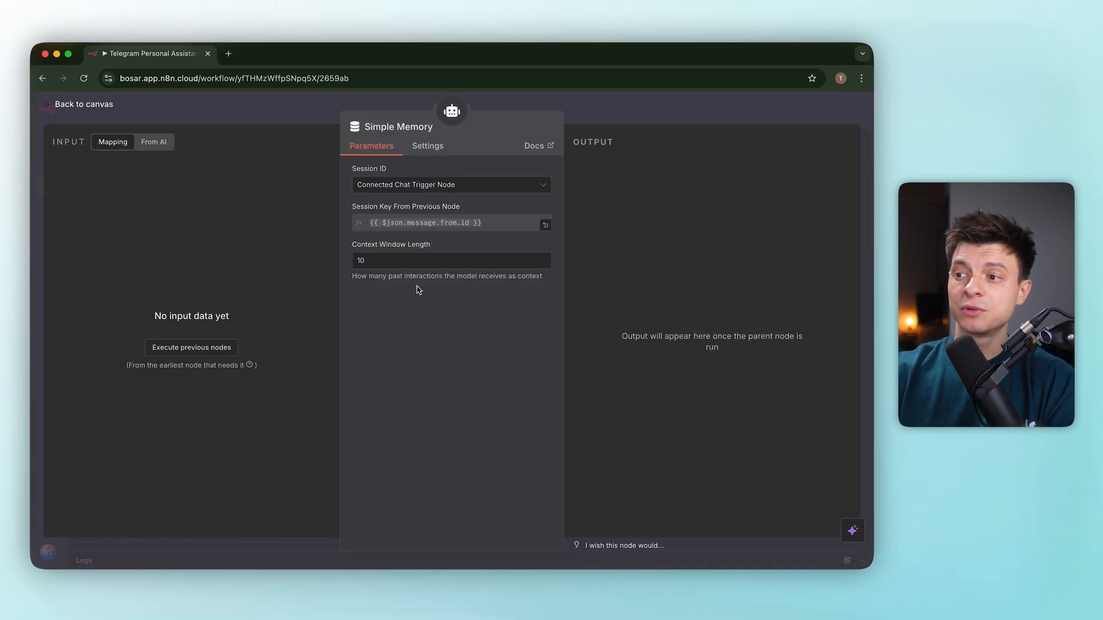
{"action": "left_click", "coordinate": [83, 105]}
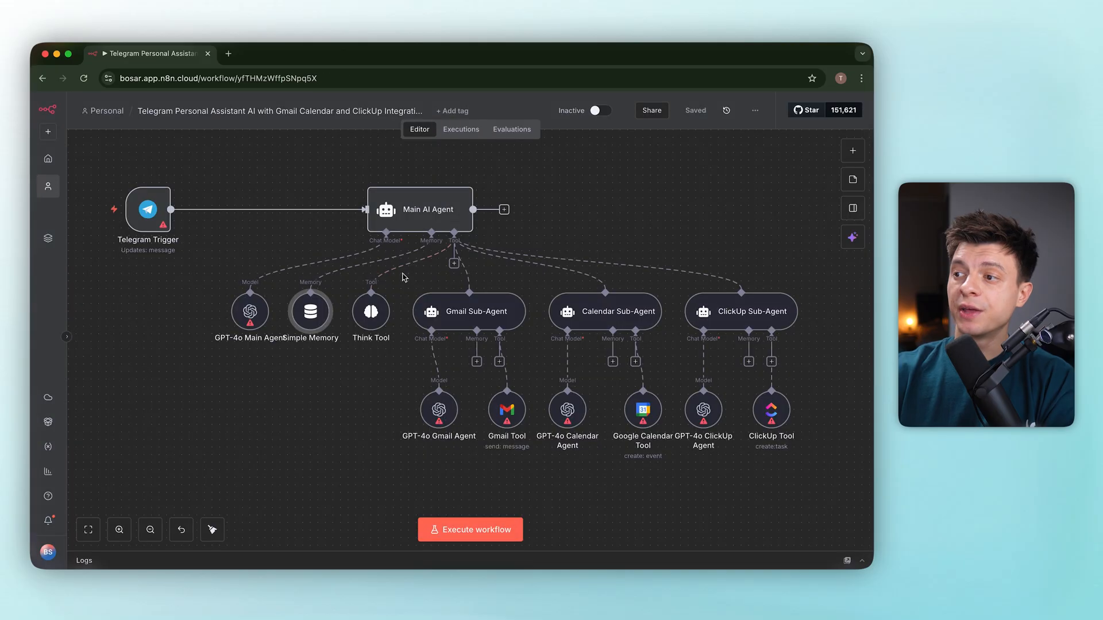
{"action": "double_click", "coordinate": [371, 311]}
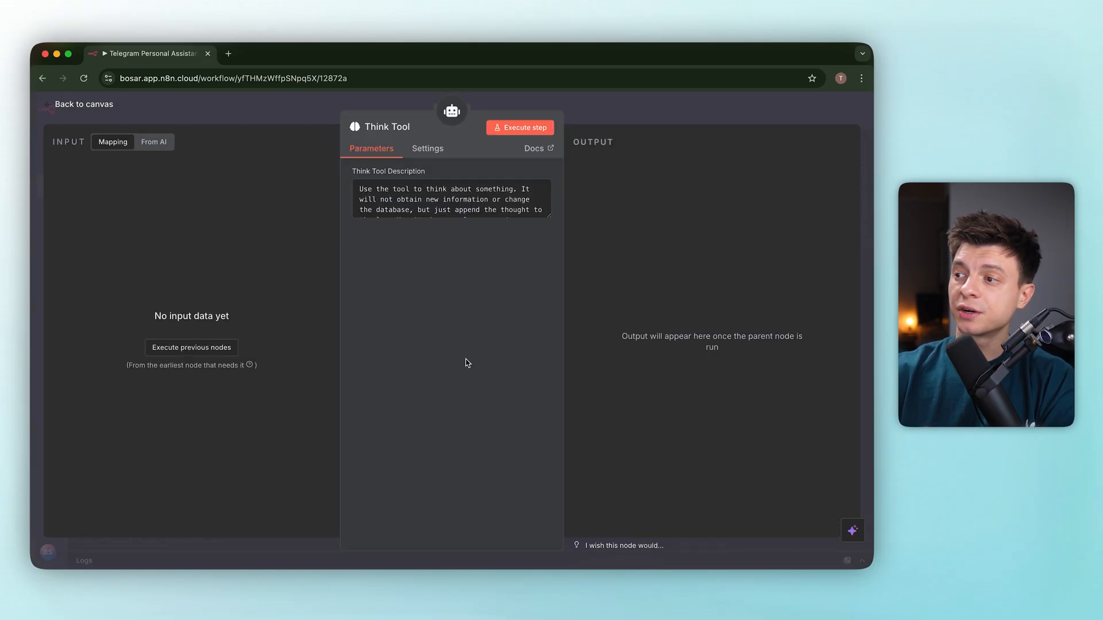
{"action": "left_click", "coordinate": [80, 104]}
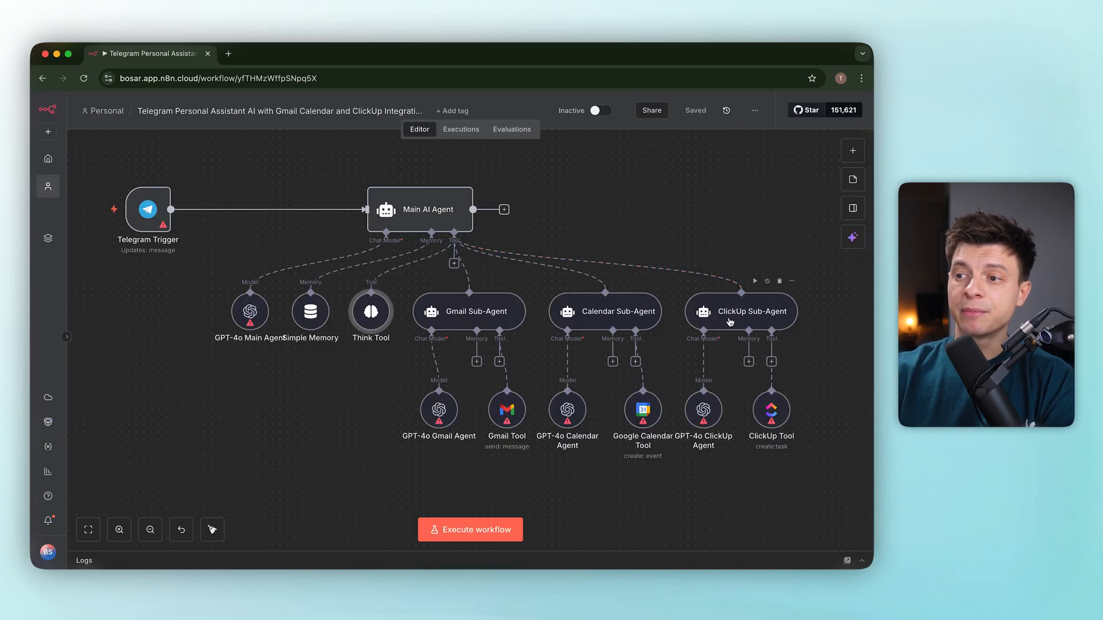
{"action": "mouse_move", "coordinate": [729, 322]}
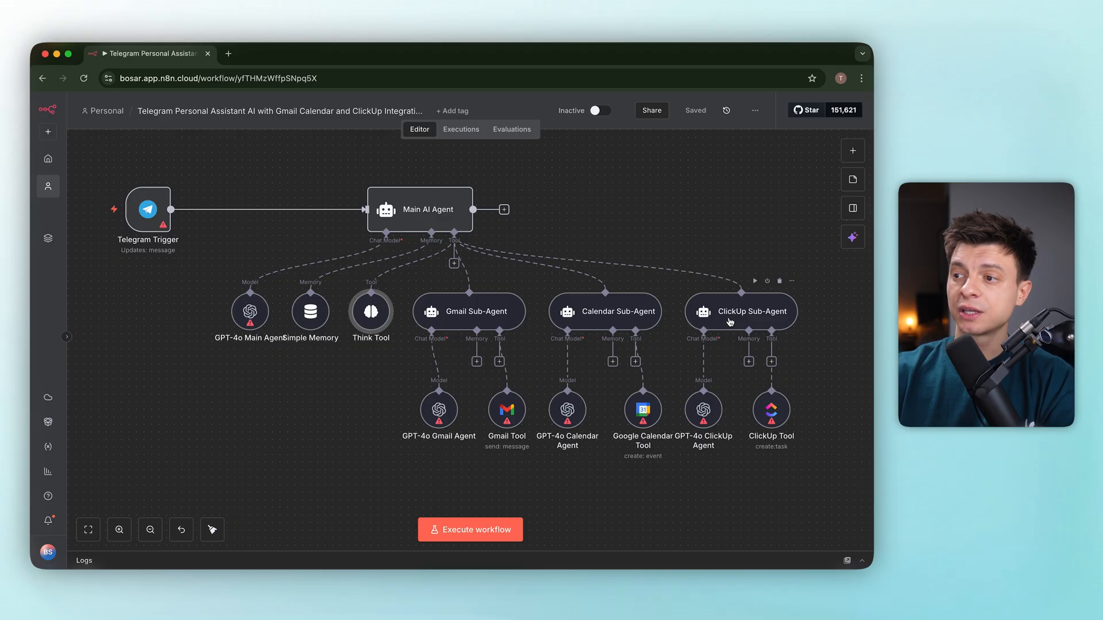
{"action": "mouse_move", "coordinate": [531, 465]}
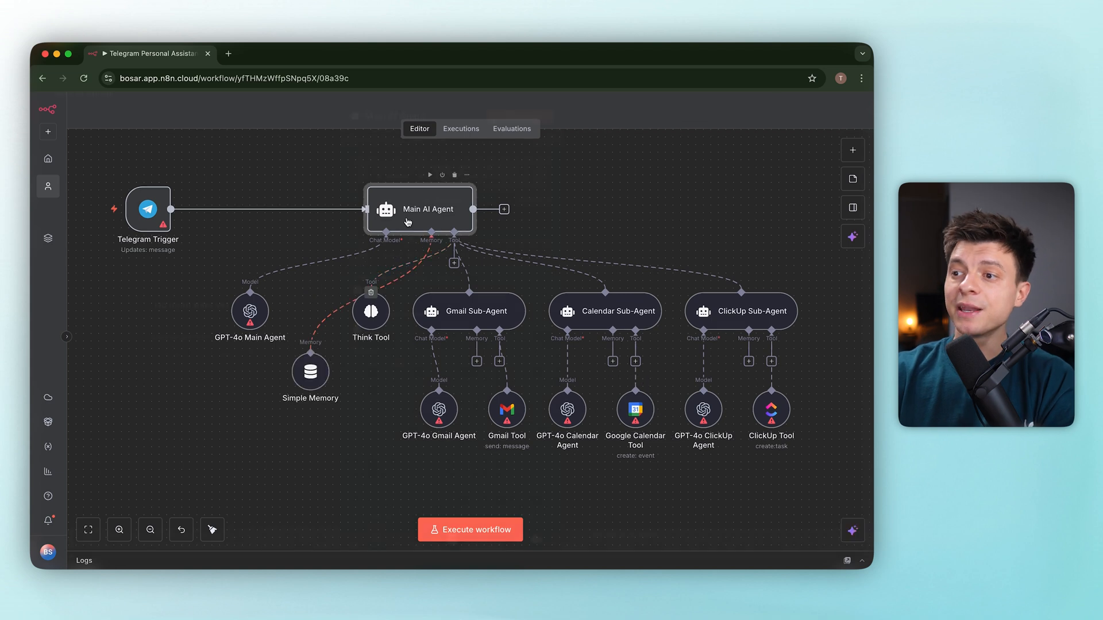
{"action": "double_click", "coordinate": [419, 209]}
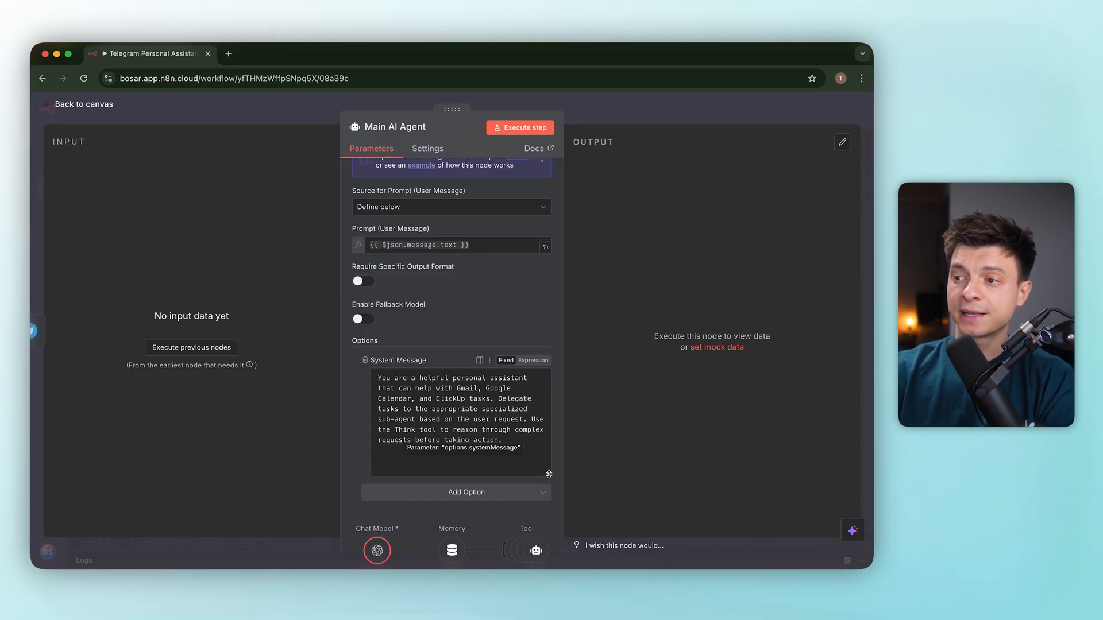
{"action": "left_click", "coordinate": [596, 493]}
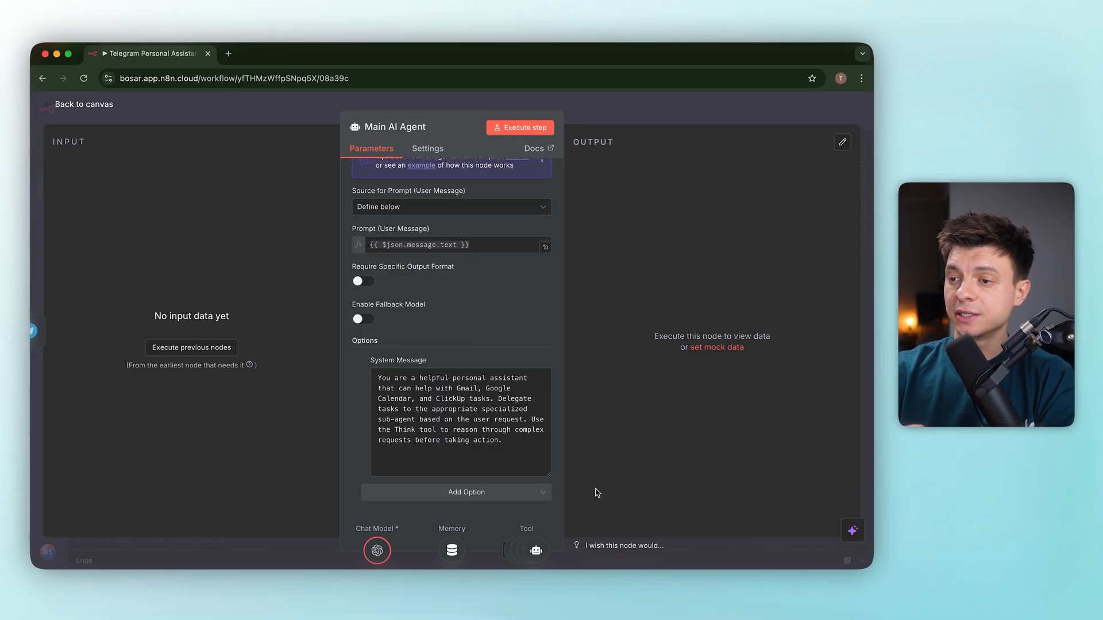
{"action": "left_click", "coordinate": [83, 105]}
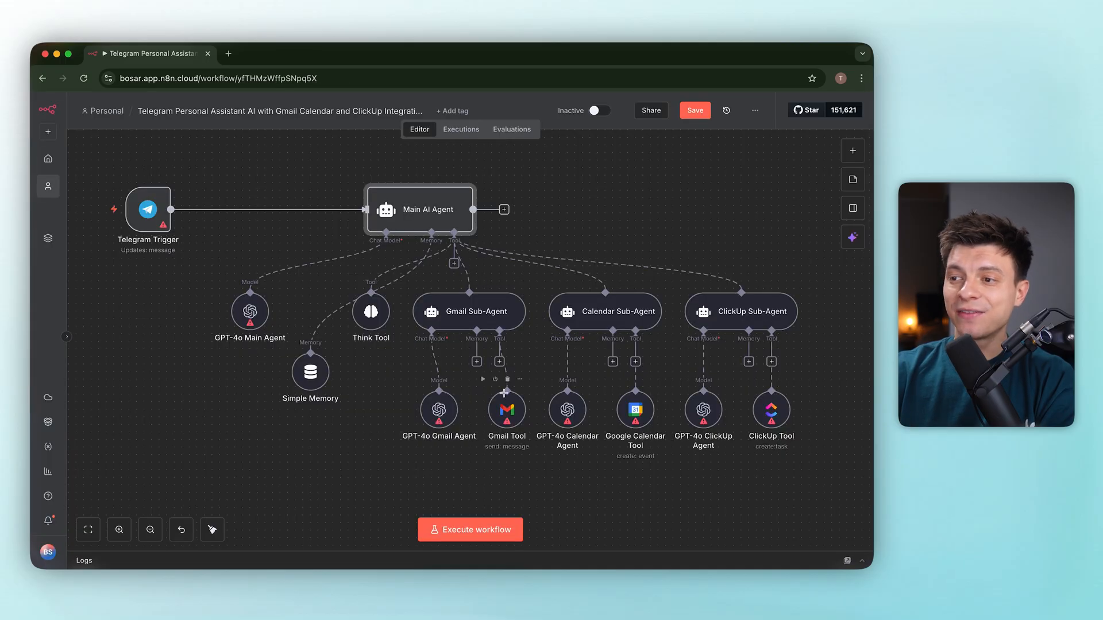
{"action": "mouse_move", "coordinate": [505, 409]}
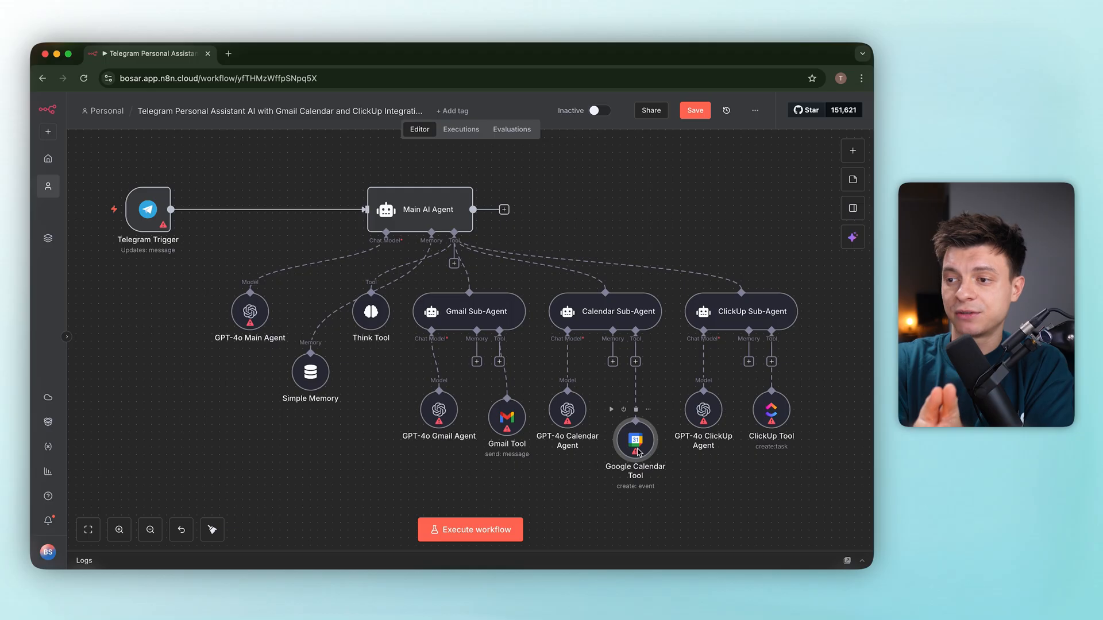
{"action": "mouse_move", "coordinate": [772, 425]}
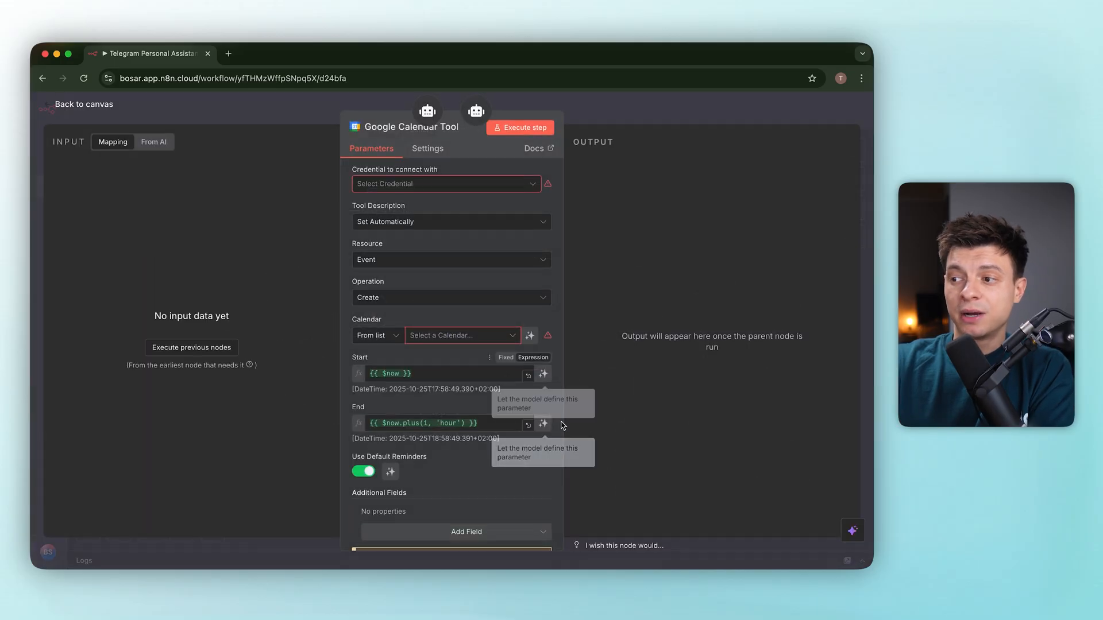
{"action": "mouse_move", "coordinate": [540, 454]}
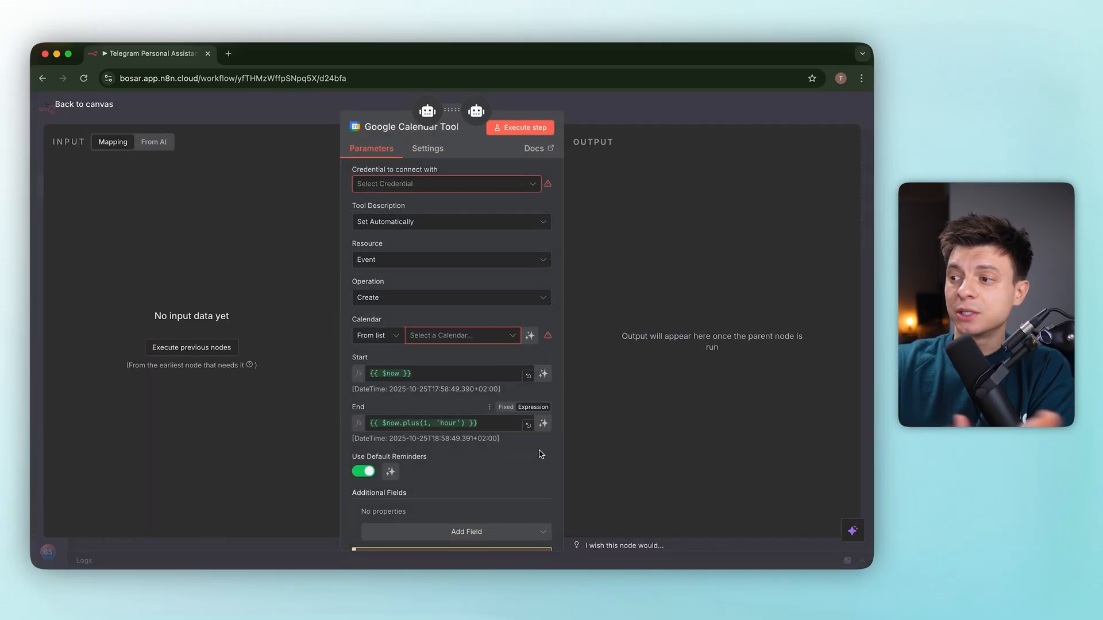
{"action": "left_click", "coordinate": [83, 104]}
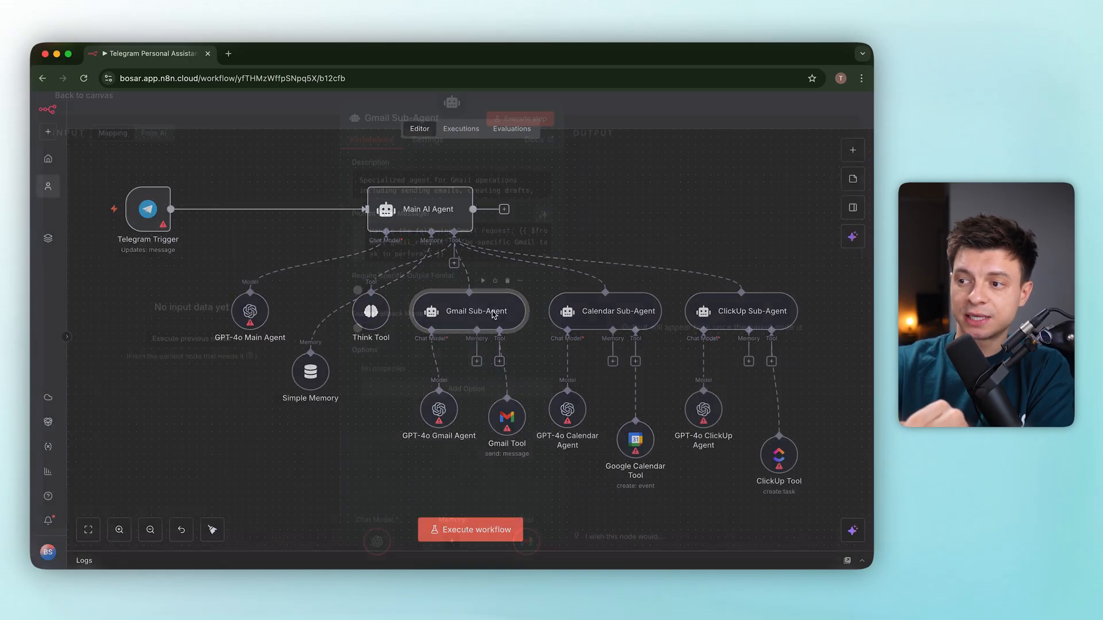
{"action": "double_click", "coordinate": [469, 311]}
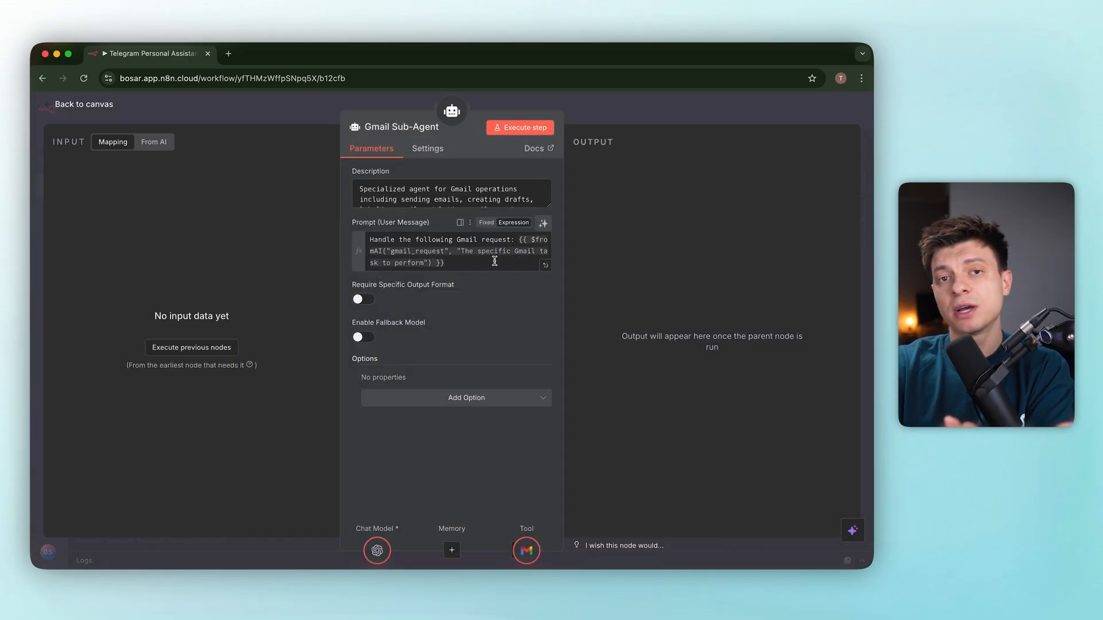
{"action": "left_click", "coordinate": [83, 104]}
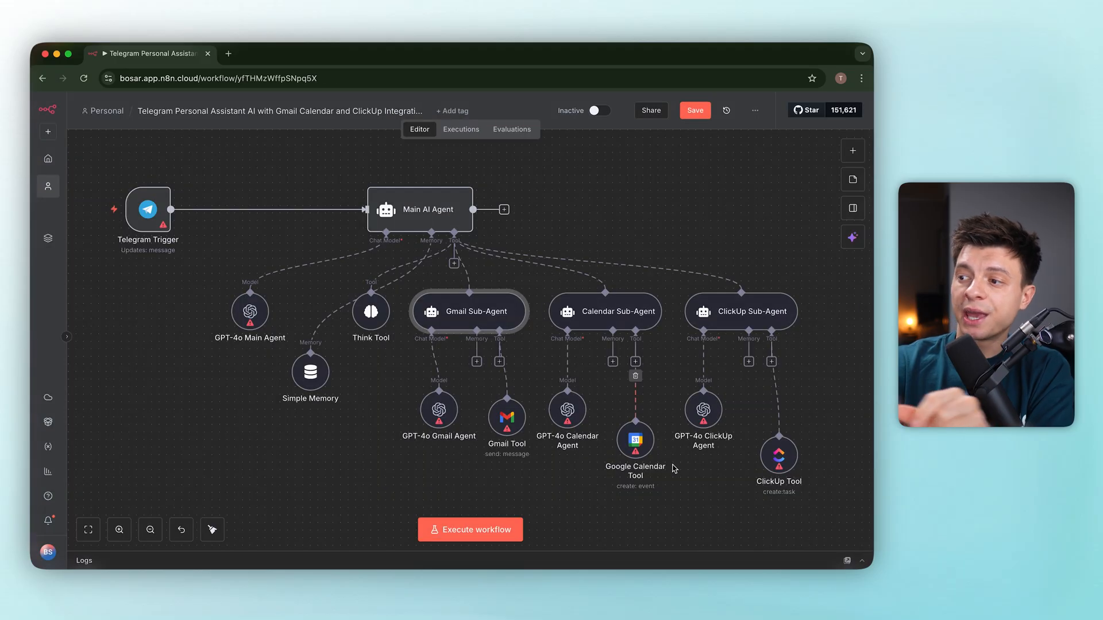
{"action": "mouse_move", "coordinate": [505, 209]}
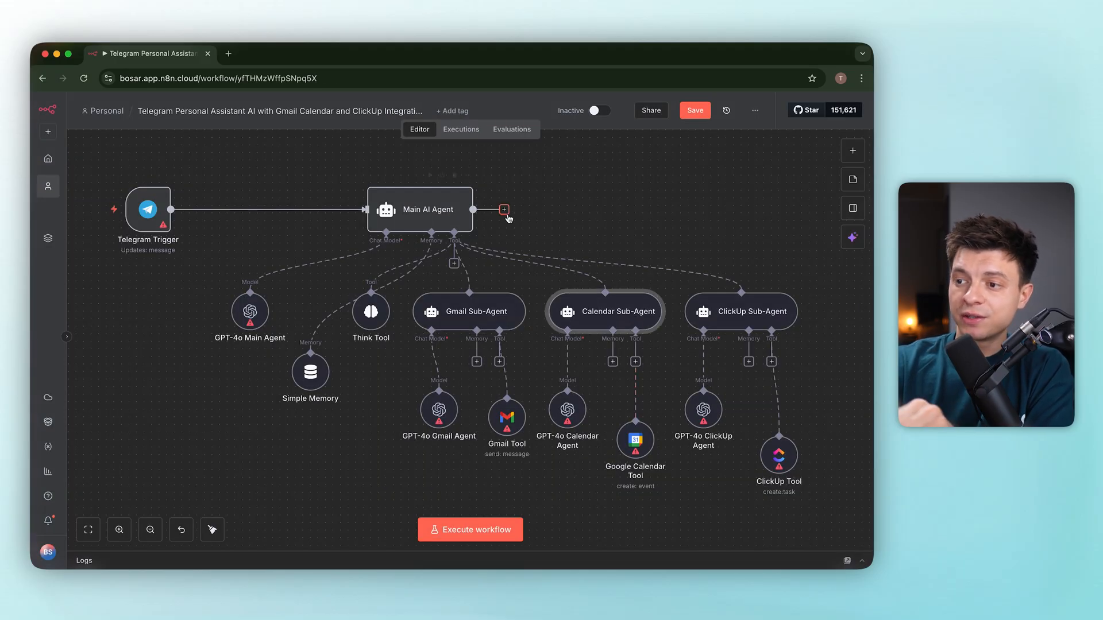
{"action": "left_click", "coordinate": [503, 209]}
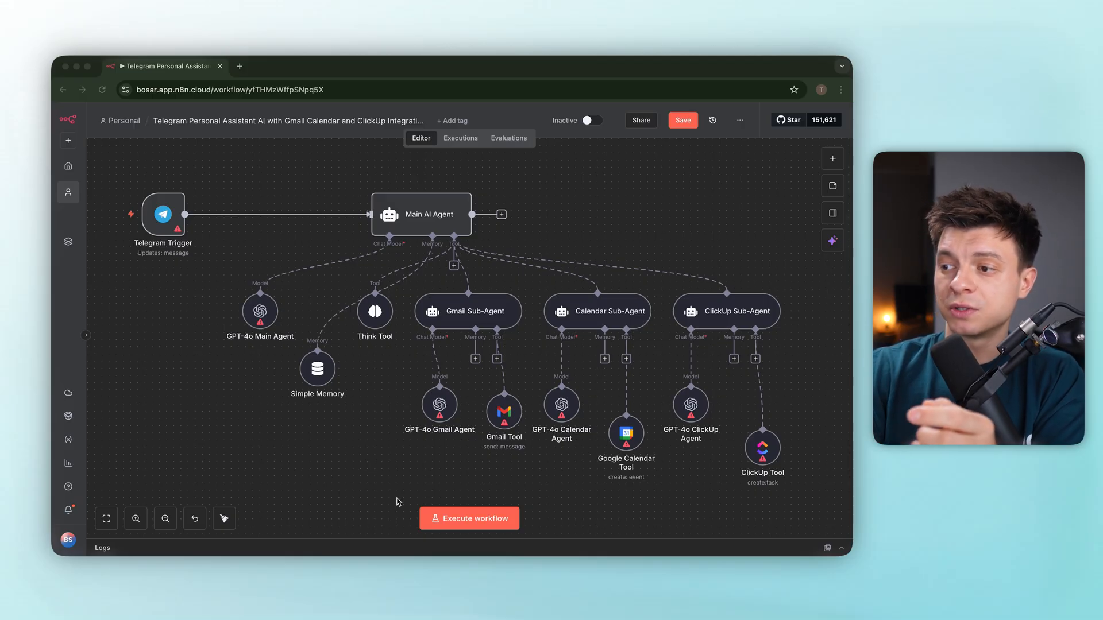
Start a blank workflow and enter featureFlags.override('043_workflow_builder_release', 'variant') in the developer console.
{"action": "left_click", "coordinate": [68, 140]}
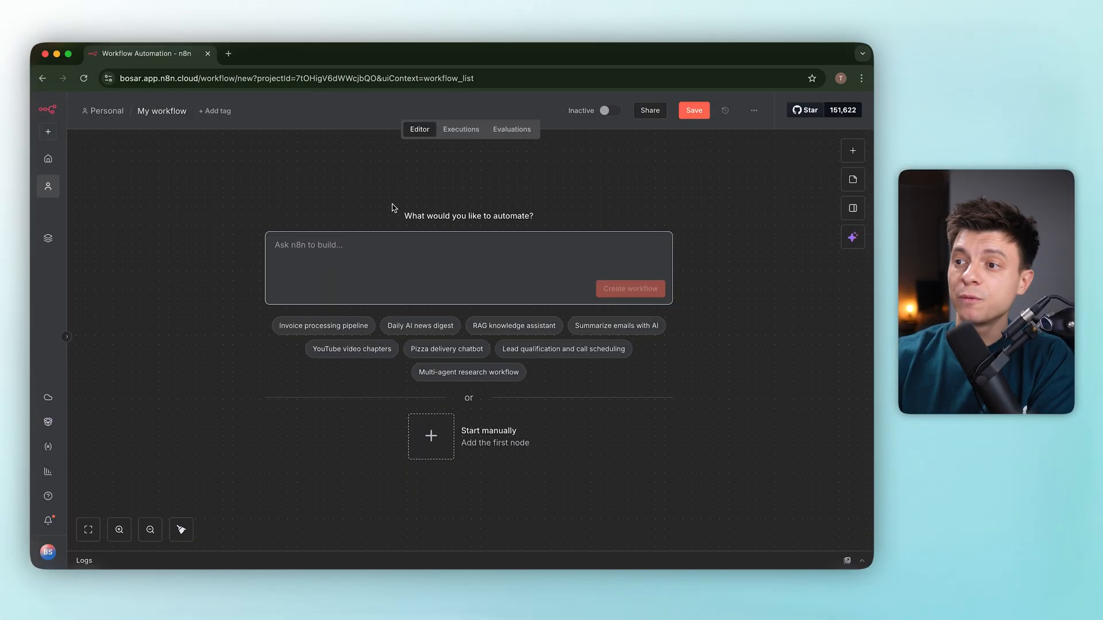
{"action": "right_click", "coordinate": [393, 208]}
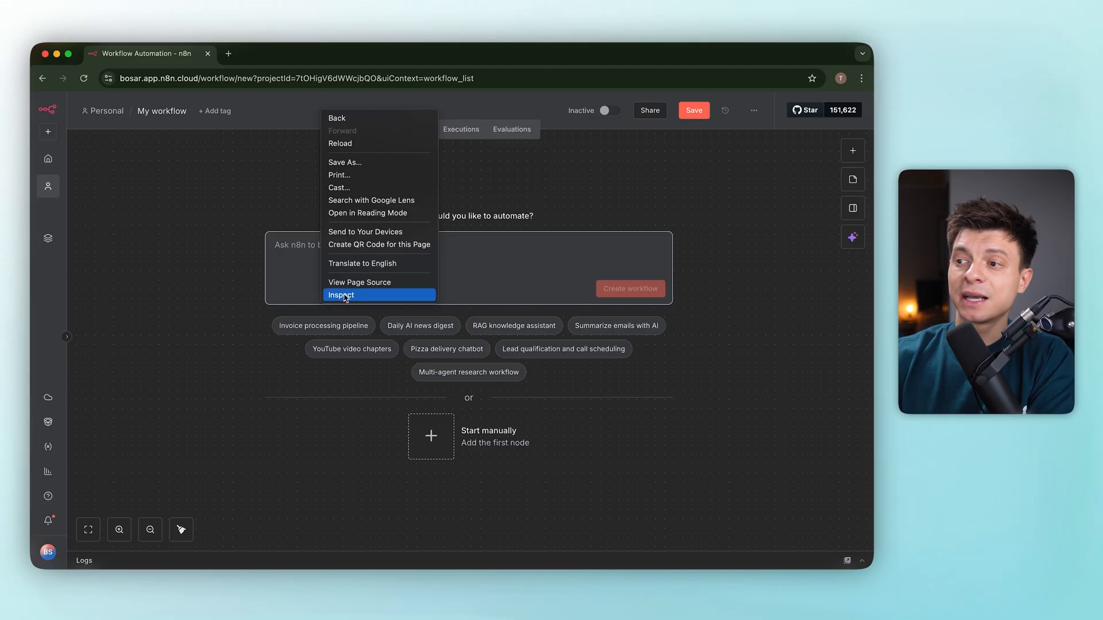
{"action": "left_click", "coordinate": [340, 295]}
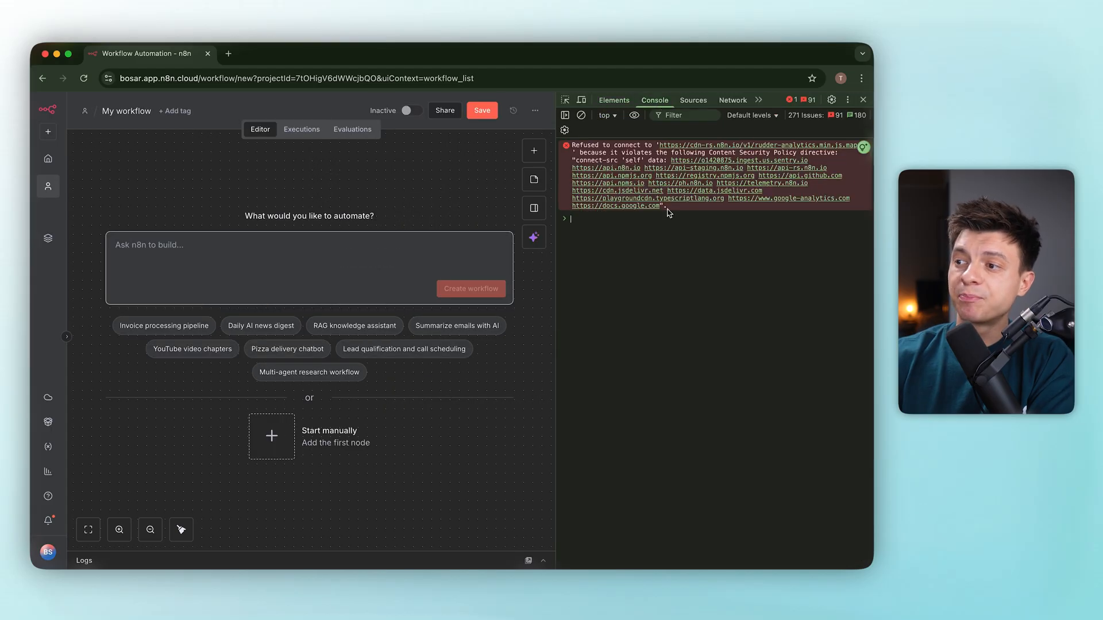
{"action": "type", "text": "featureFlags.override('043_workflow_builder_release', 'variant');"}
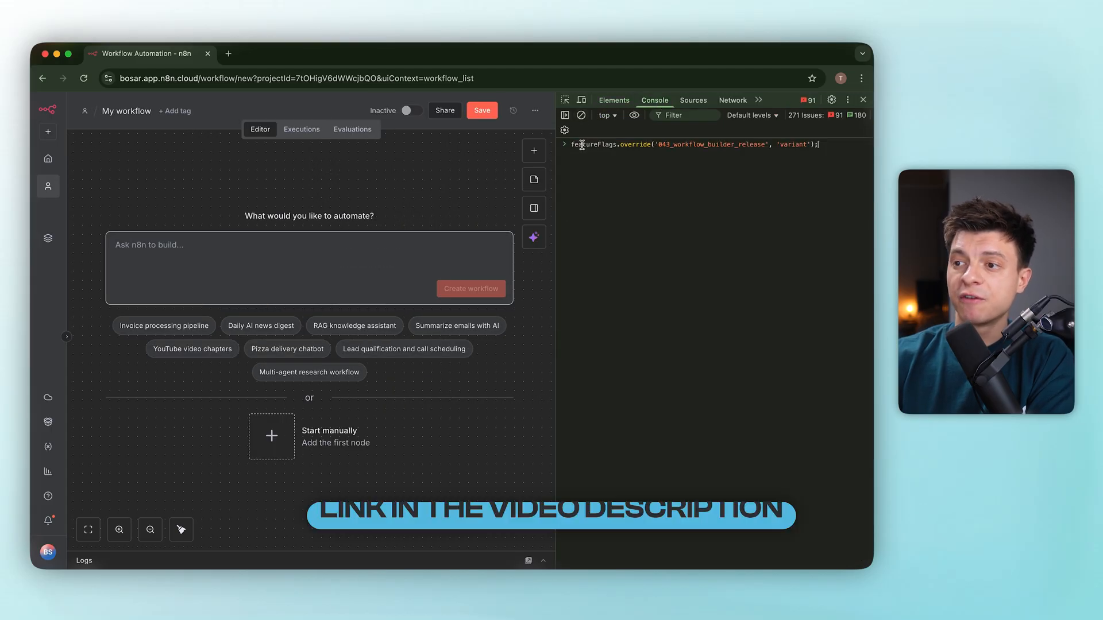